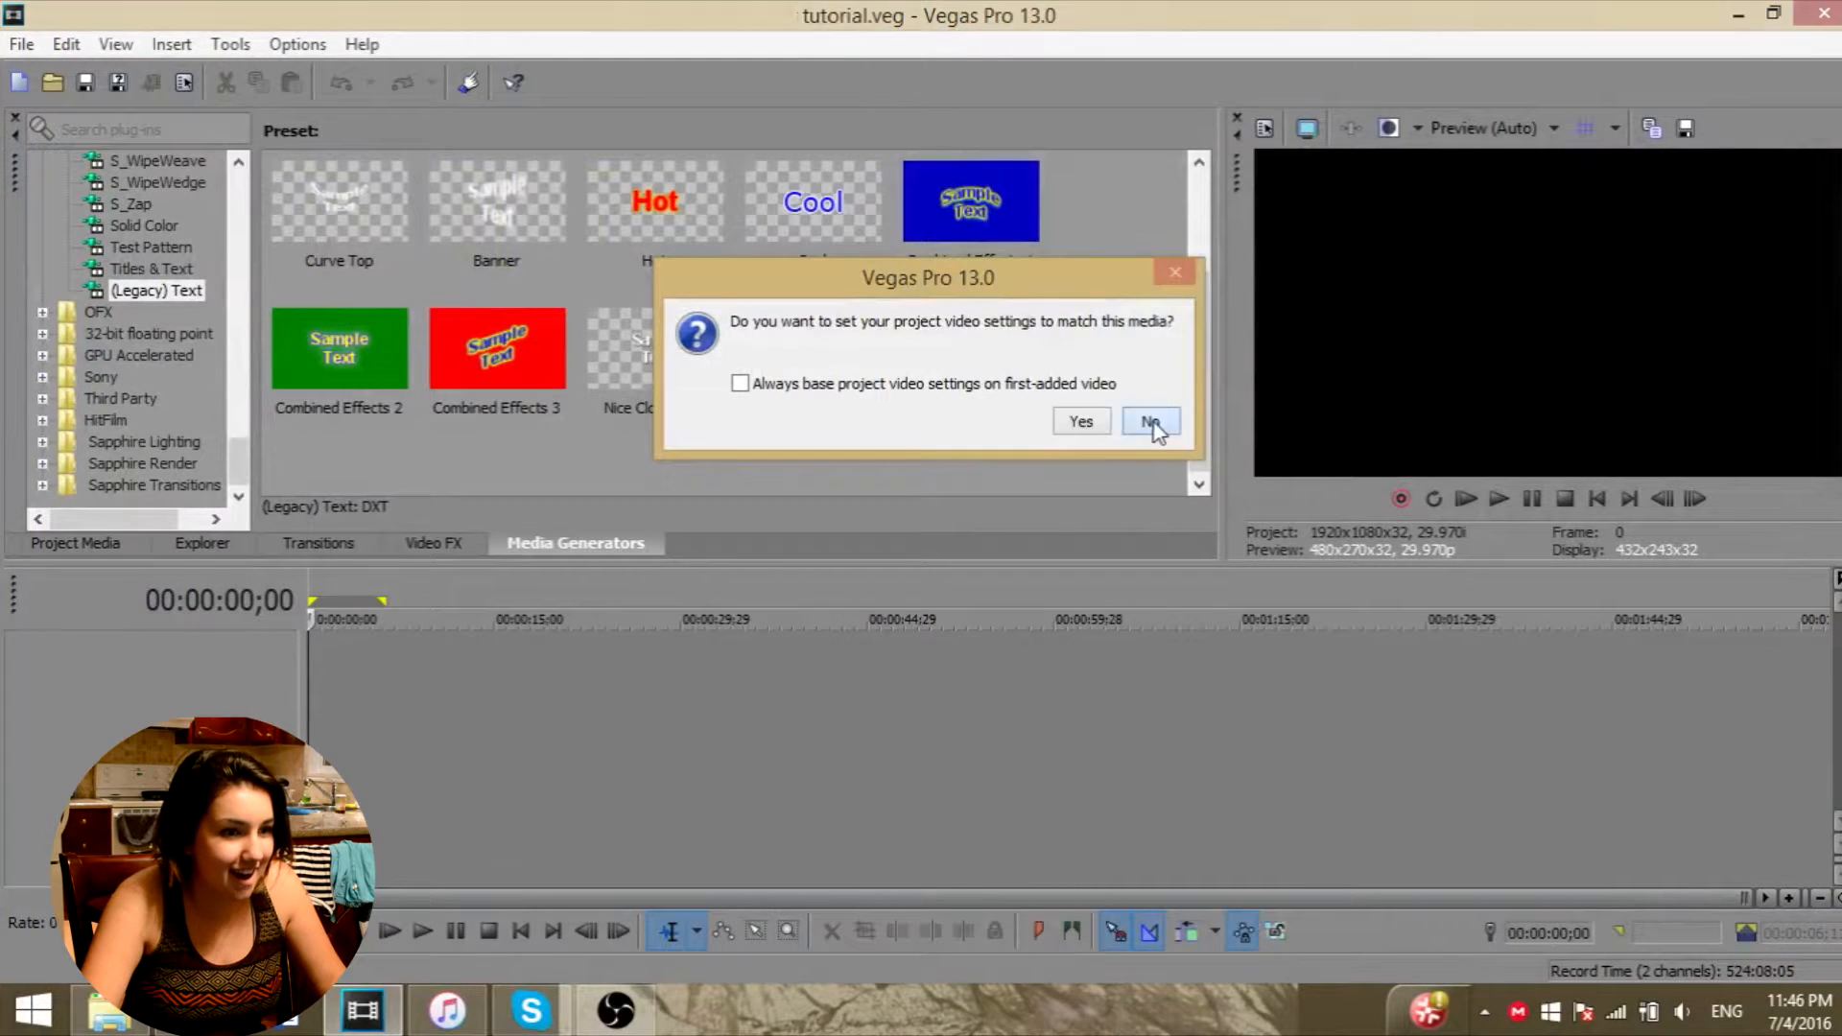
# - Keep the current project video settings and open Pan/Crop on the first clip
pyautogui.click(1150, 421)
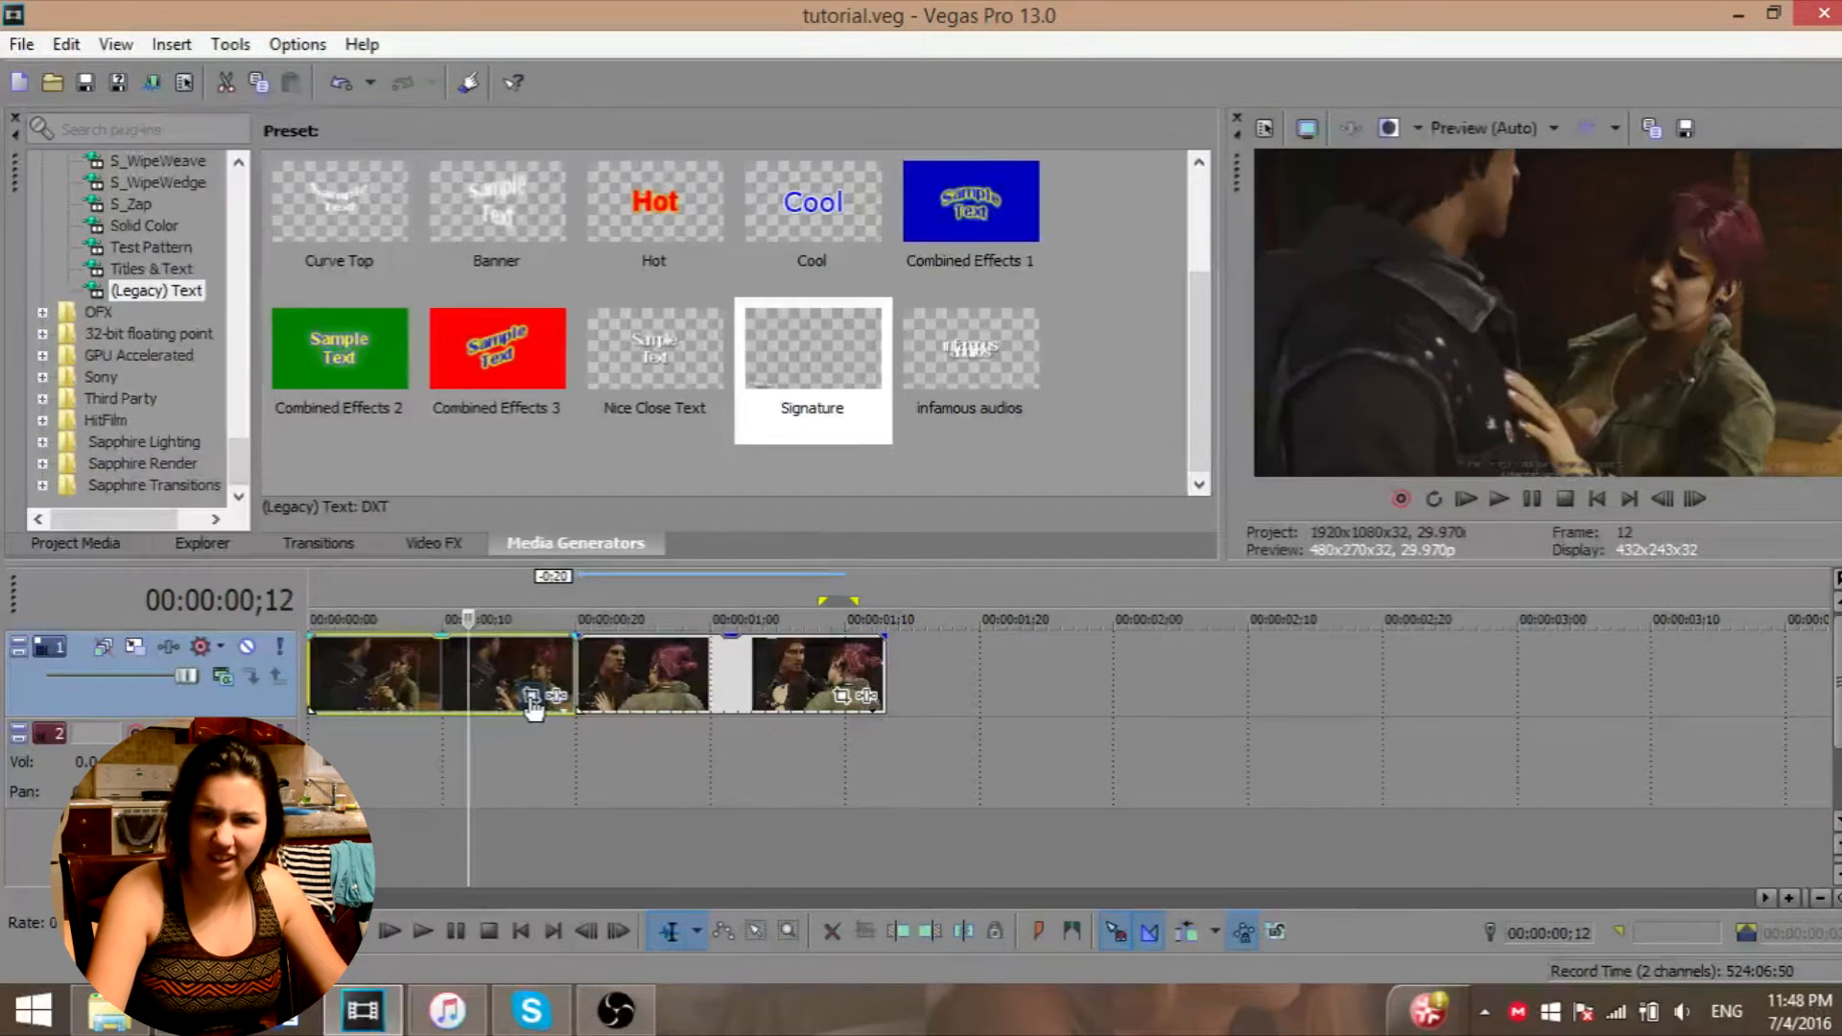
pyautogui.click(537, 695)
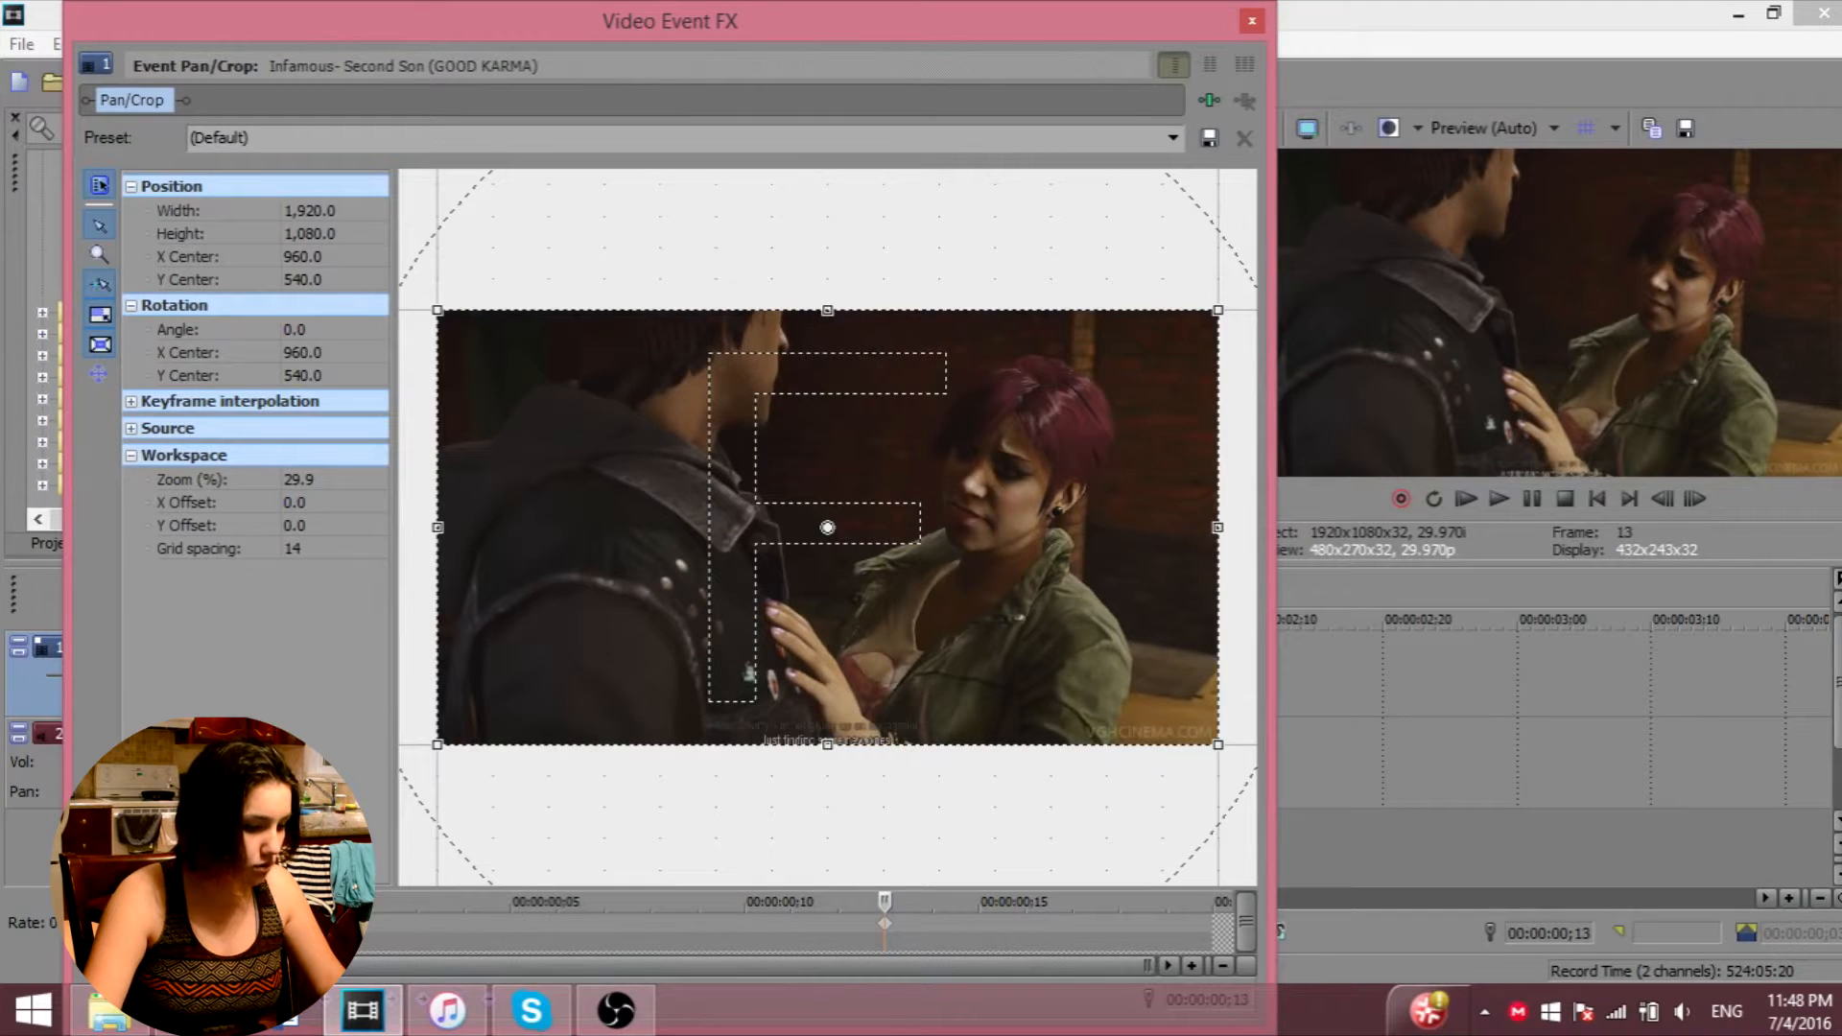
pyautogui.moveTo(578, 925)
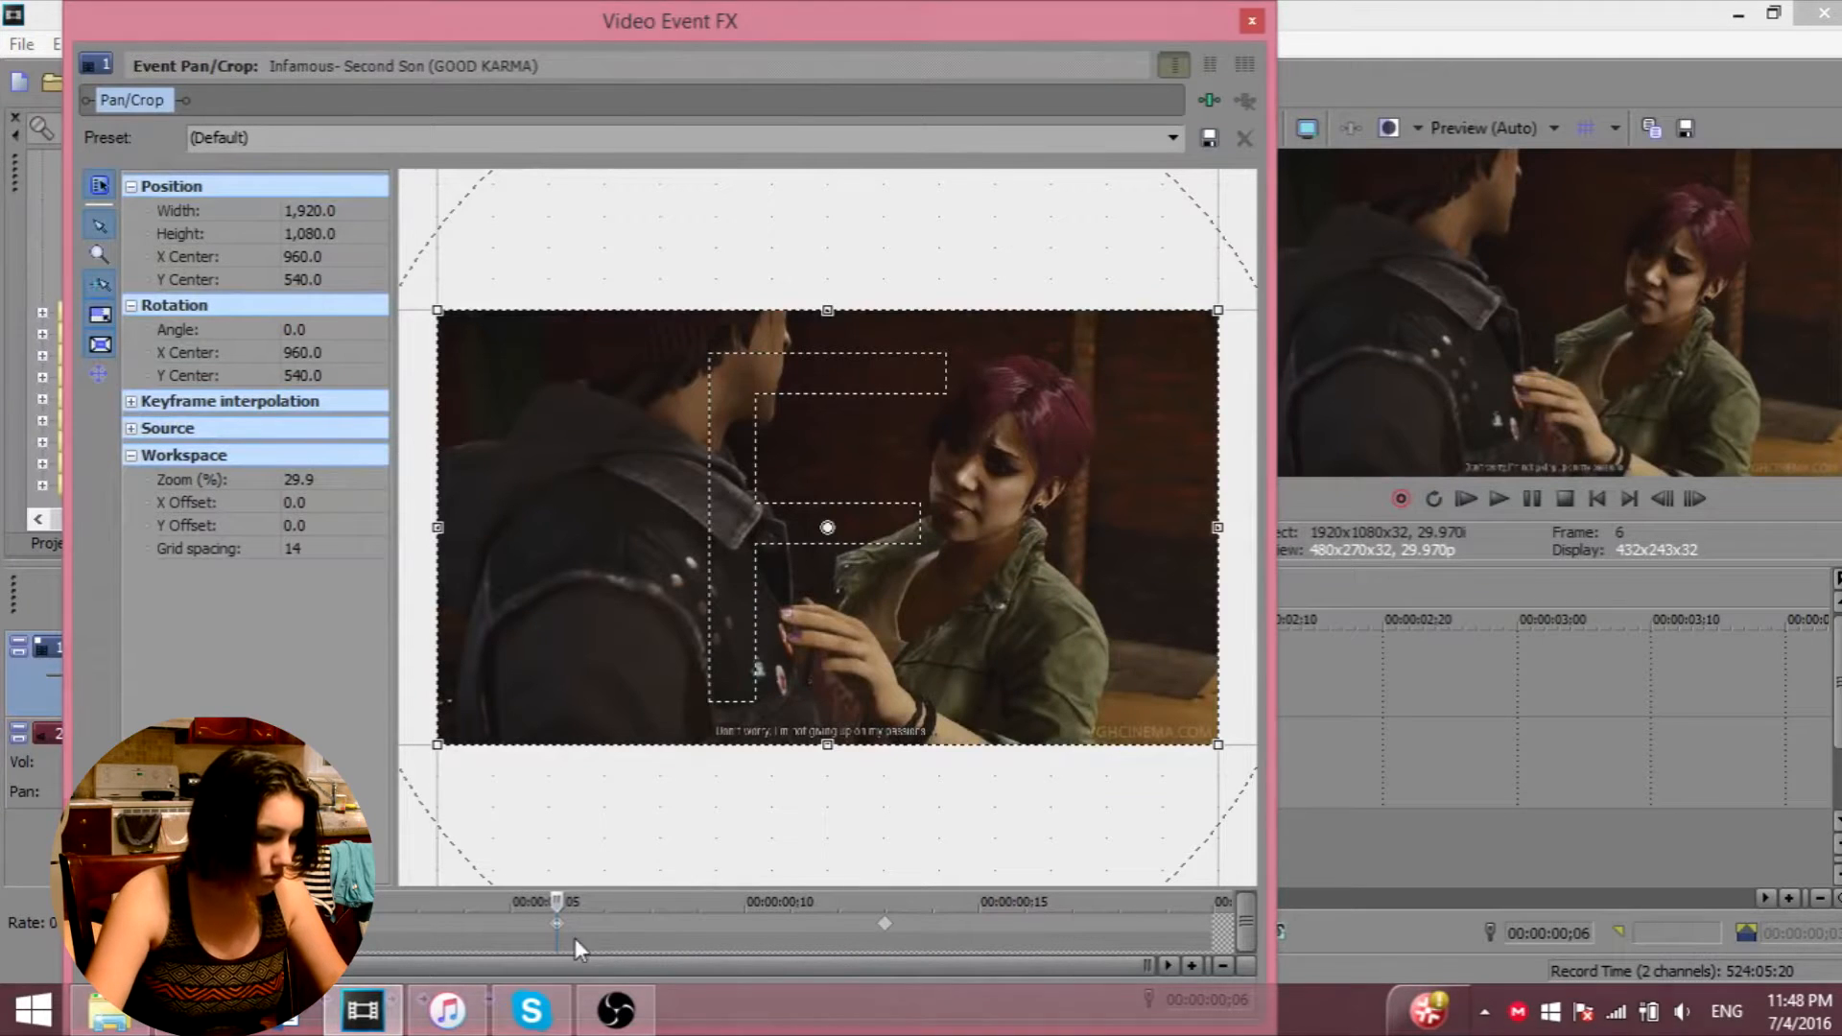
# - Set the 13-frame keyframe to Slow and crop the end frame in on the two characters
pyautogui.rightClick(882, 923)
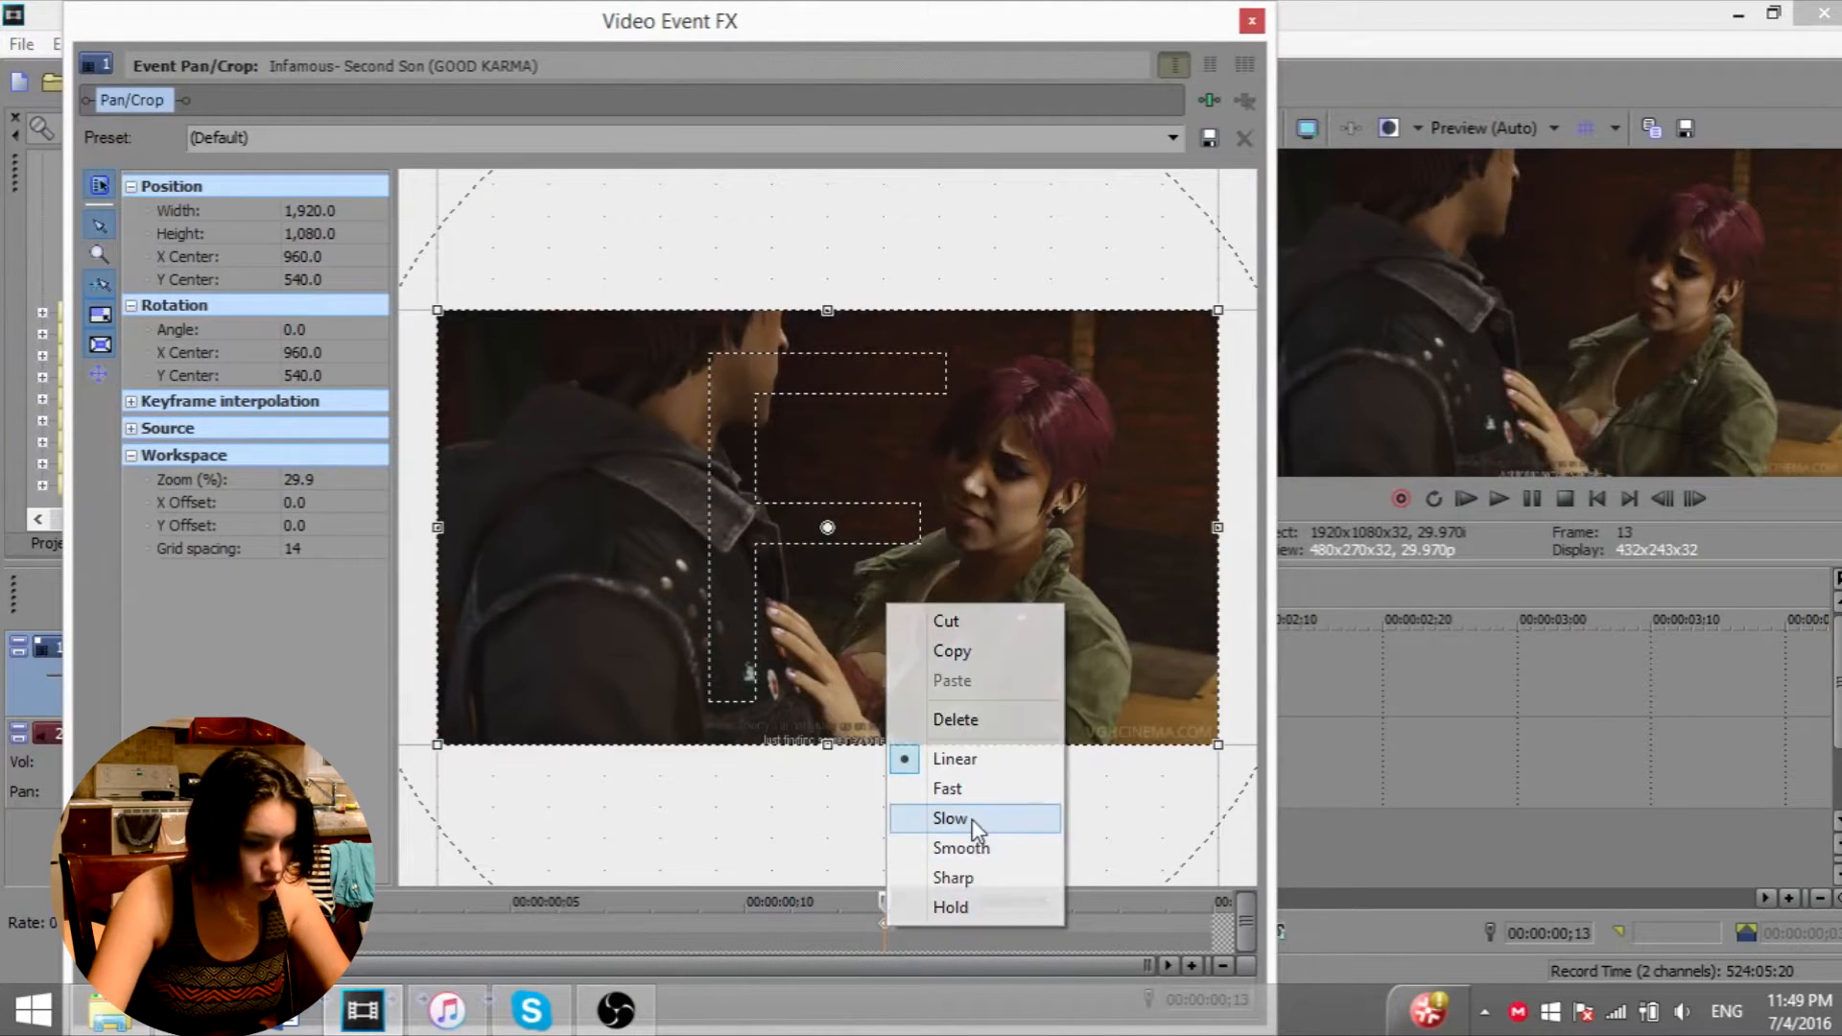
pyautogui.click(948, 818)
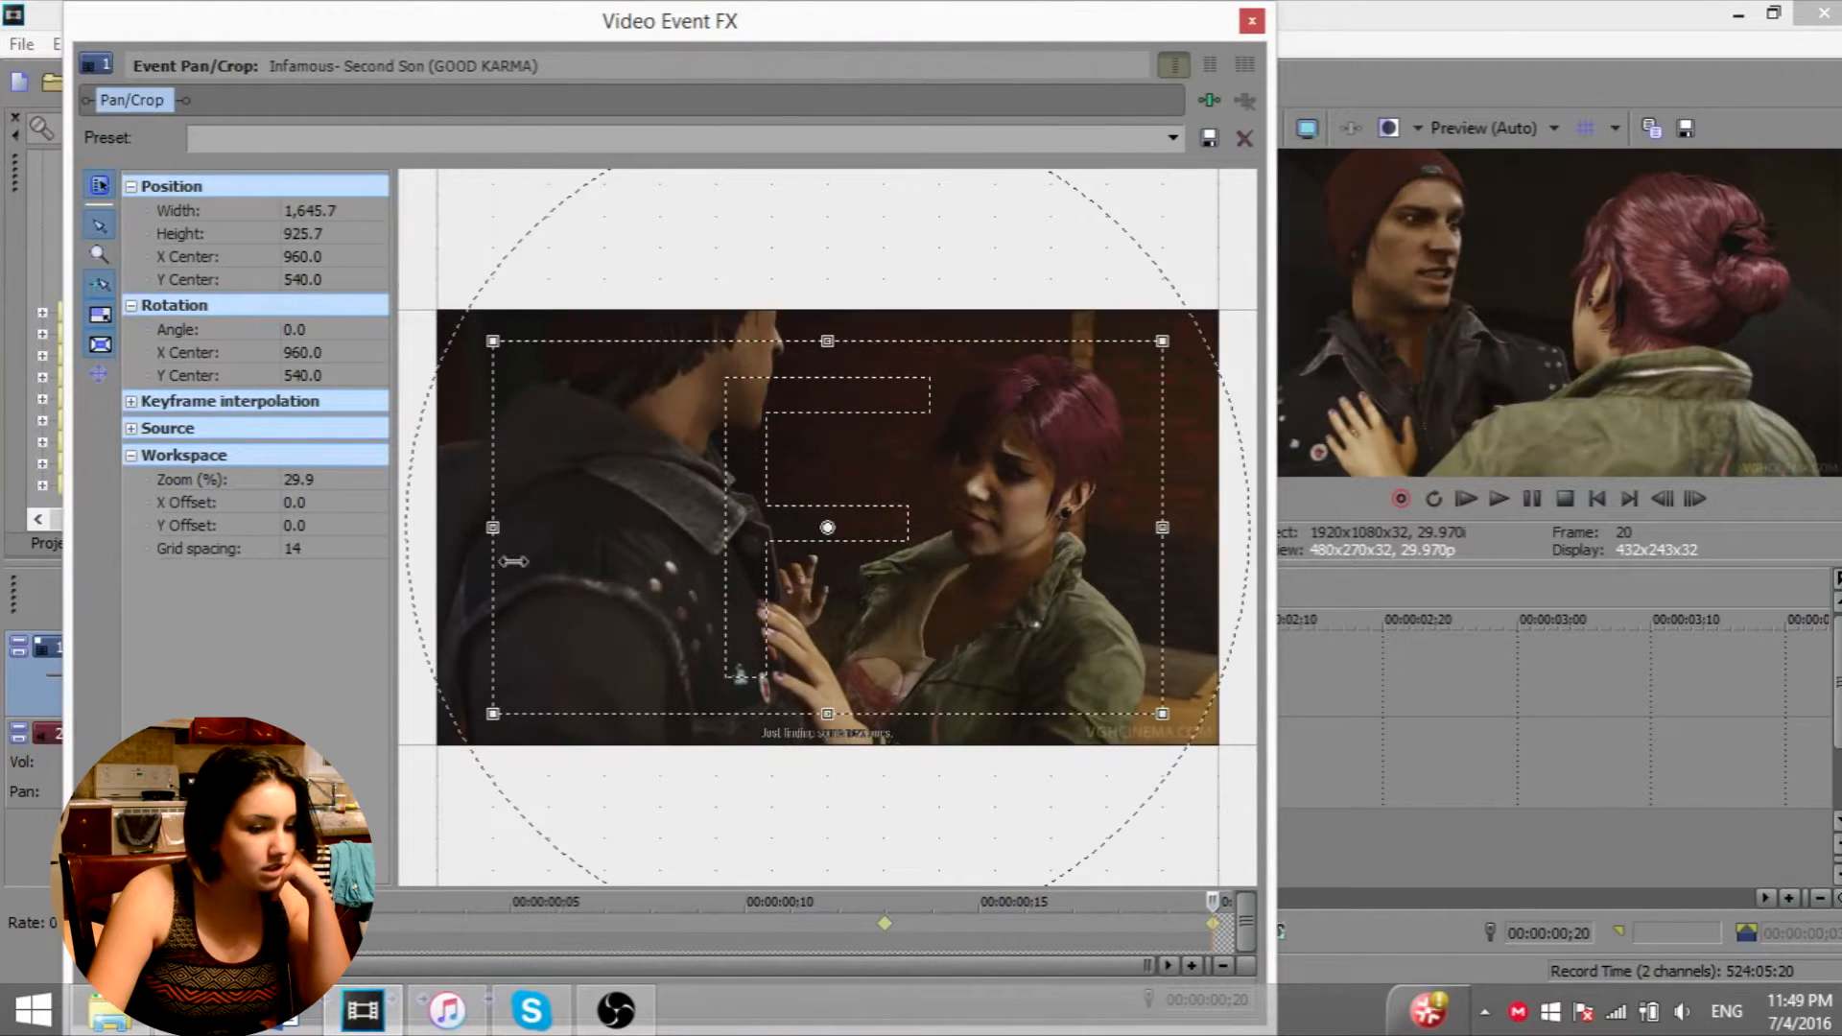
pyautogui.moveTo(1161, 341); pyautogui.dragTo(1105, 372)
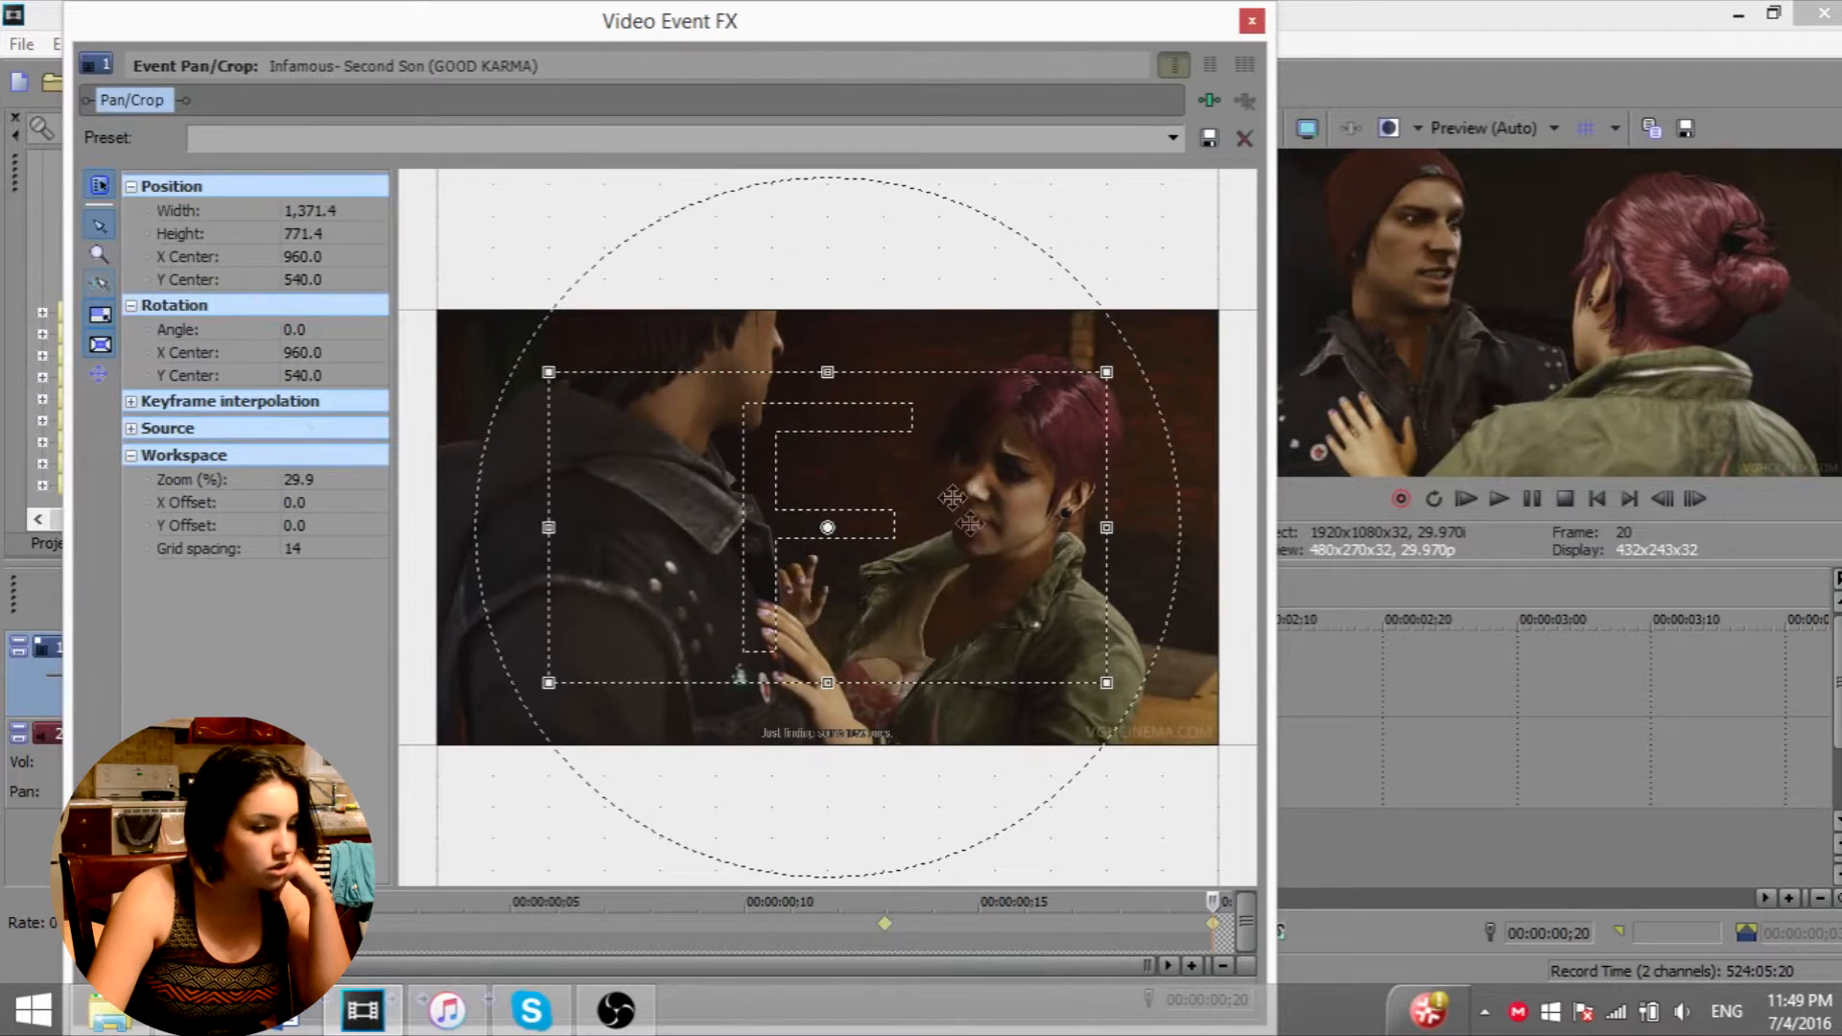
pyautogui.rightClick(1210, 922)
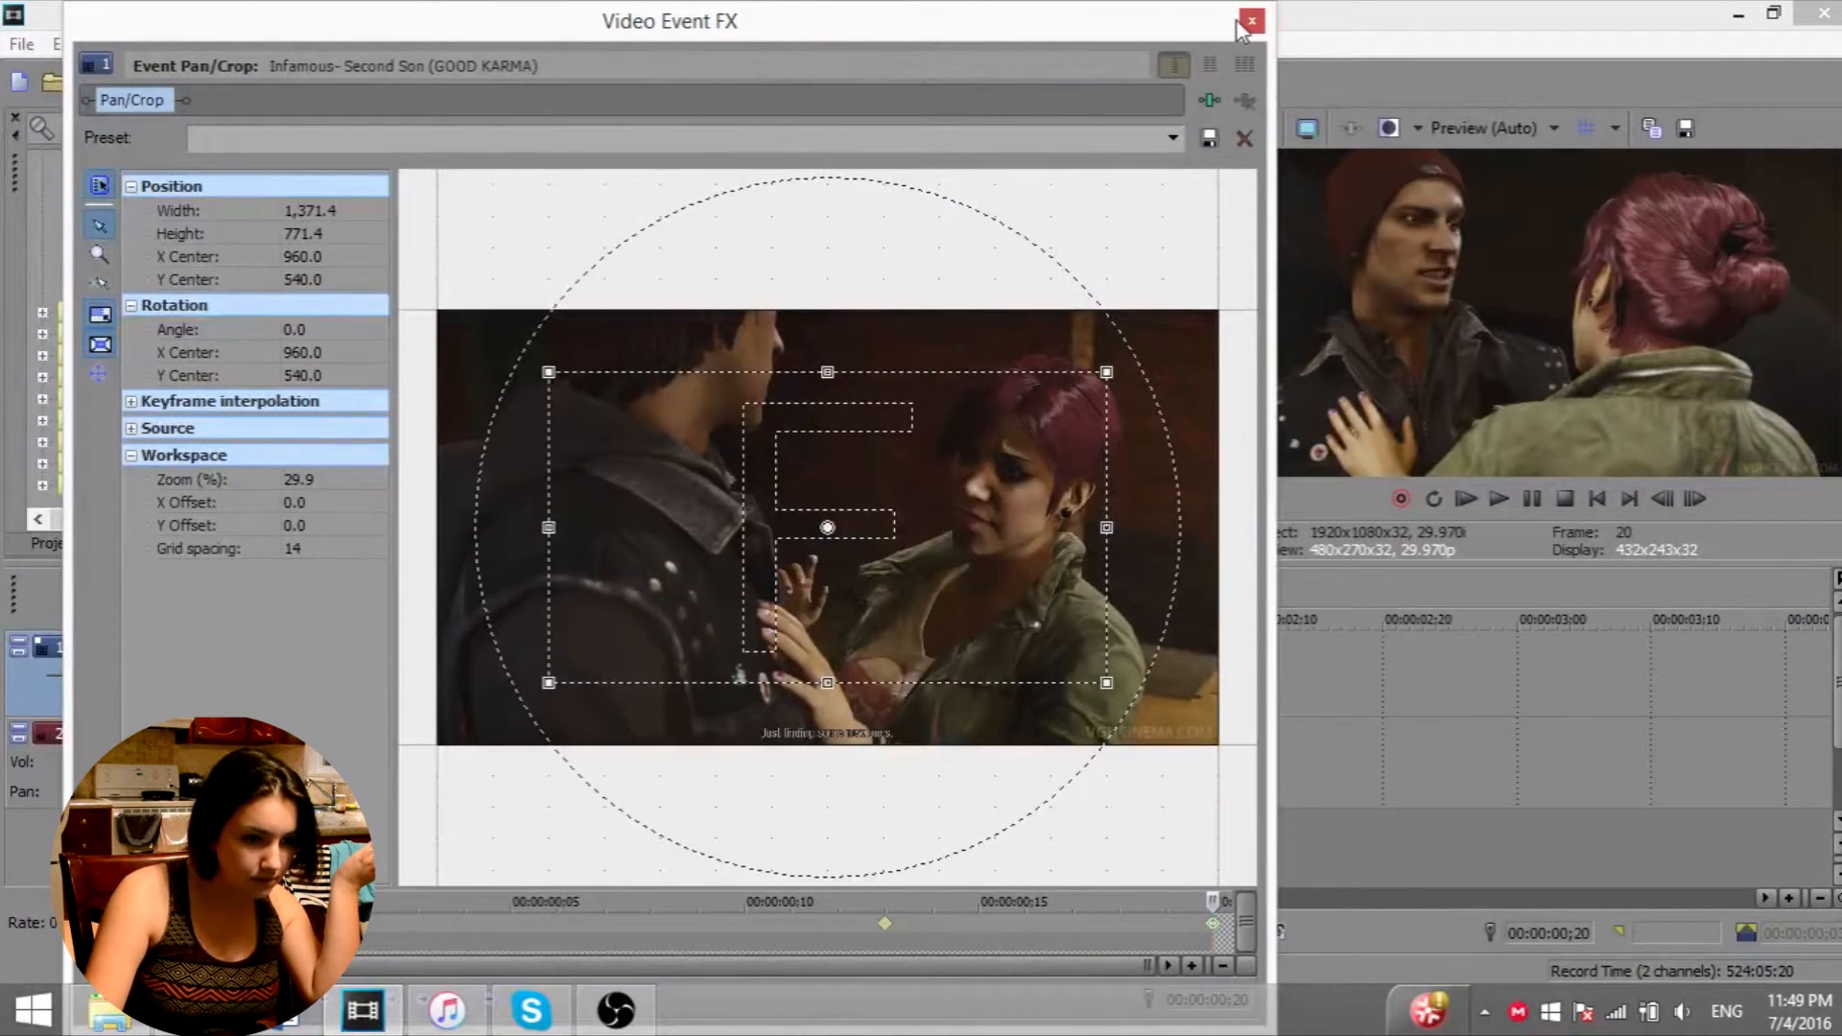
# - Center the second clip's opening crop on the man's face with a Smooth keyframe
pyautogui.click(1248, 19)
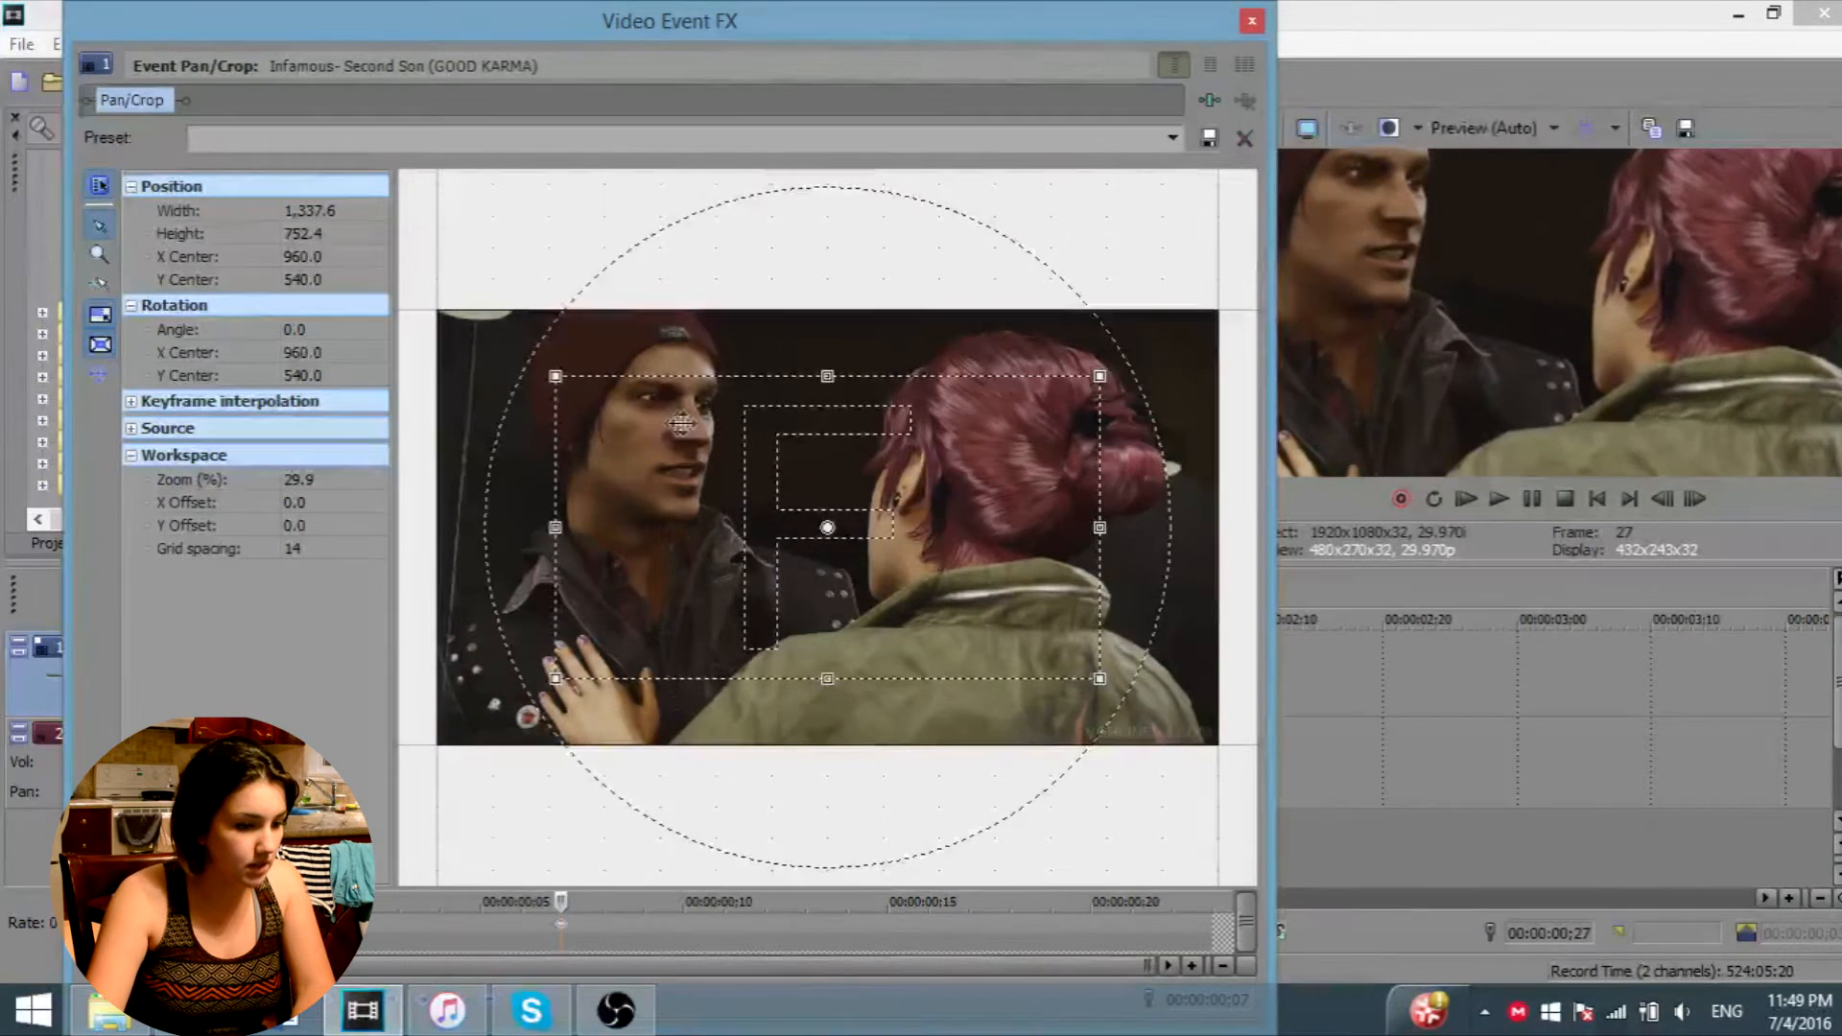
pyautogui.moveTo(827, 527); pyautogui.dragTo(738, 480)
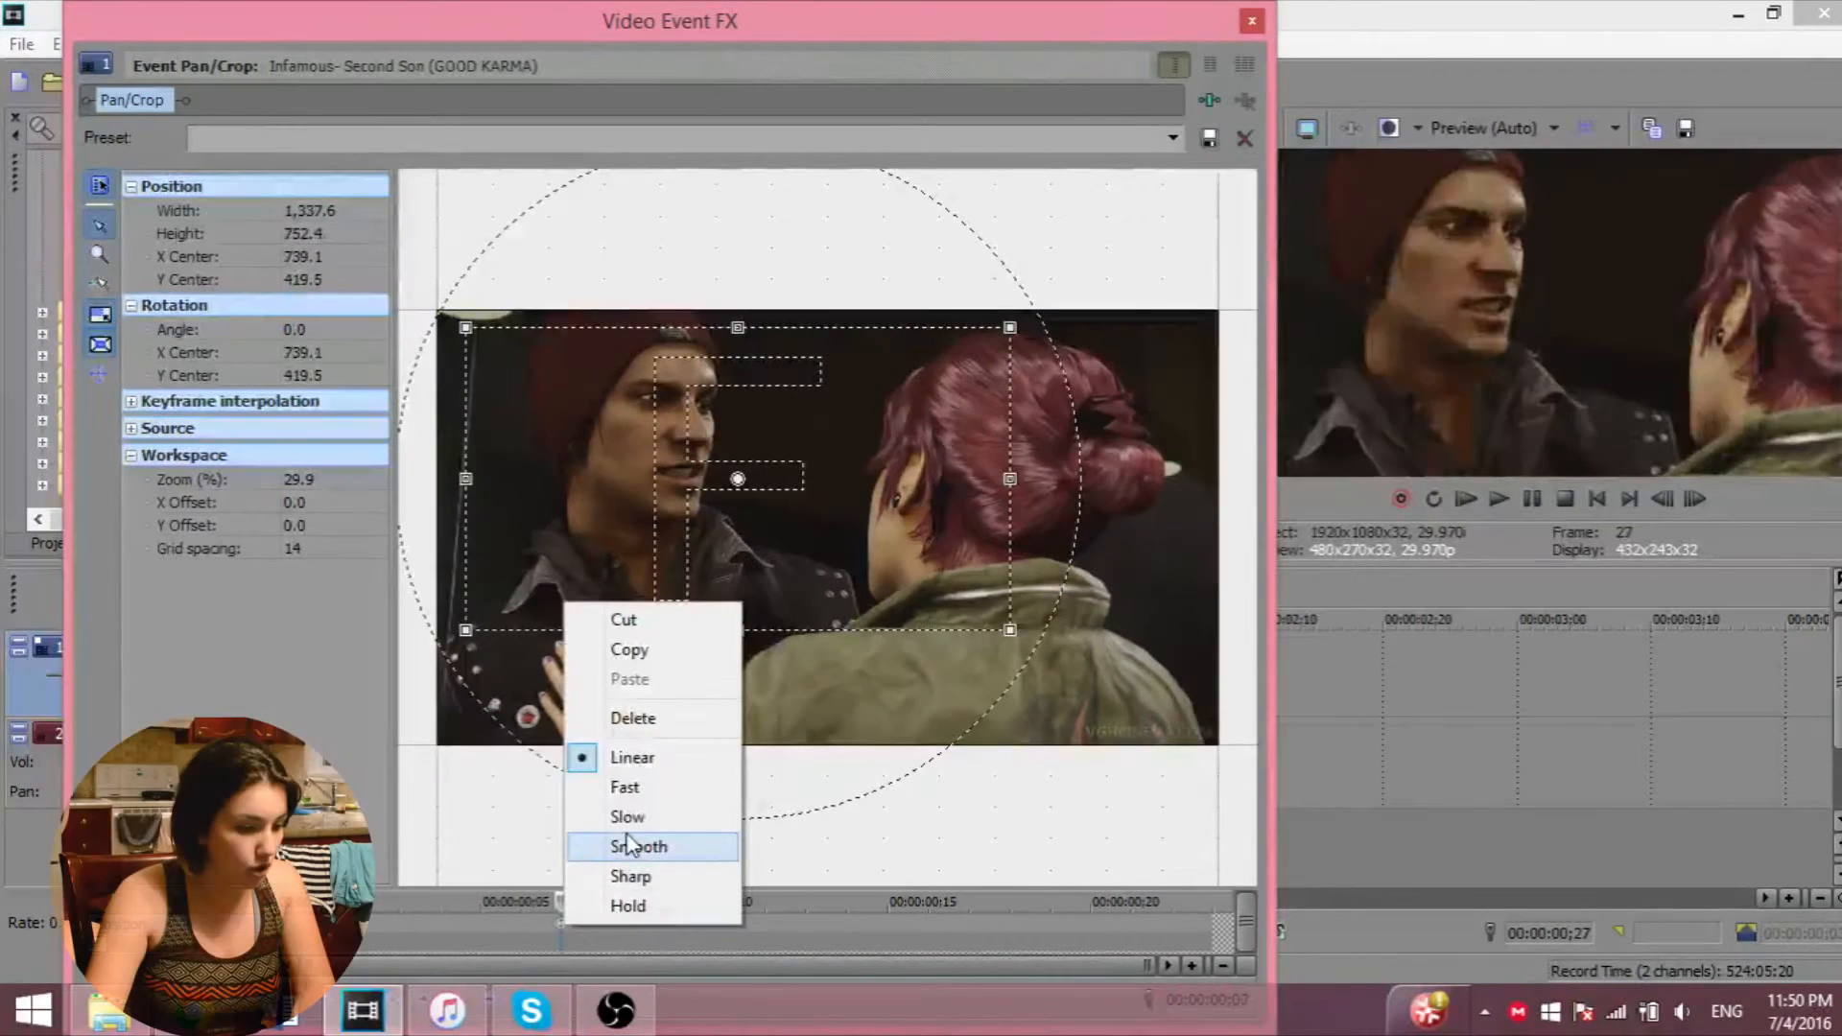
pyautogui.click(636, 846)
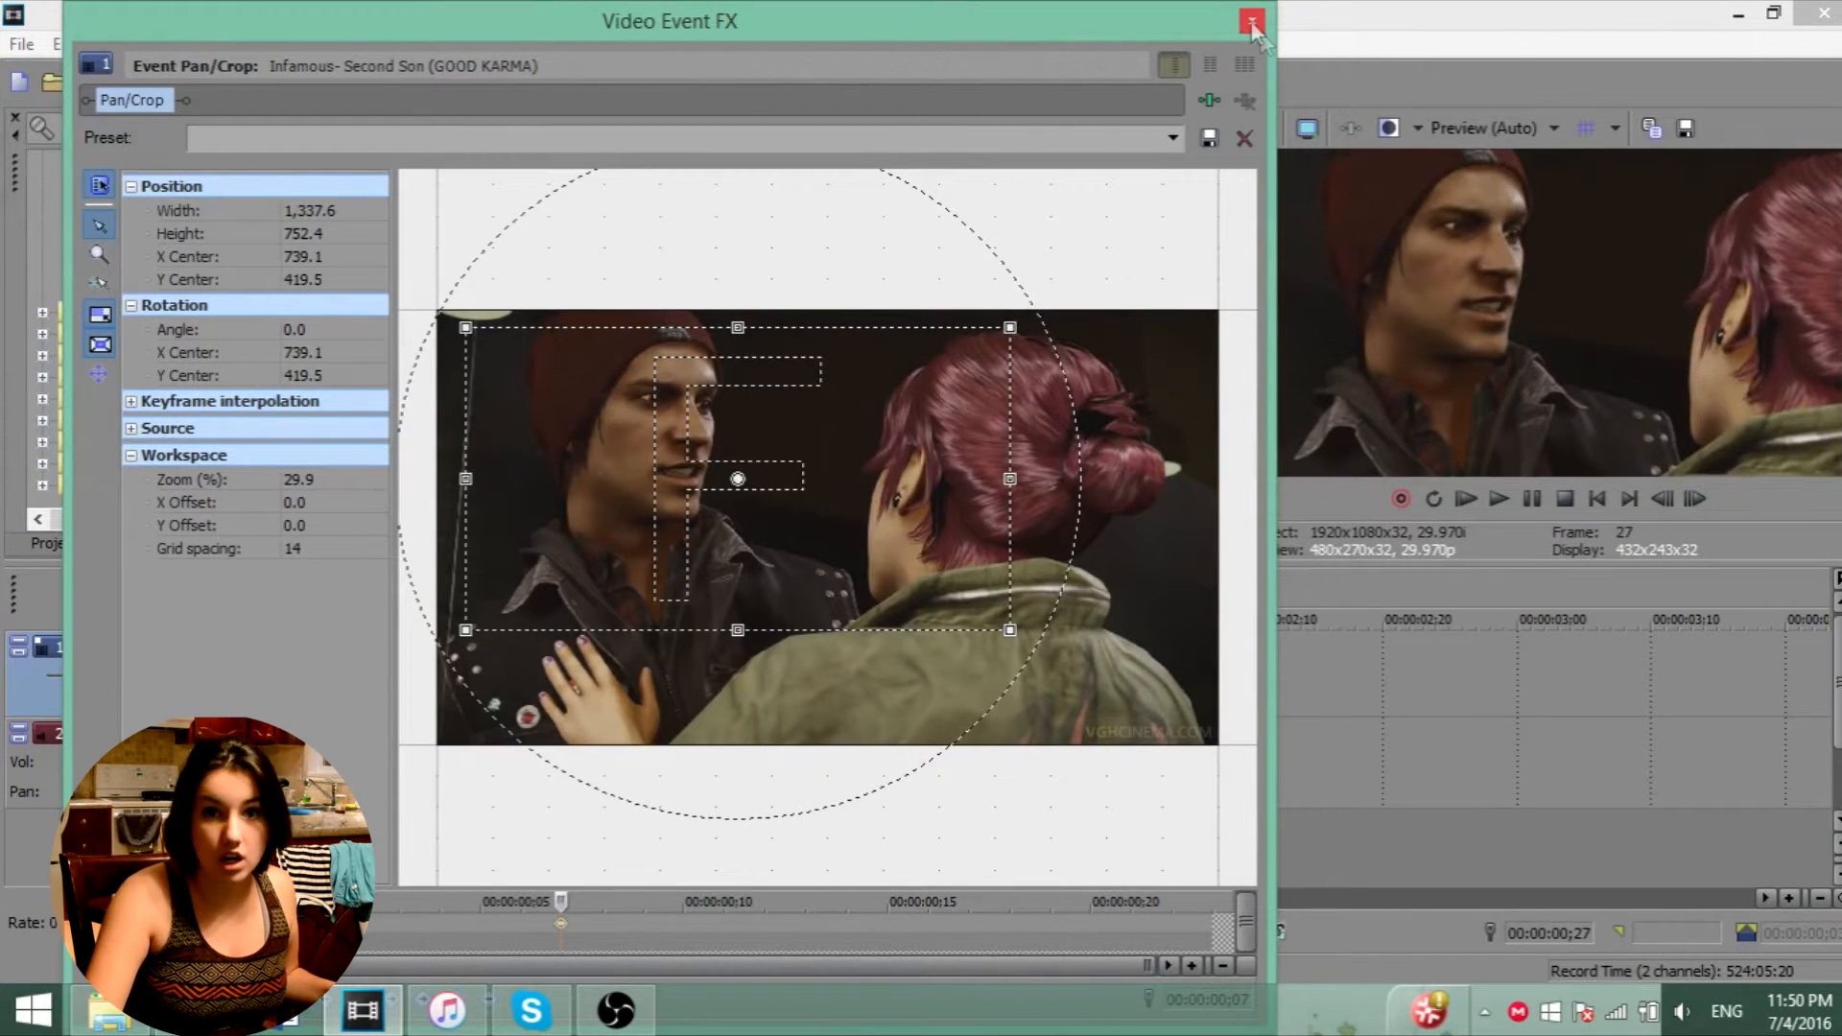
pyautogui.click(1250, 21)
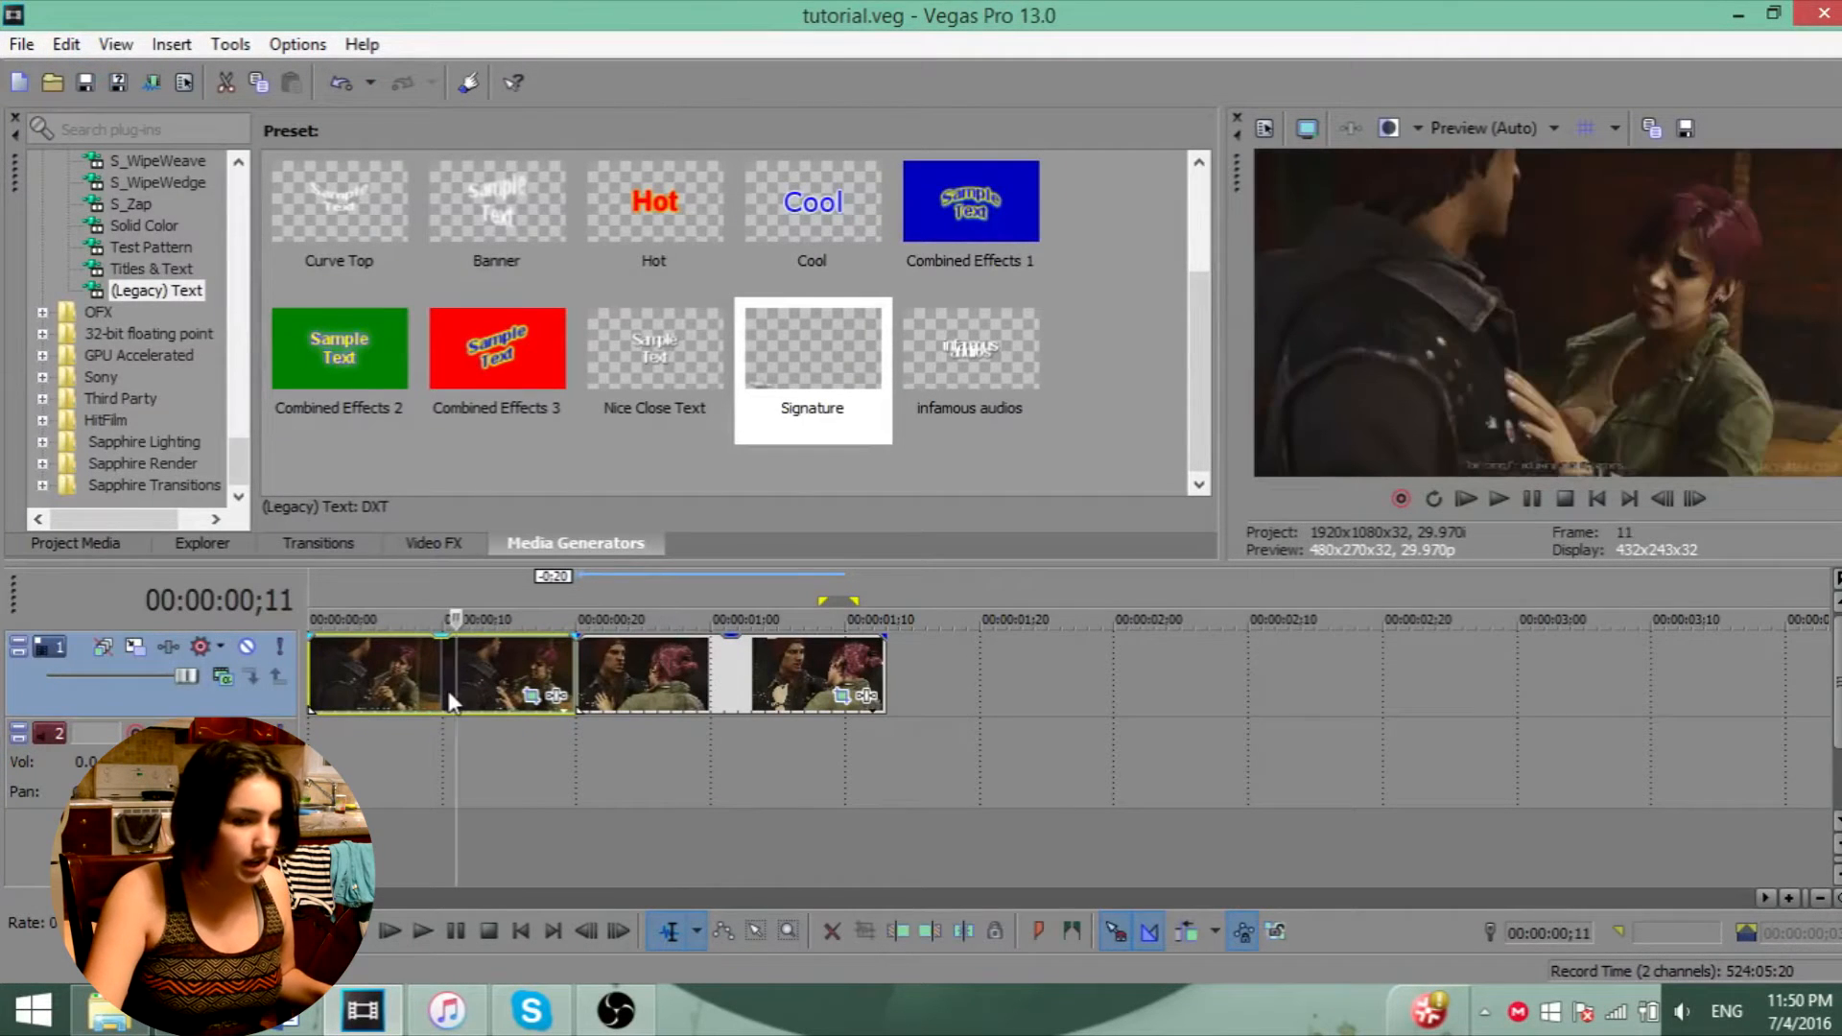
pyautogui.click(424, 930)
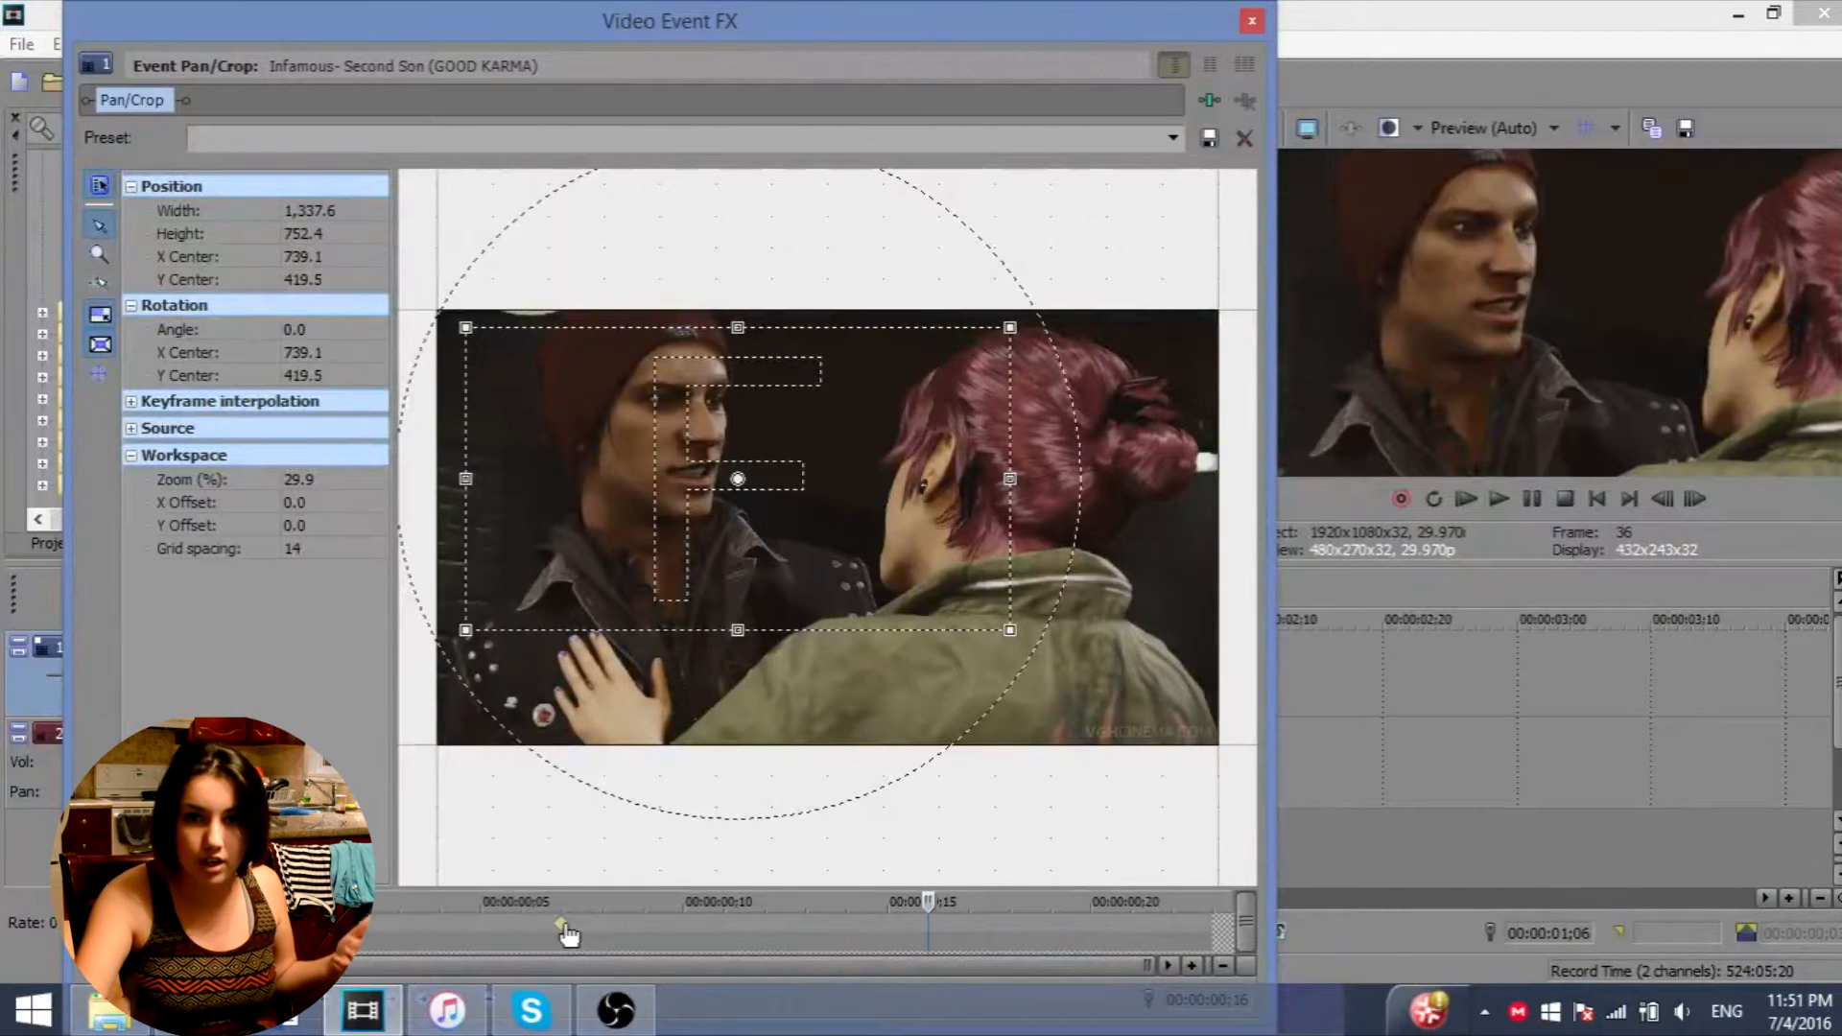
# - Copy the zoomed keyframe to 15 frames and end the clip at the full-frame crop
pyautogui.rightClick(559, 919)
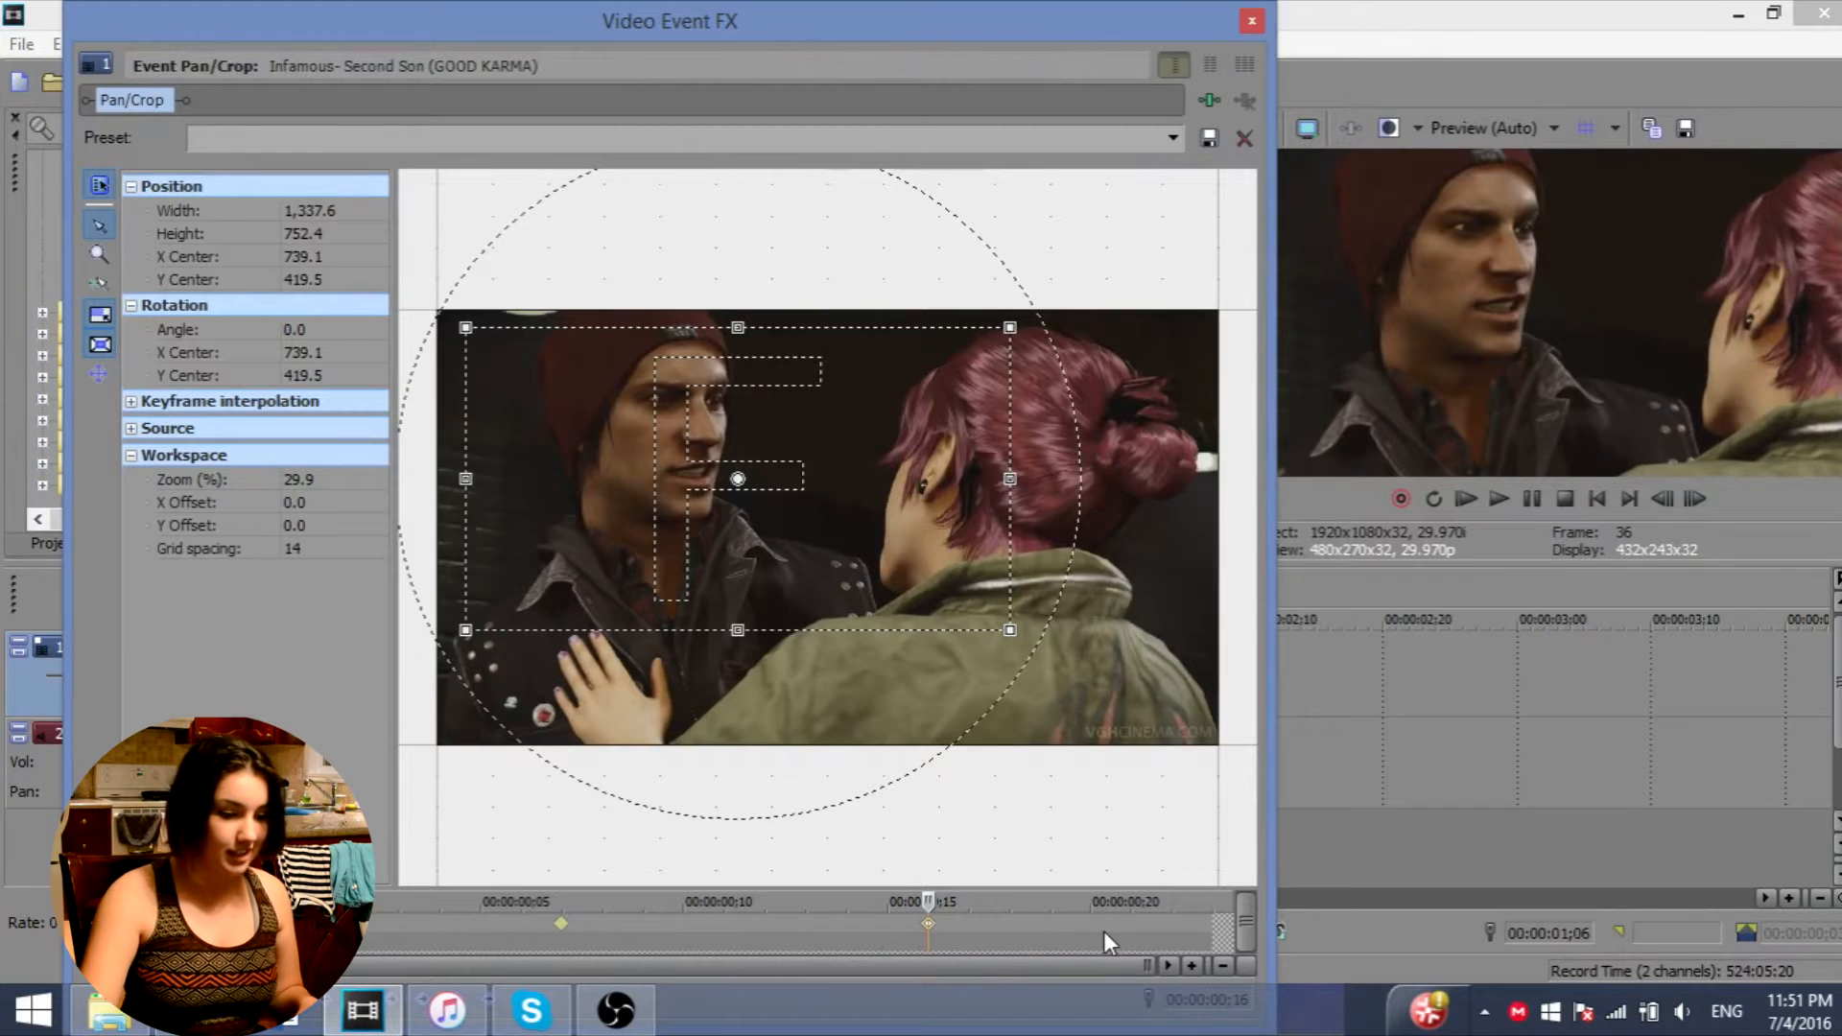
pyautogui.rightClick(737, 477)
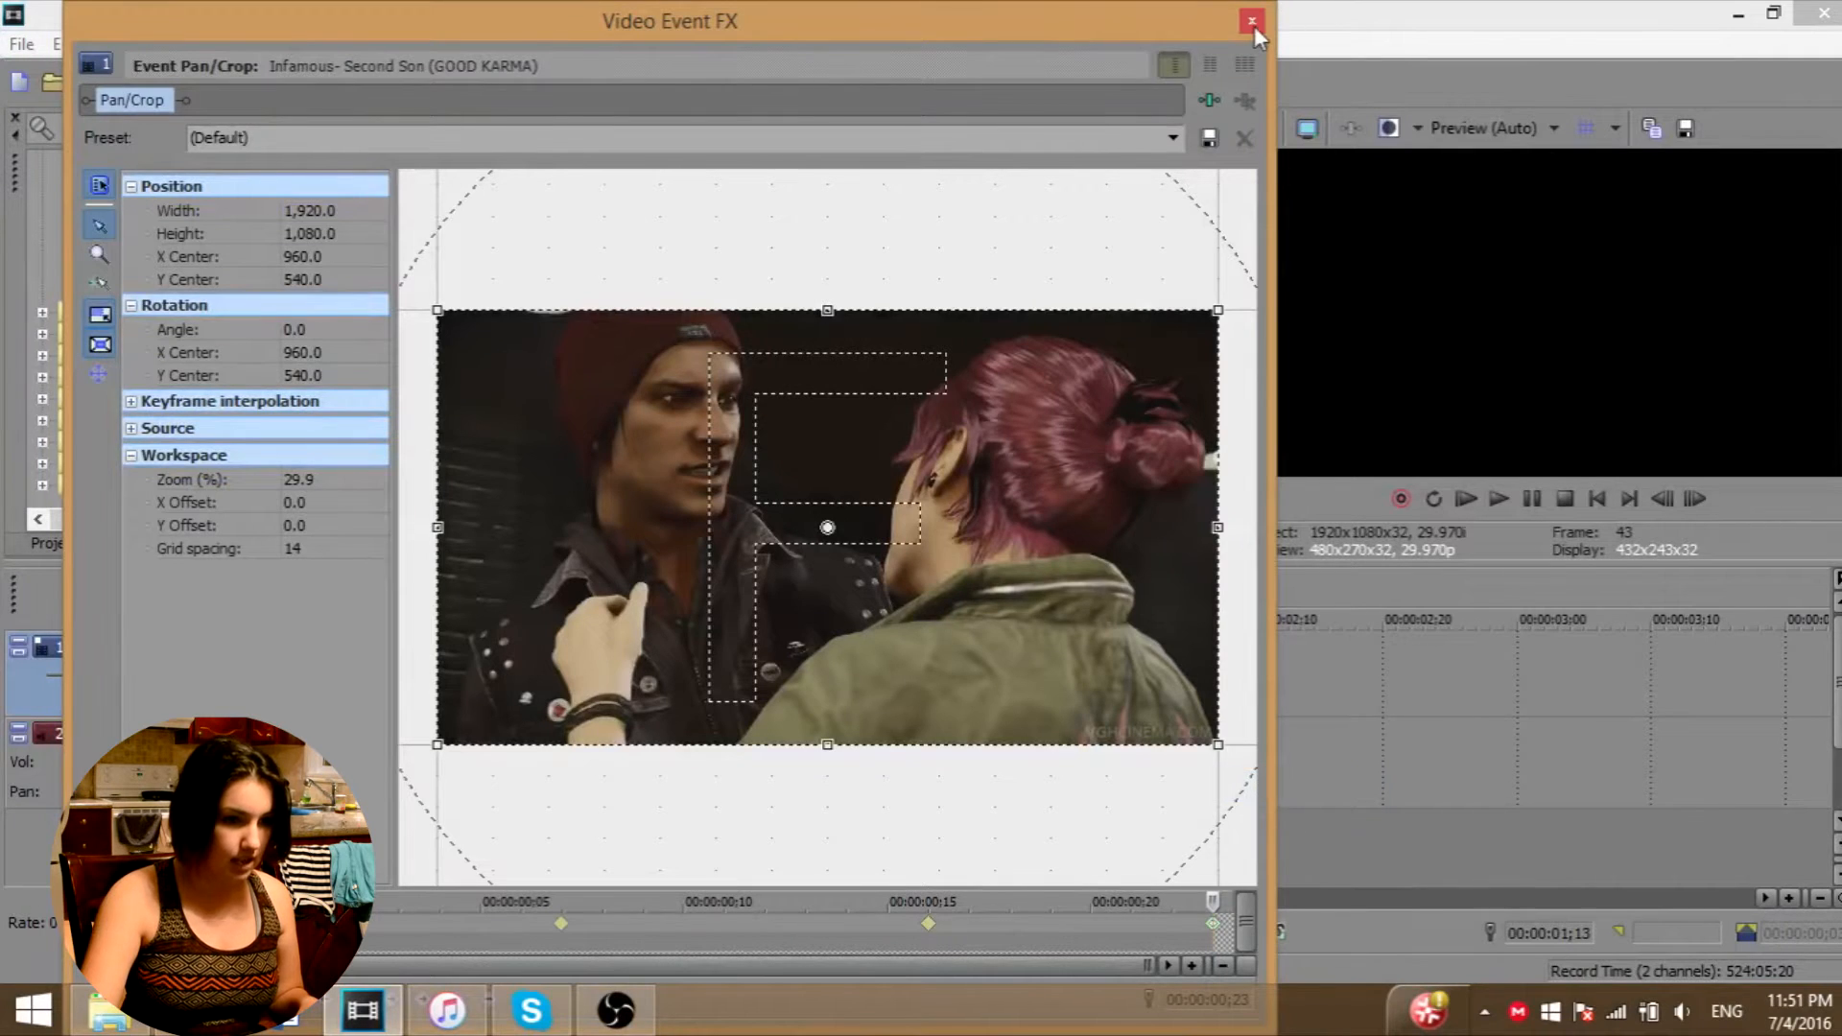
# - Tighten the first clip's end-frame crop further on the two characters
pyautogui.click(1250, 20)
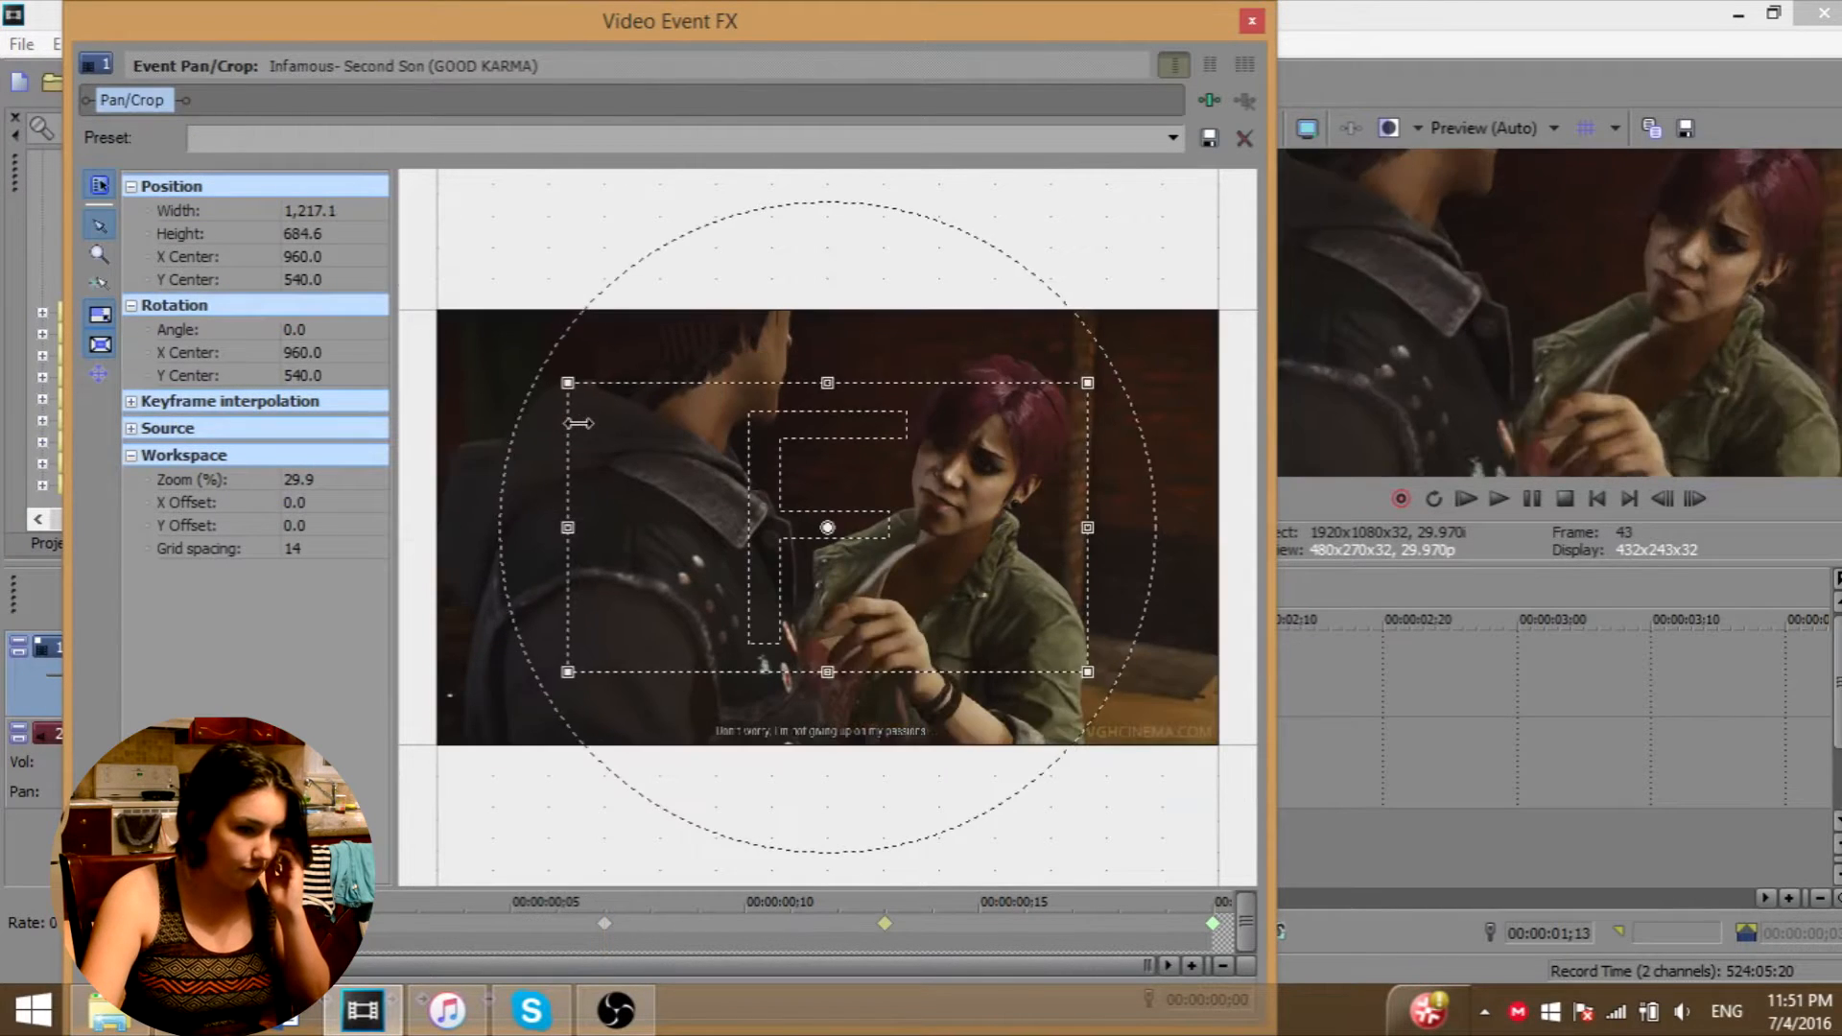
pyautogui.moveTo(826, 527); pyautogui.dragTo(836, 486)
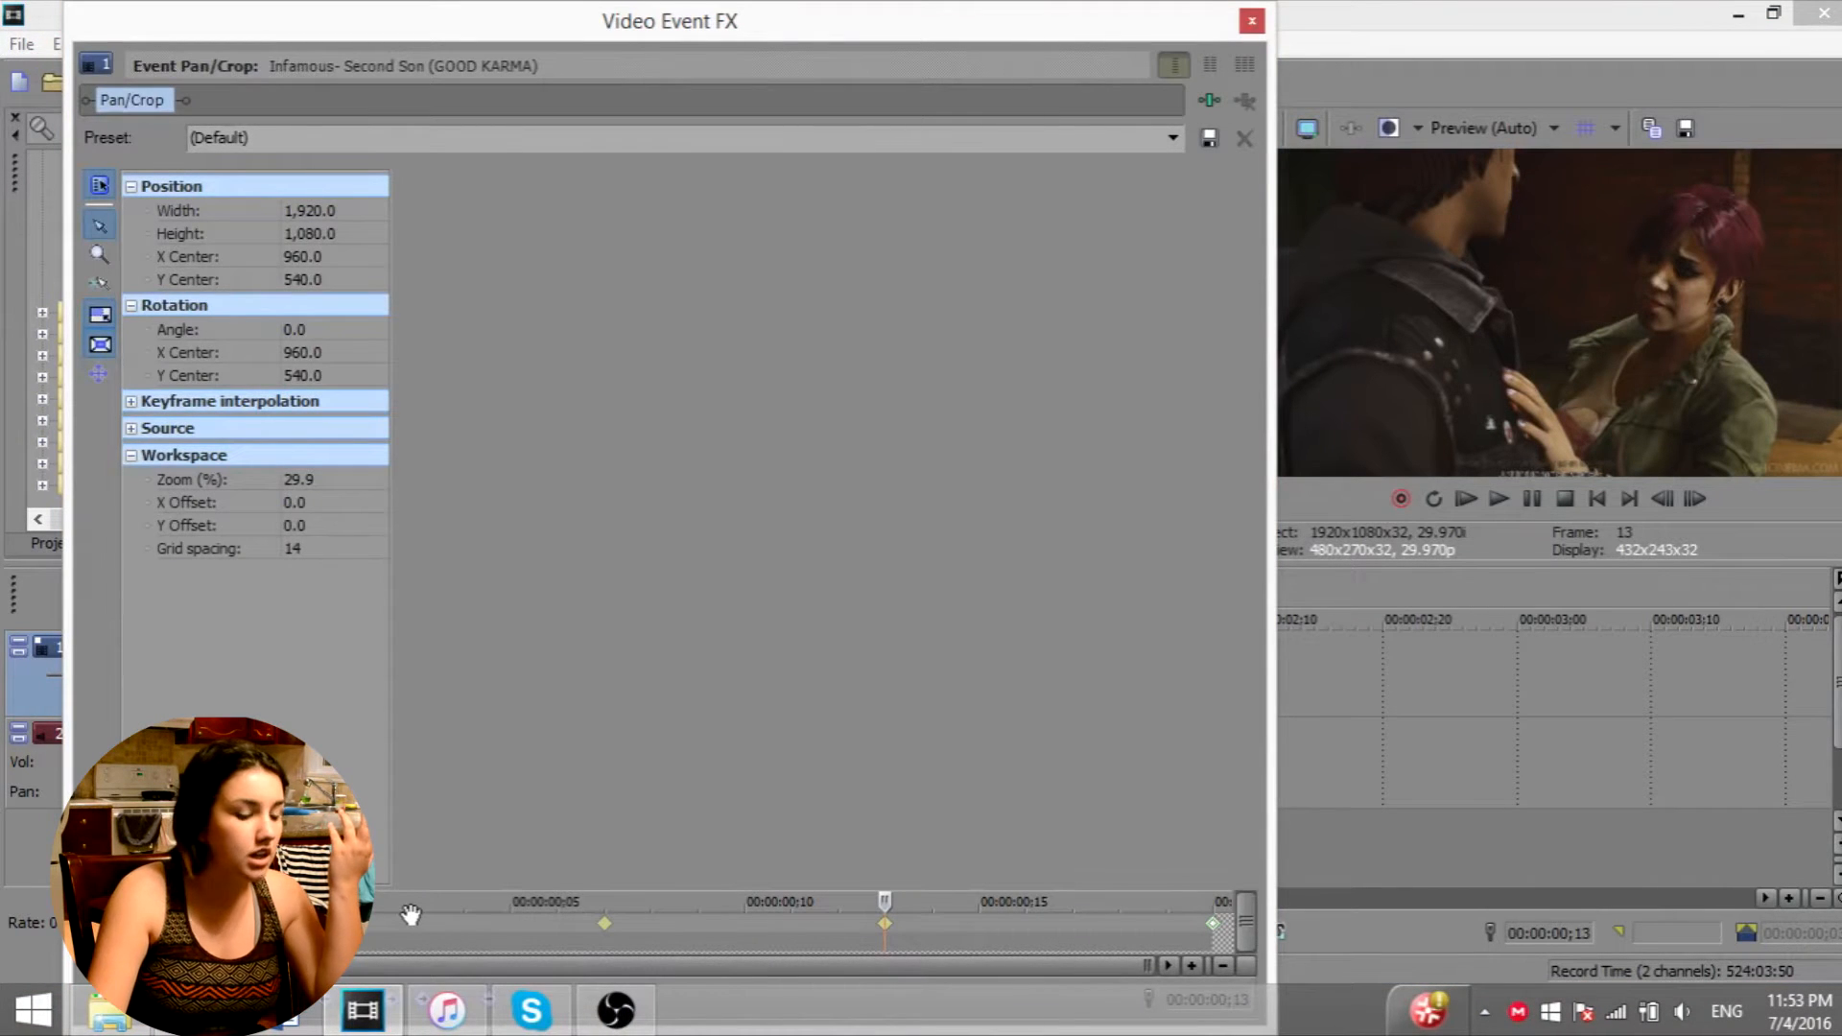
pyautogui.rightClick(827, 528)
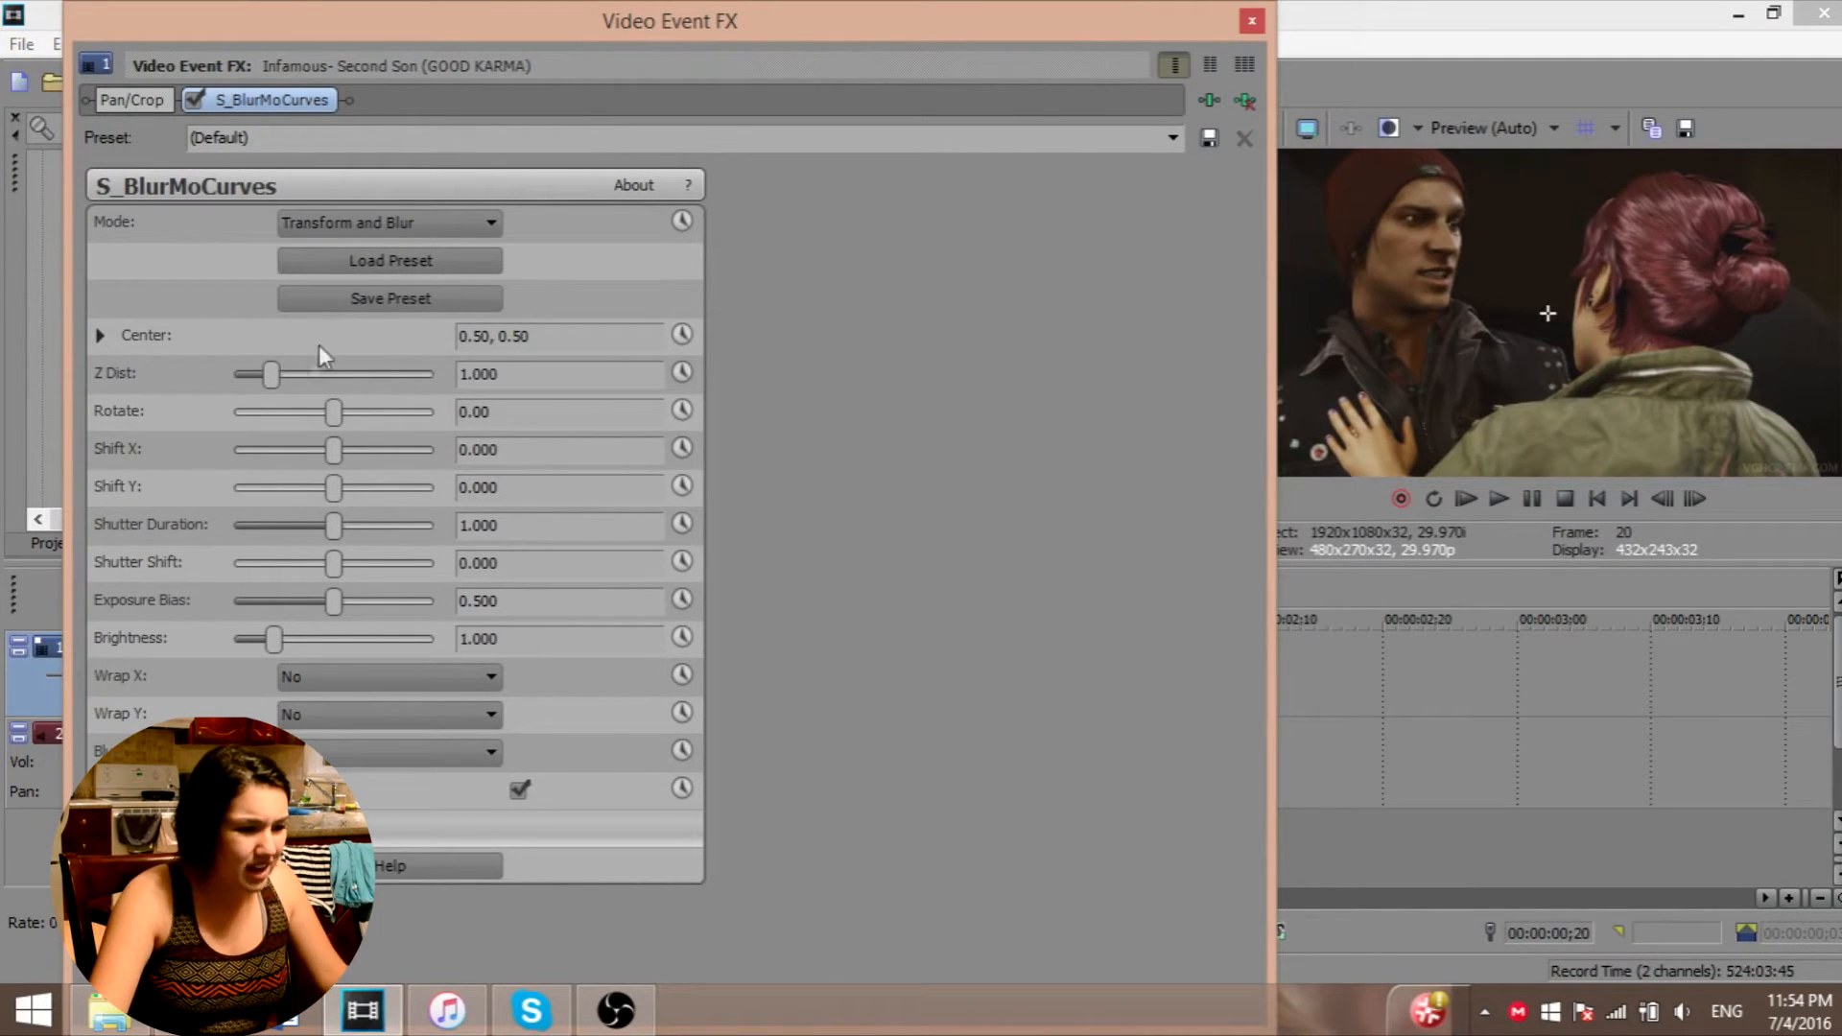
# - Drag BlurMoCurves Z Dist through 1.433, 1.567, 1.133, 1.400 and 0.700 down to 0.633
pyautogui.moveTo(272, 374); pyautogui.dragTo(290, 373)
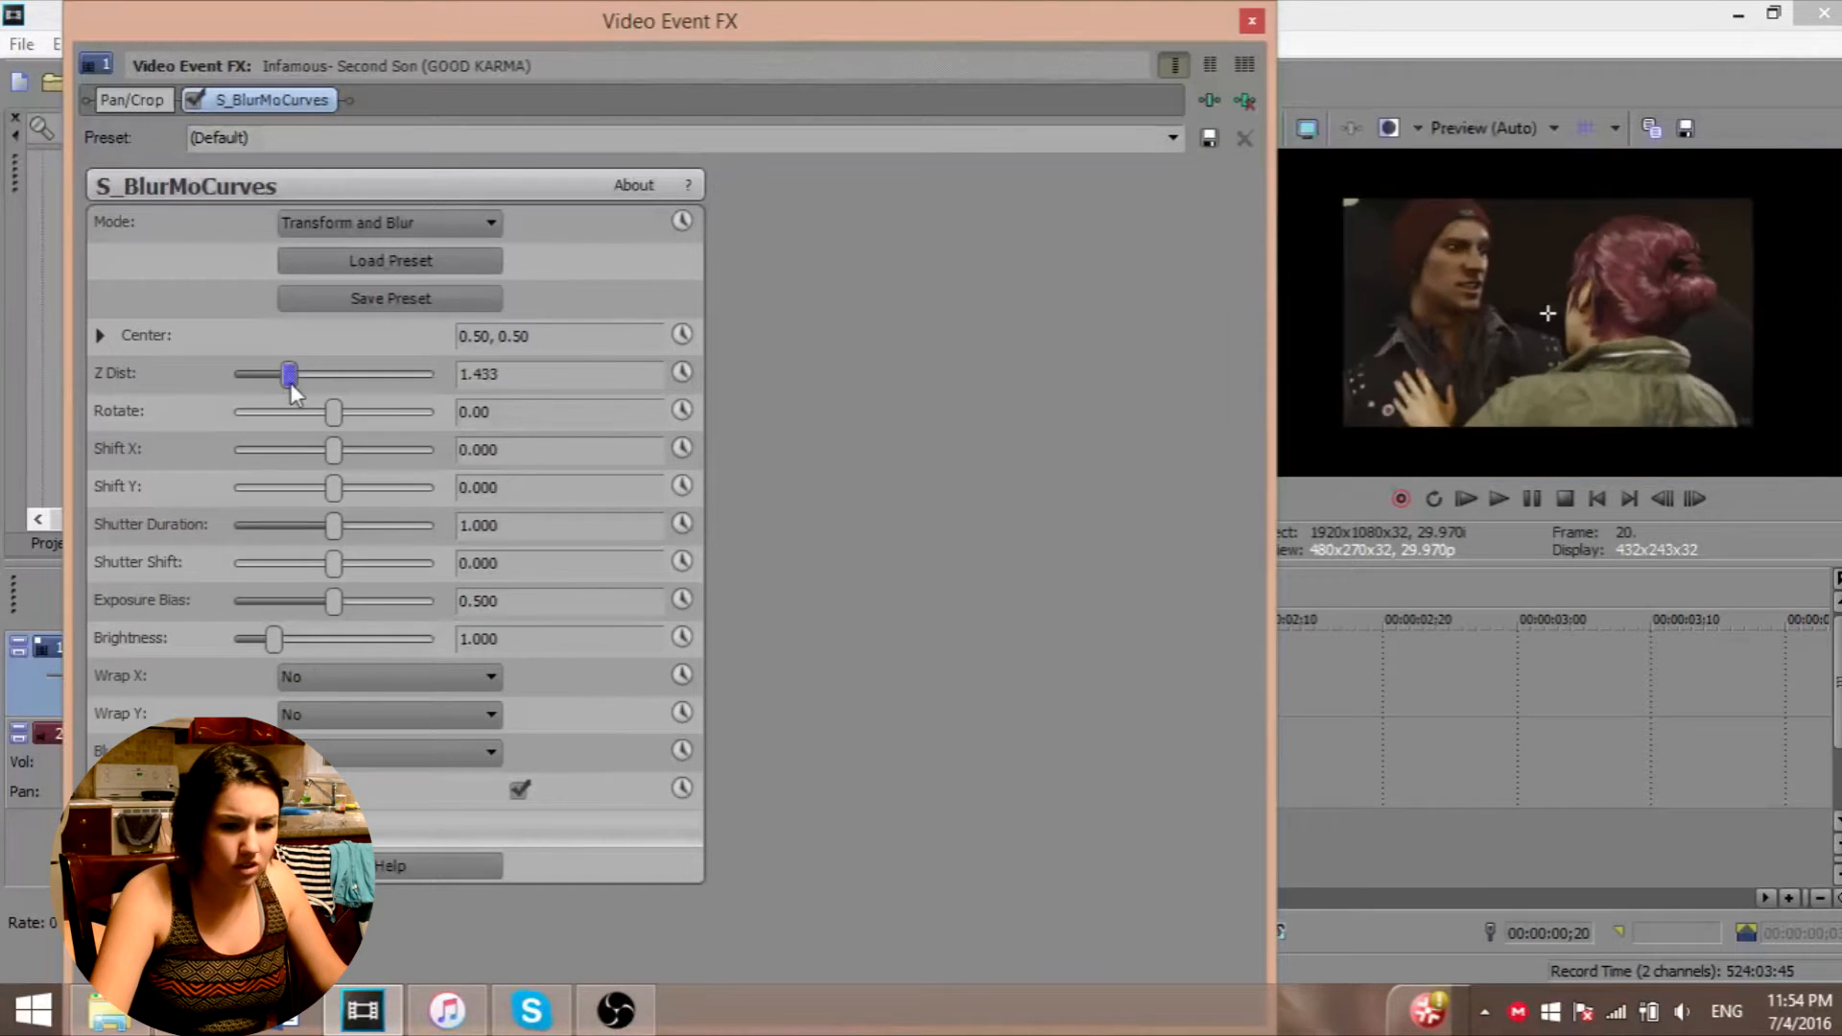
pyautogui.moveTo(289, 373); pyautogui.dragTo(295, 373)
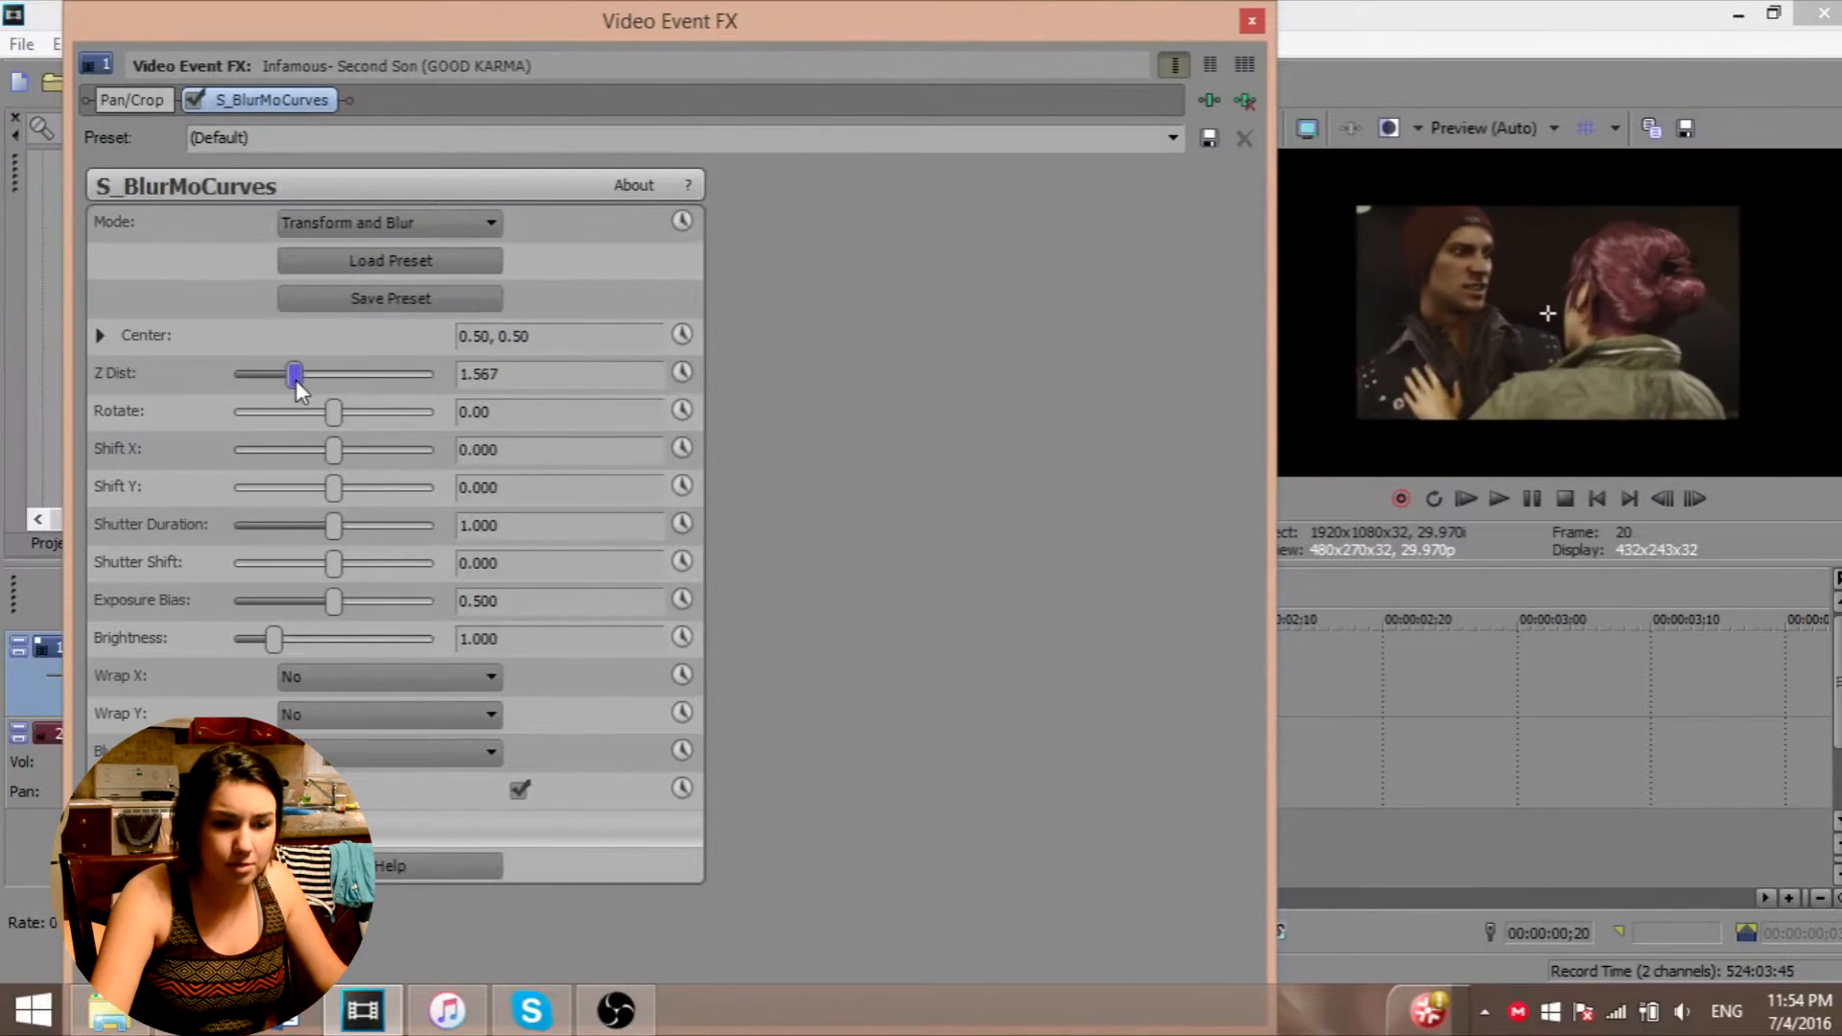
pyautogui.moveTo(294, 373); pyautogui.dragTo(277, 374)
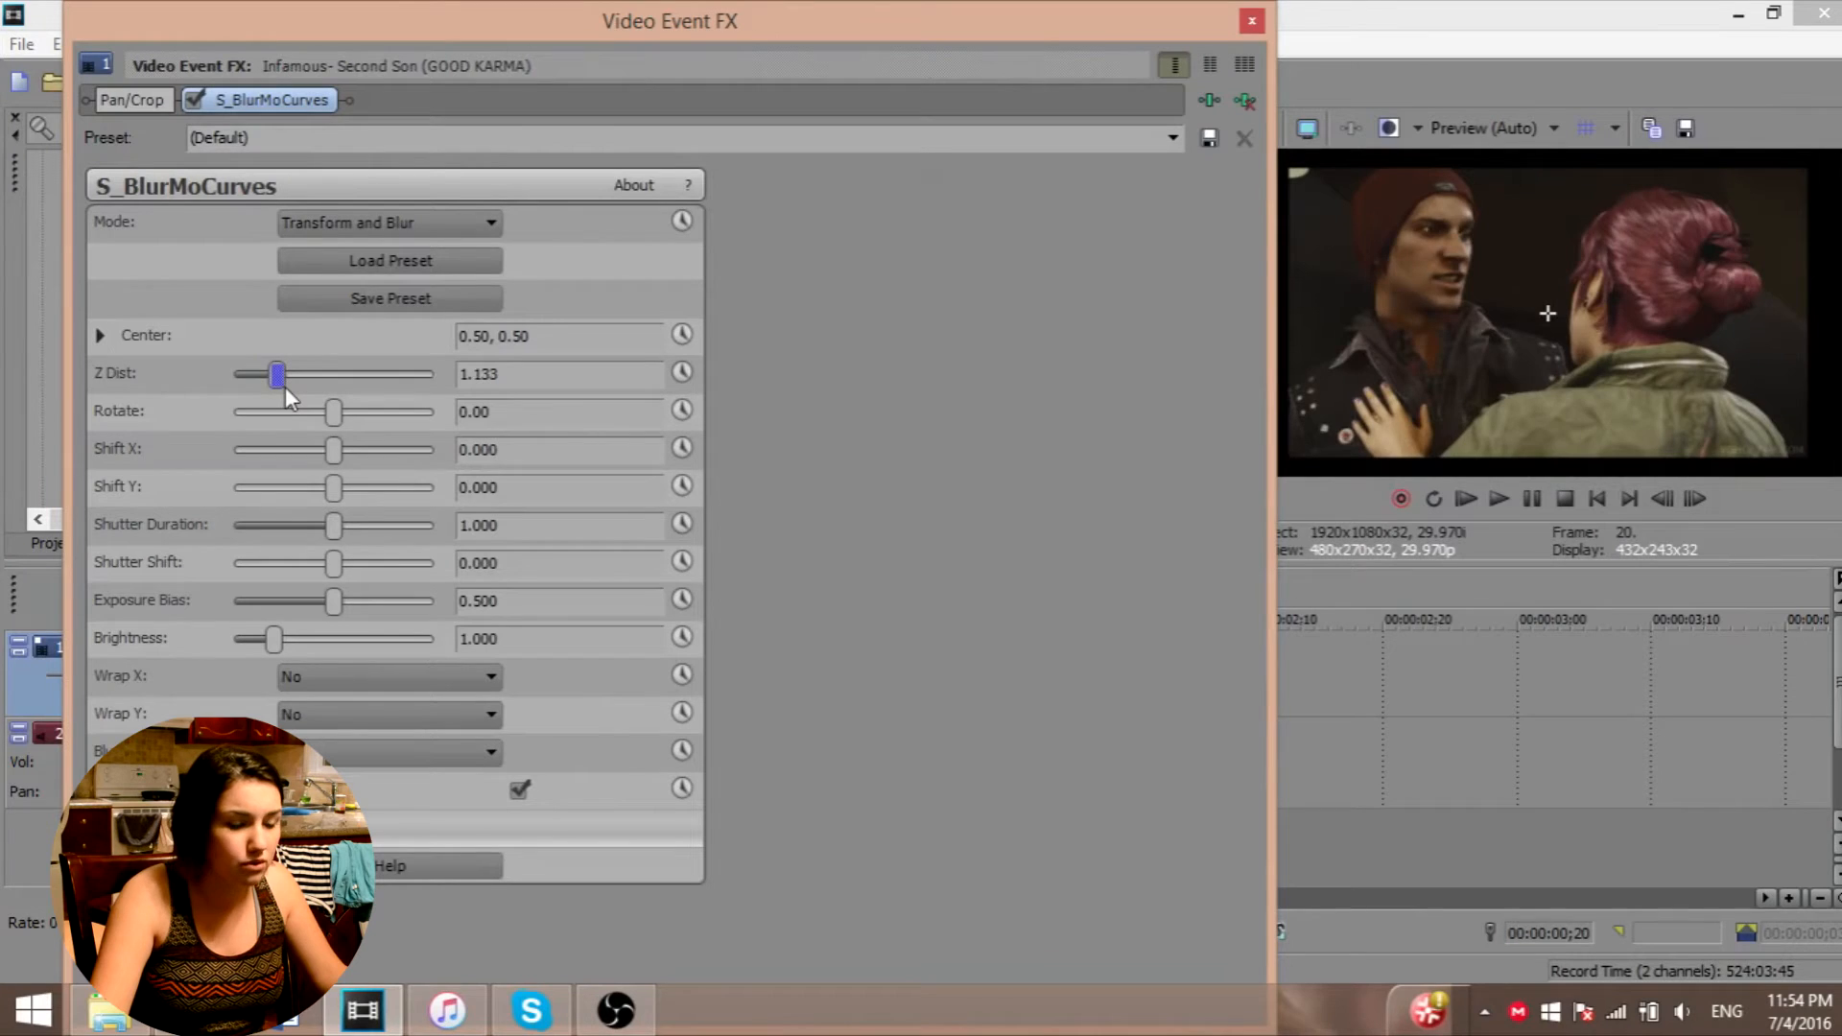
pyautogui.moveTo(277, 373); pyautogui.dragTo(287, 374)
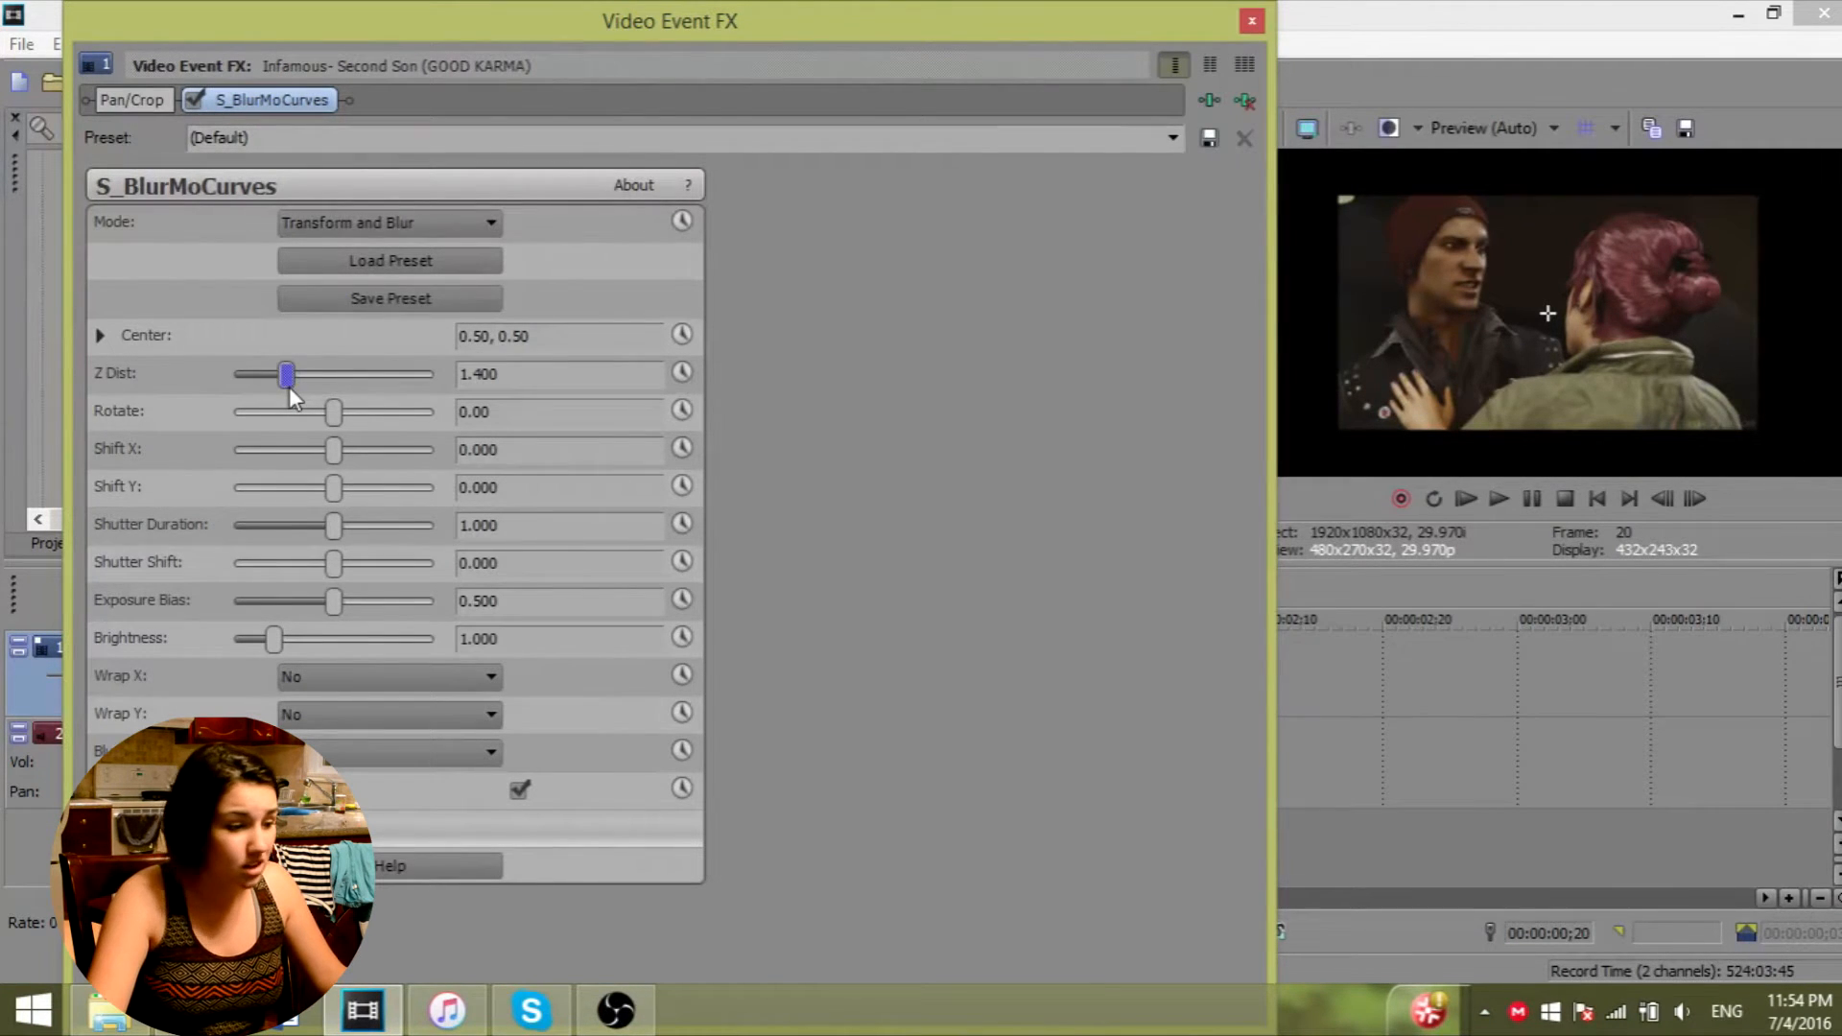
pyautogui.moveTo(284, 374); pyautogui.dragTo(258, 373)
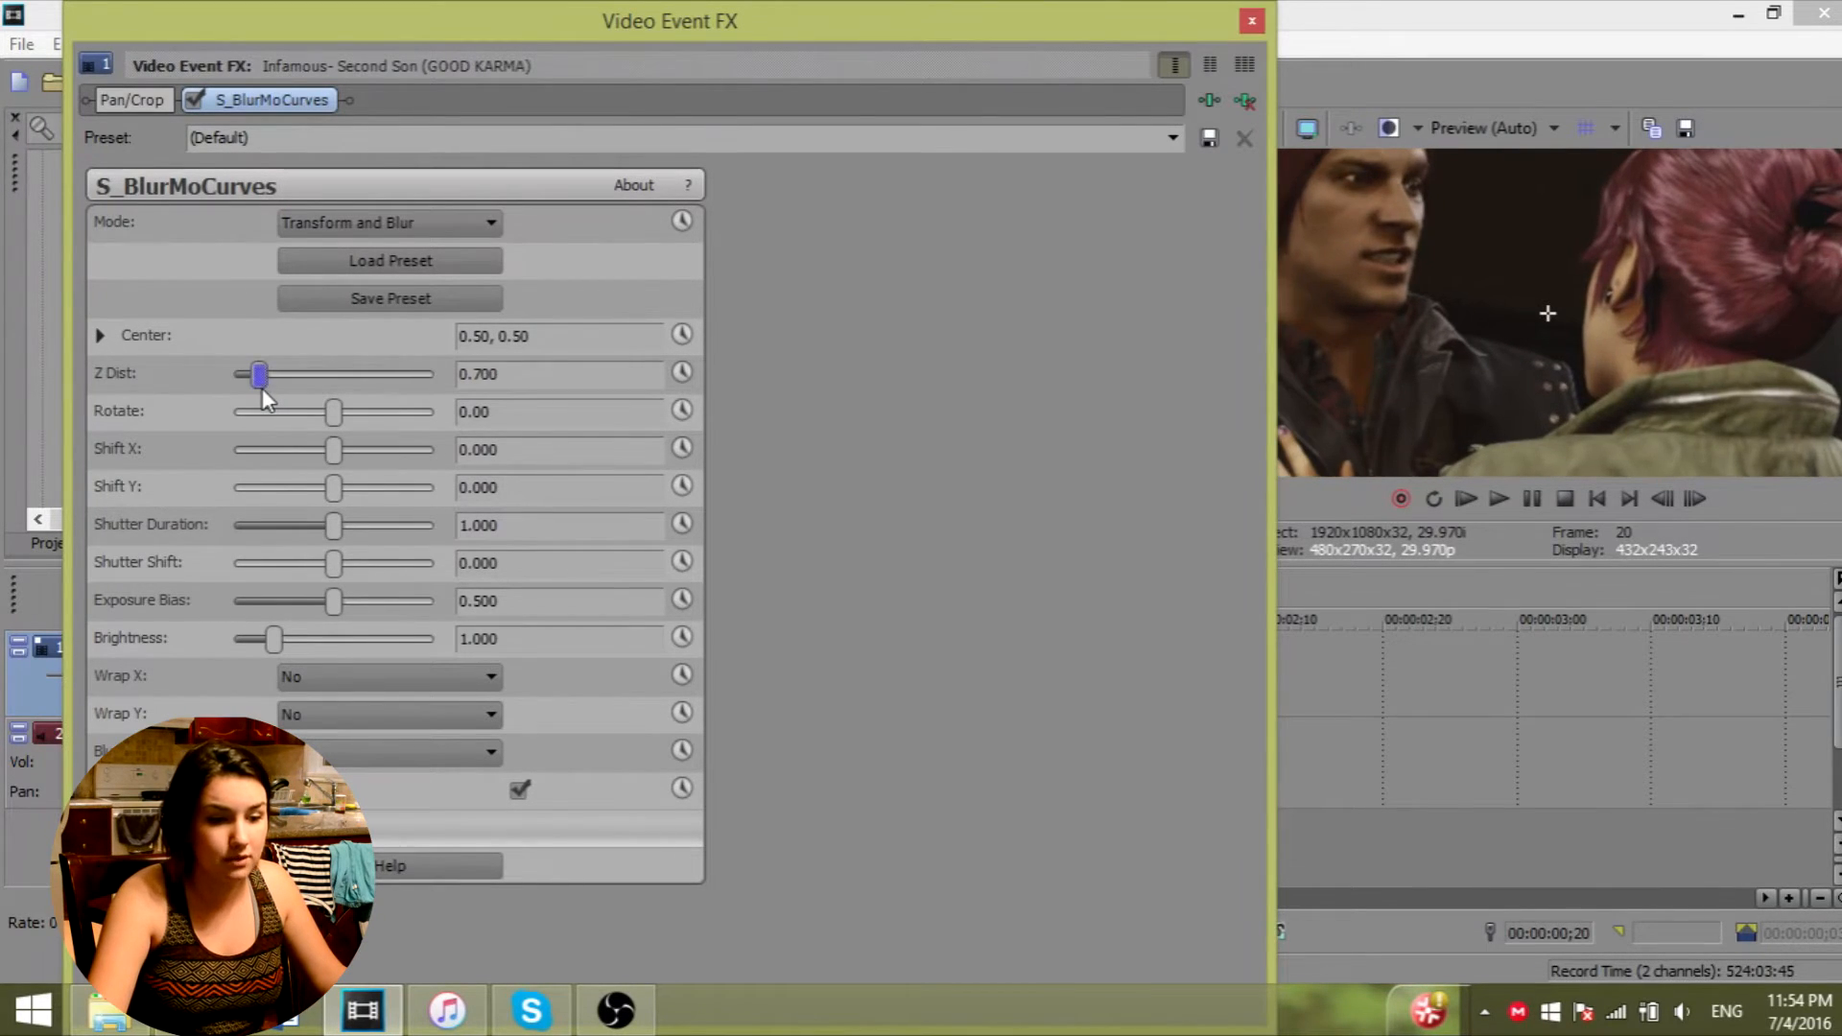
pyautogui.moveTo(259, 373); pyautogui.dragTo(257, 373)
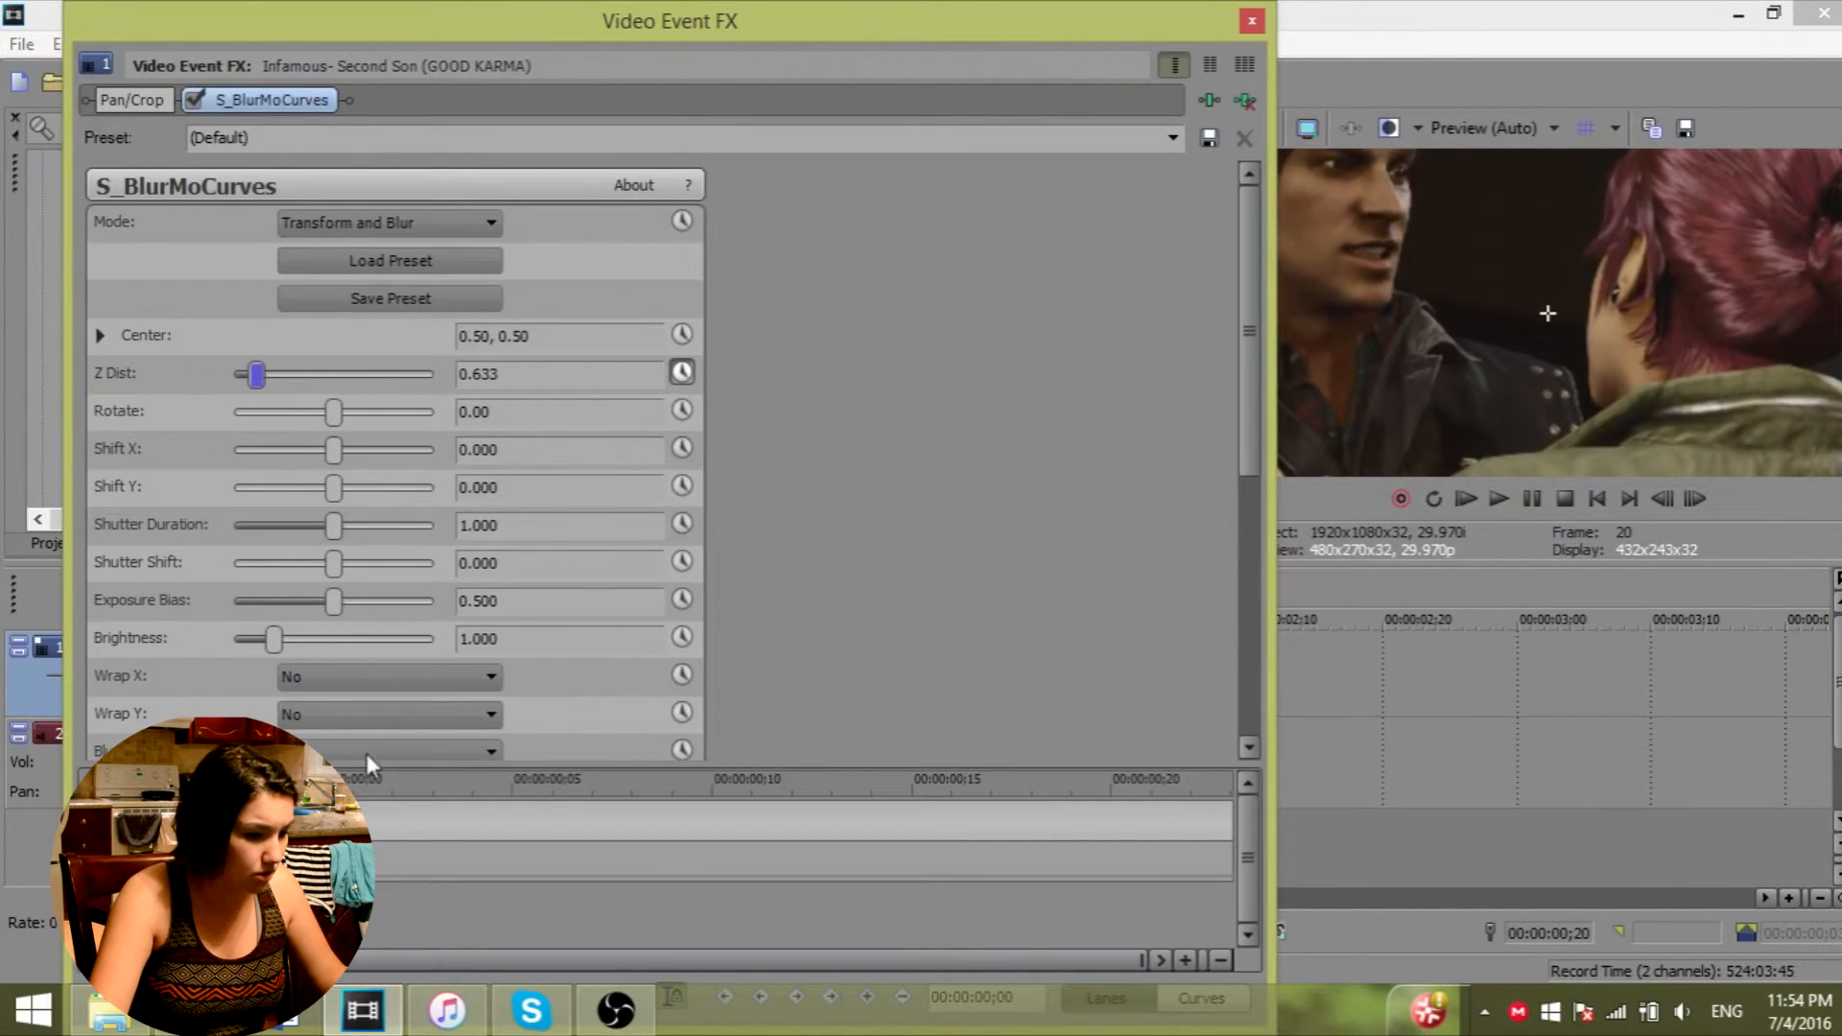
# - Enter Z Dist 0.5, set Wrap X to Reflect and bring up the Wrap Y choices
pyautogui.write('0.5')
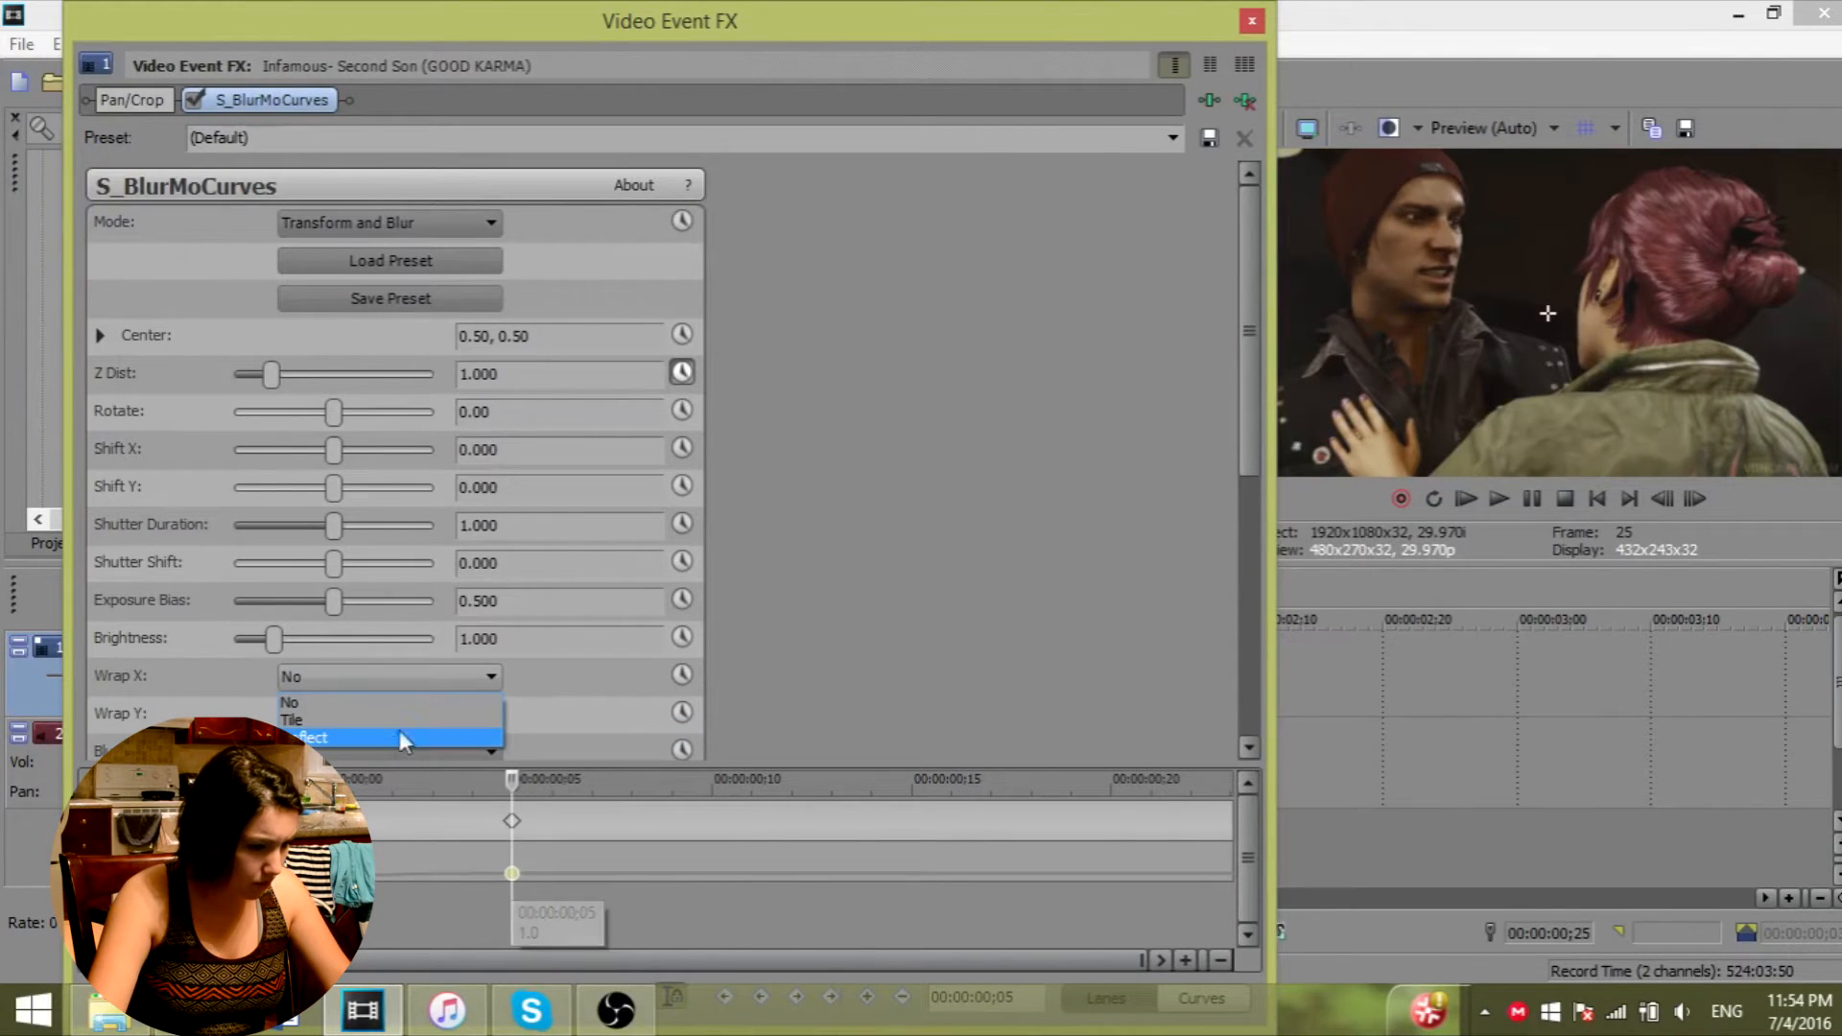
pyautogui.click(326, 737)
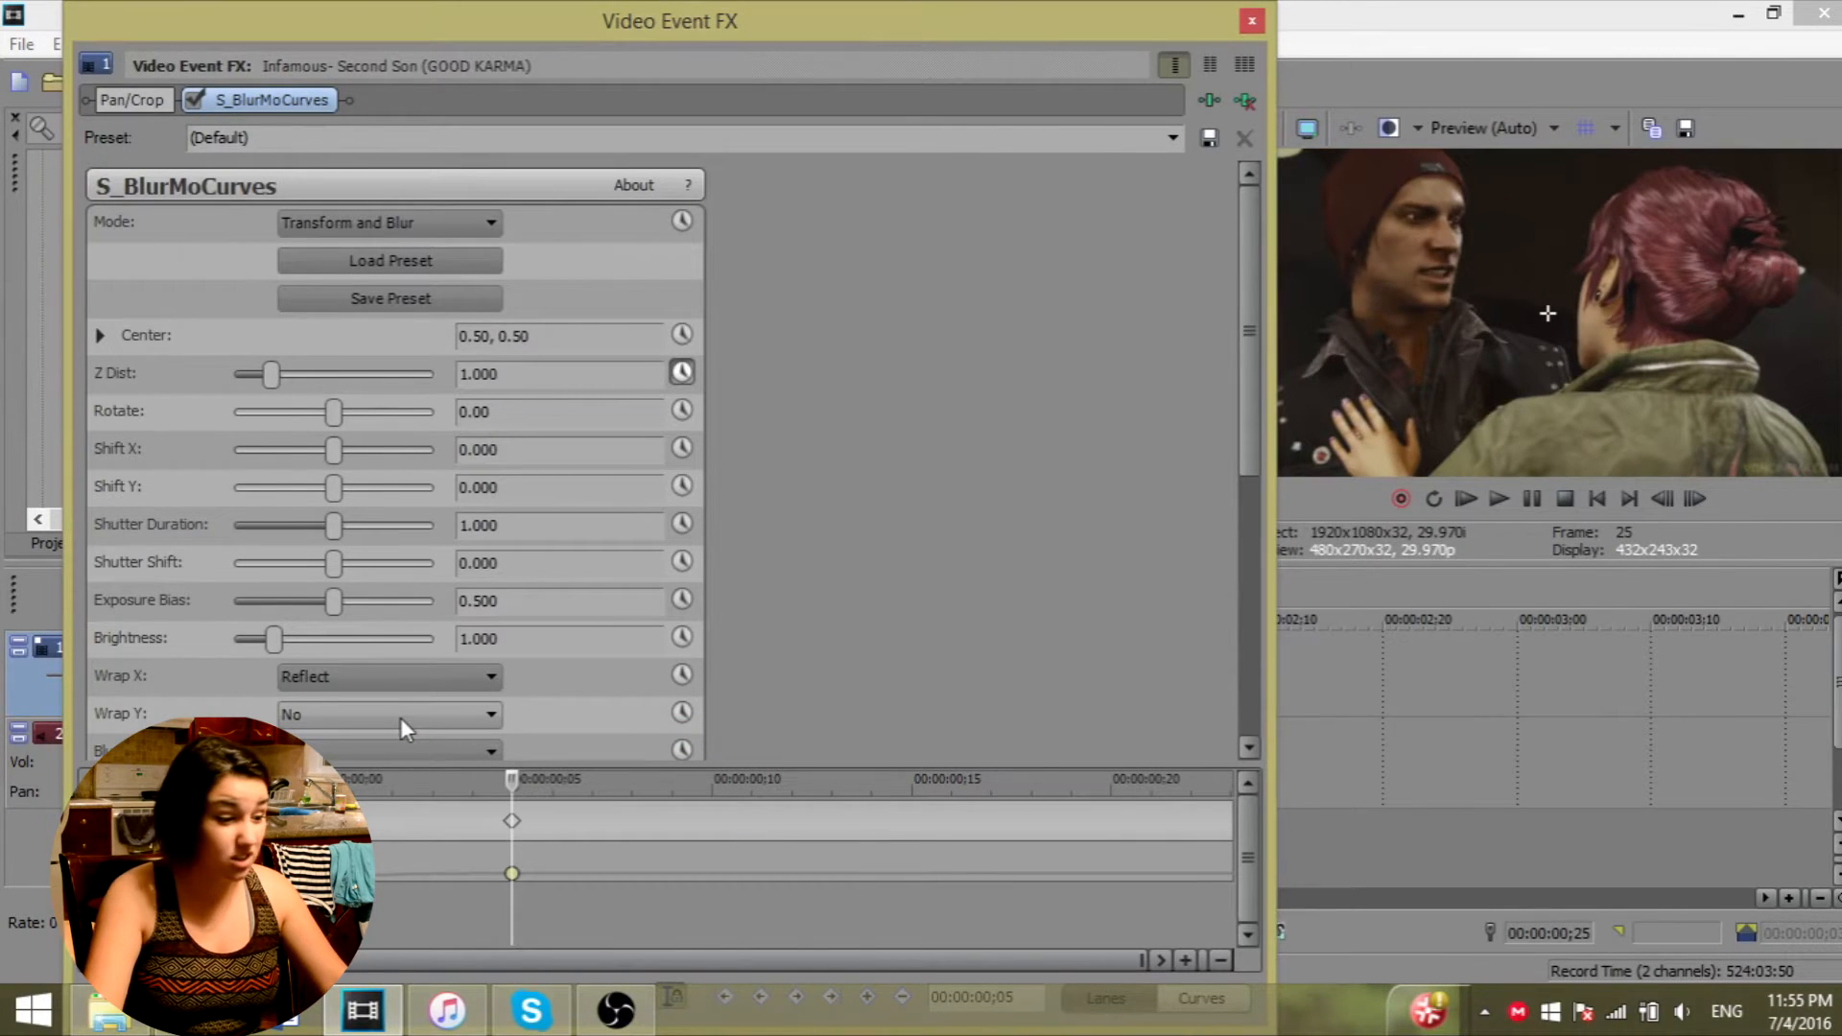
pyautogui.click(388, 714)
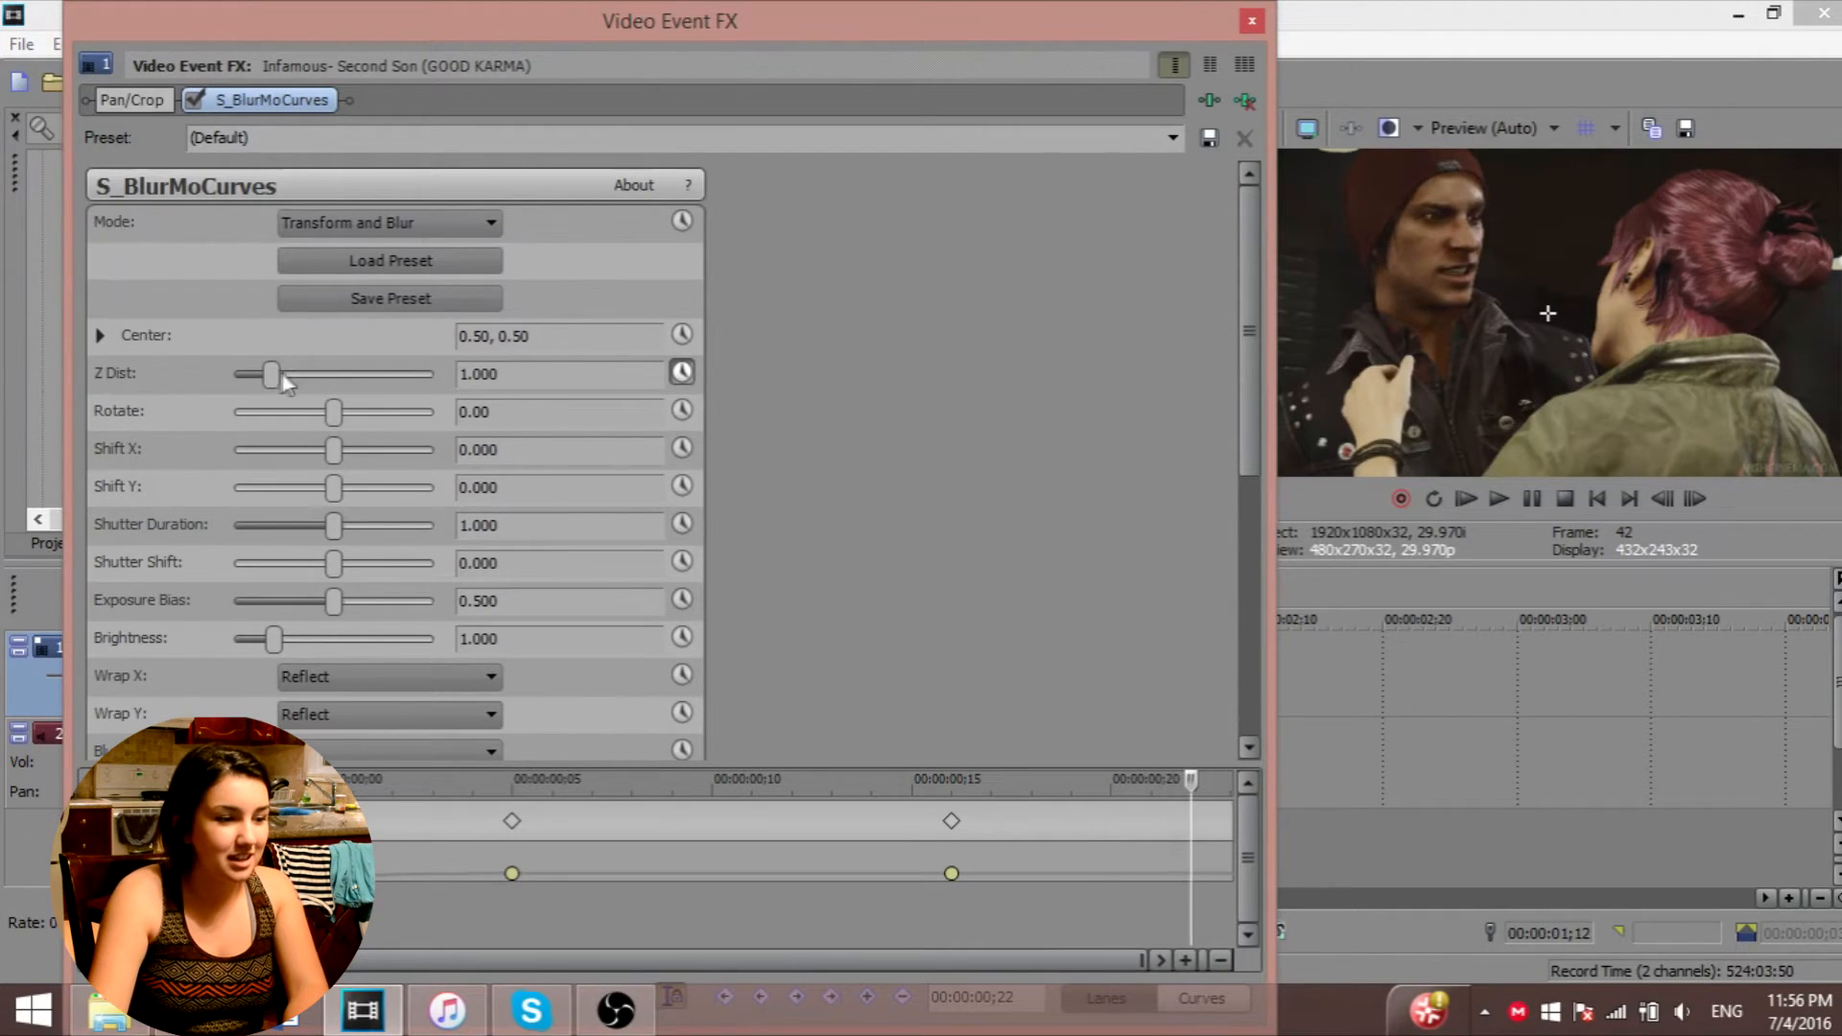
# - Raise Z Dist toward 1.500 at frame 22, change that keyframe's fade type, and close the FX window
pyautogui.moveTo(271, 373); pyautogui.dragTo(282, 373)
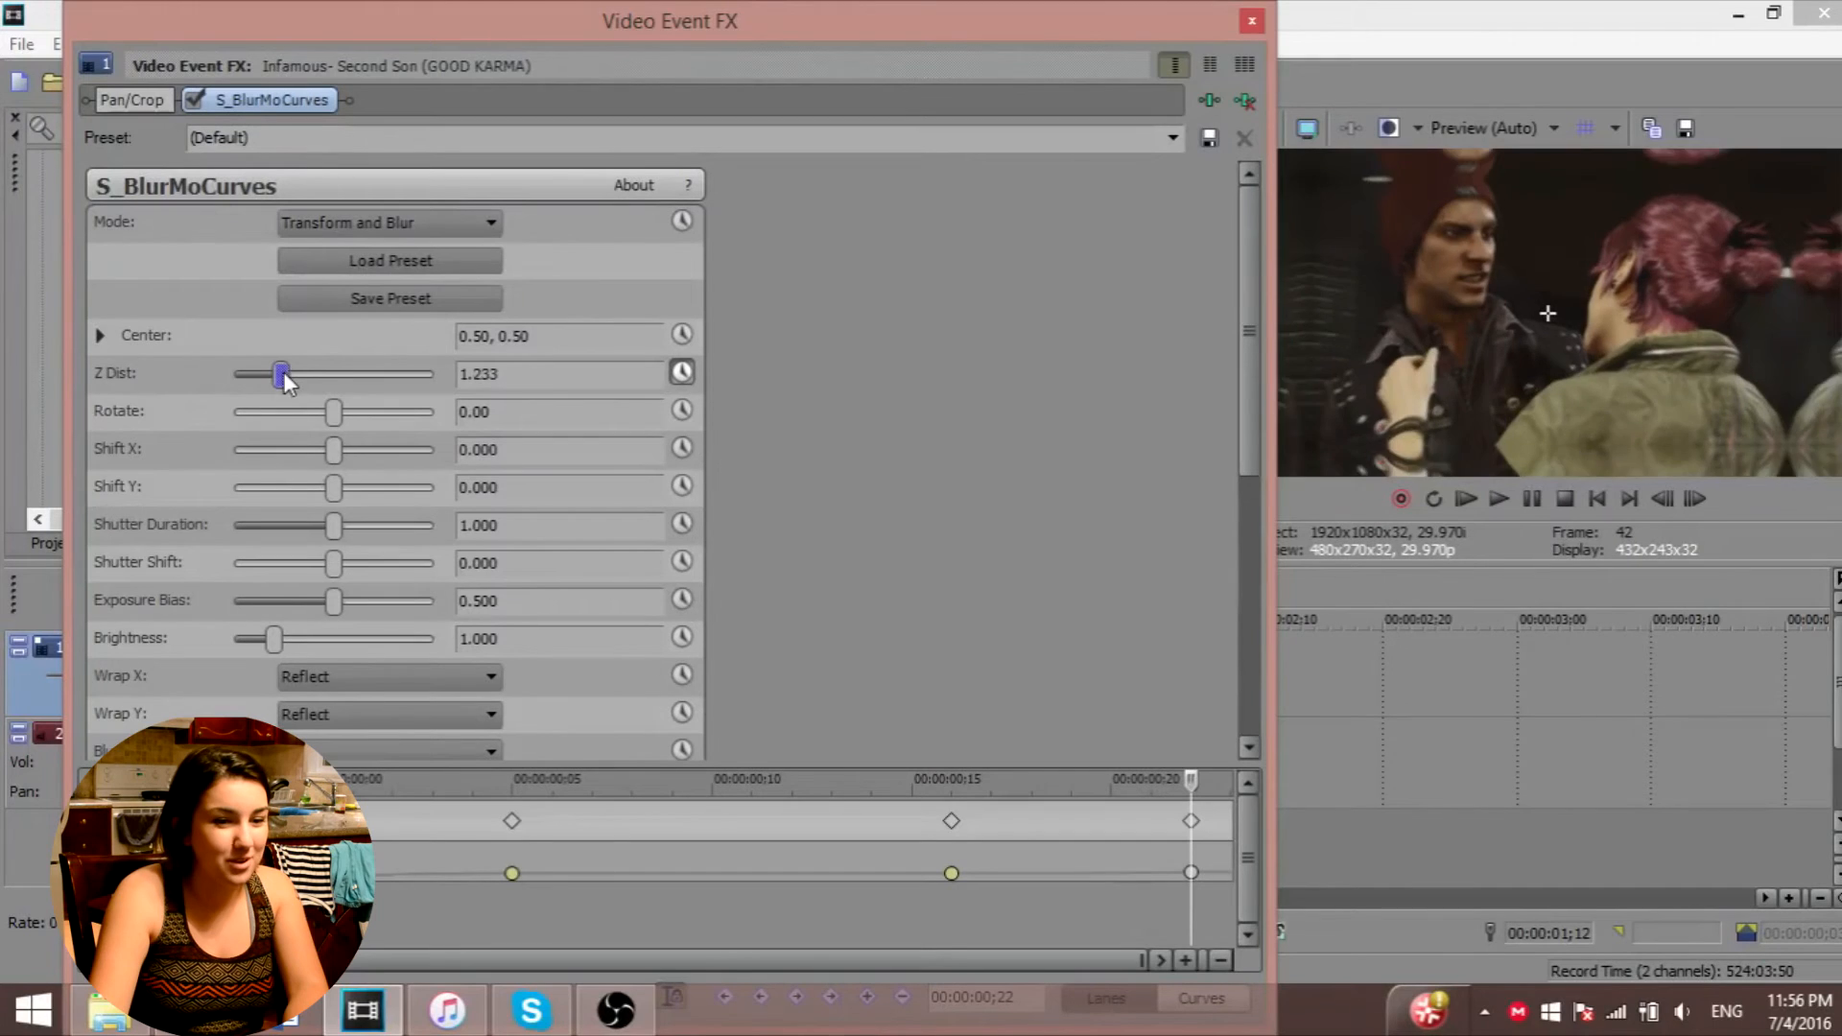
pyautogui.moveTo(279, 373); pyautogui.dragTo(290, 373)
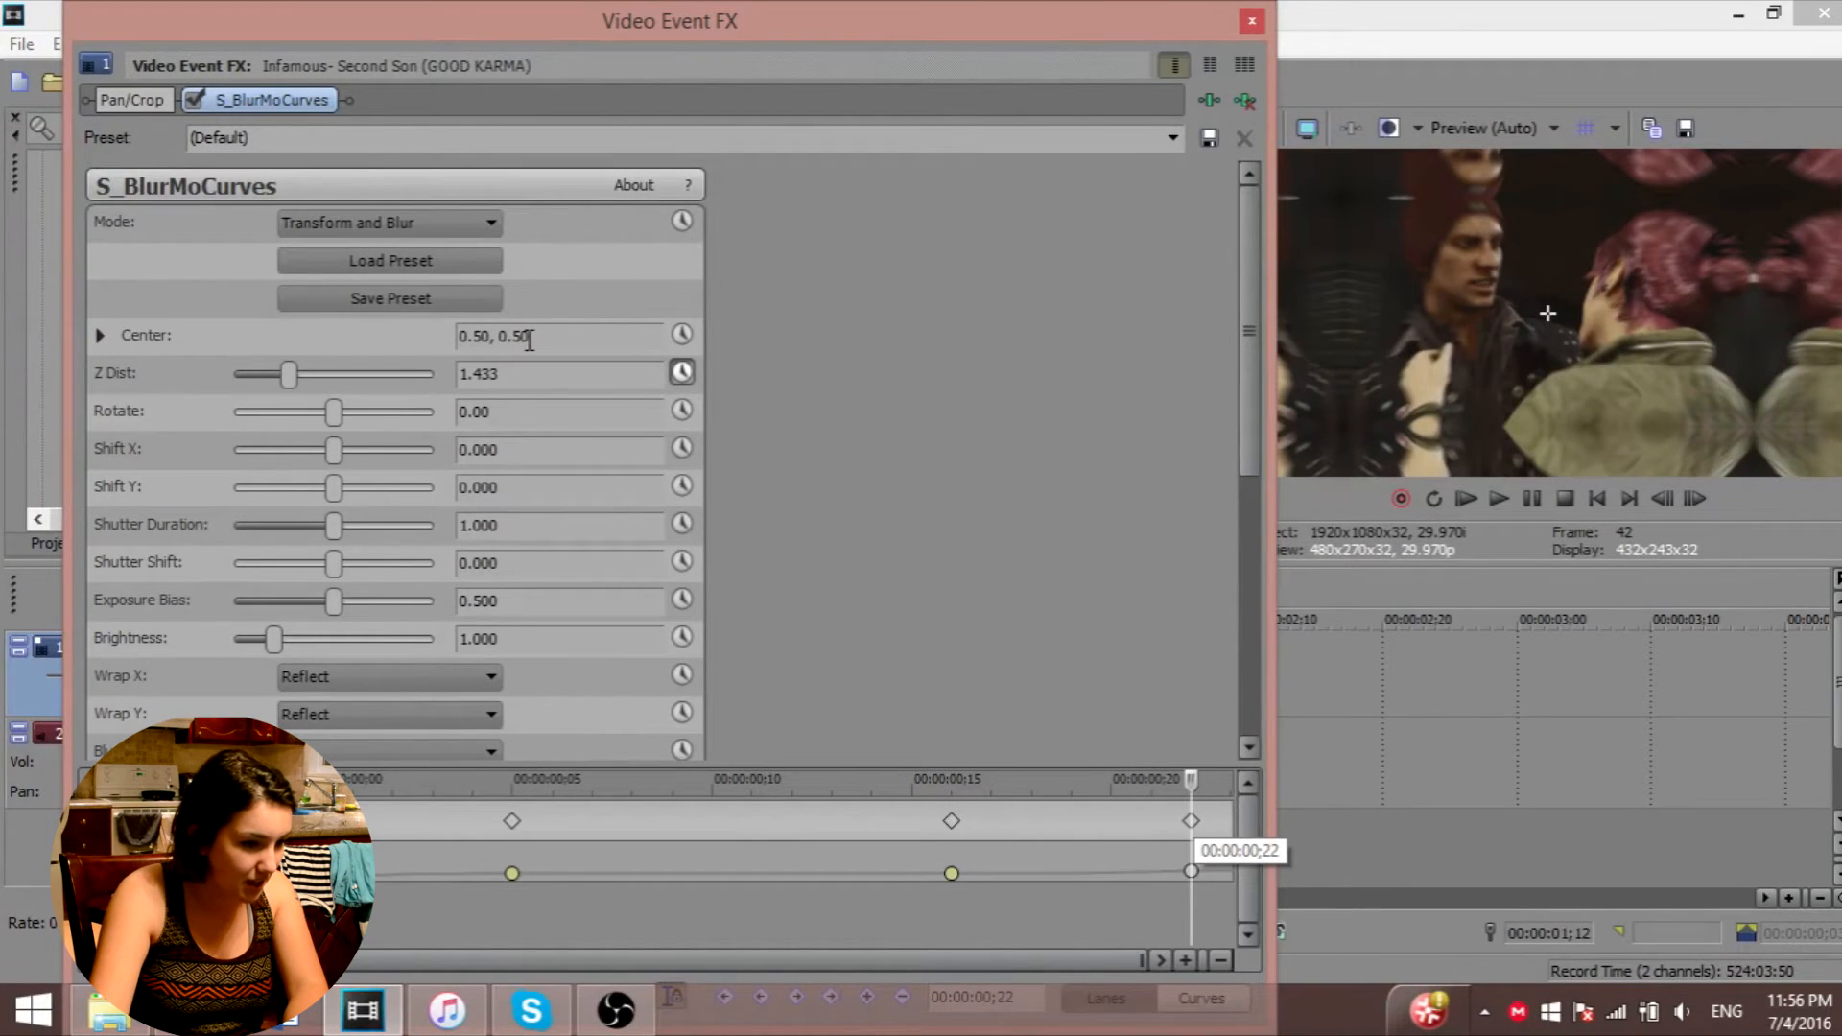
pyautogui.doubleClick(489, 374)
pyautogui.write('1.500')
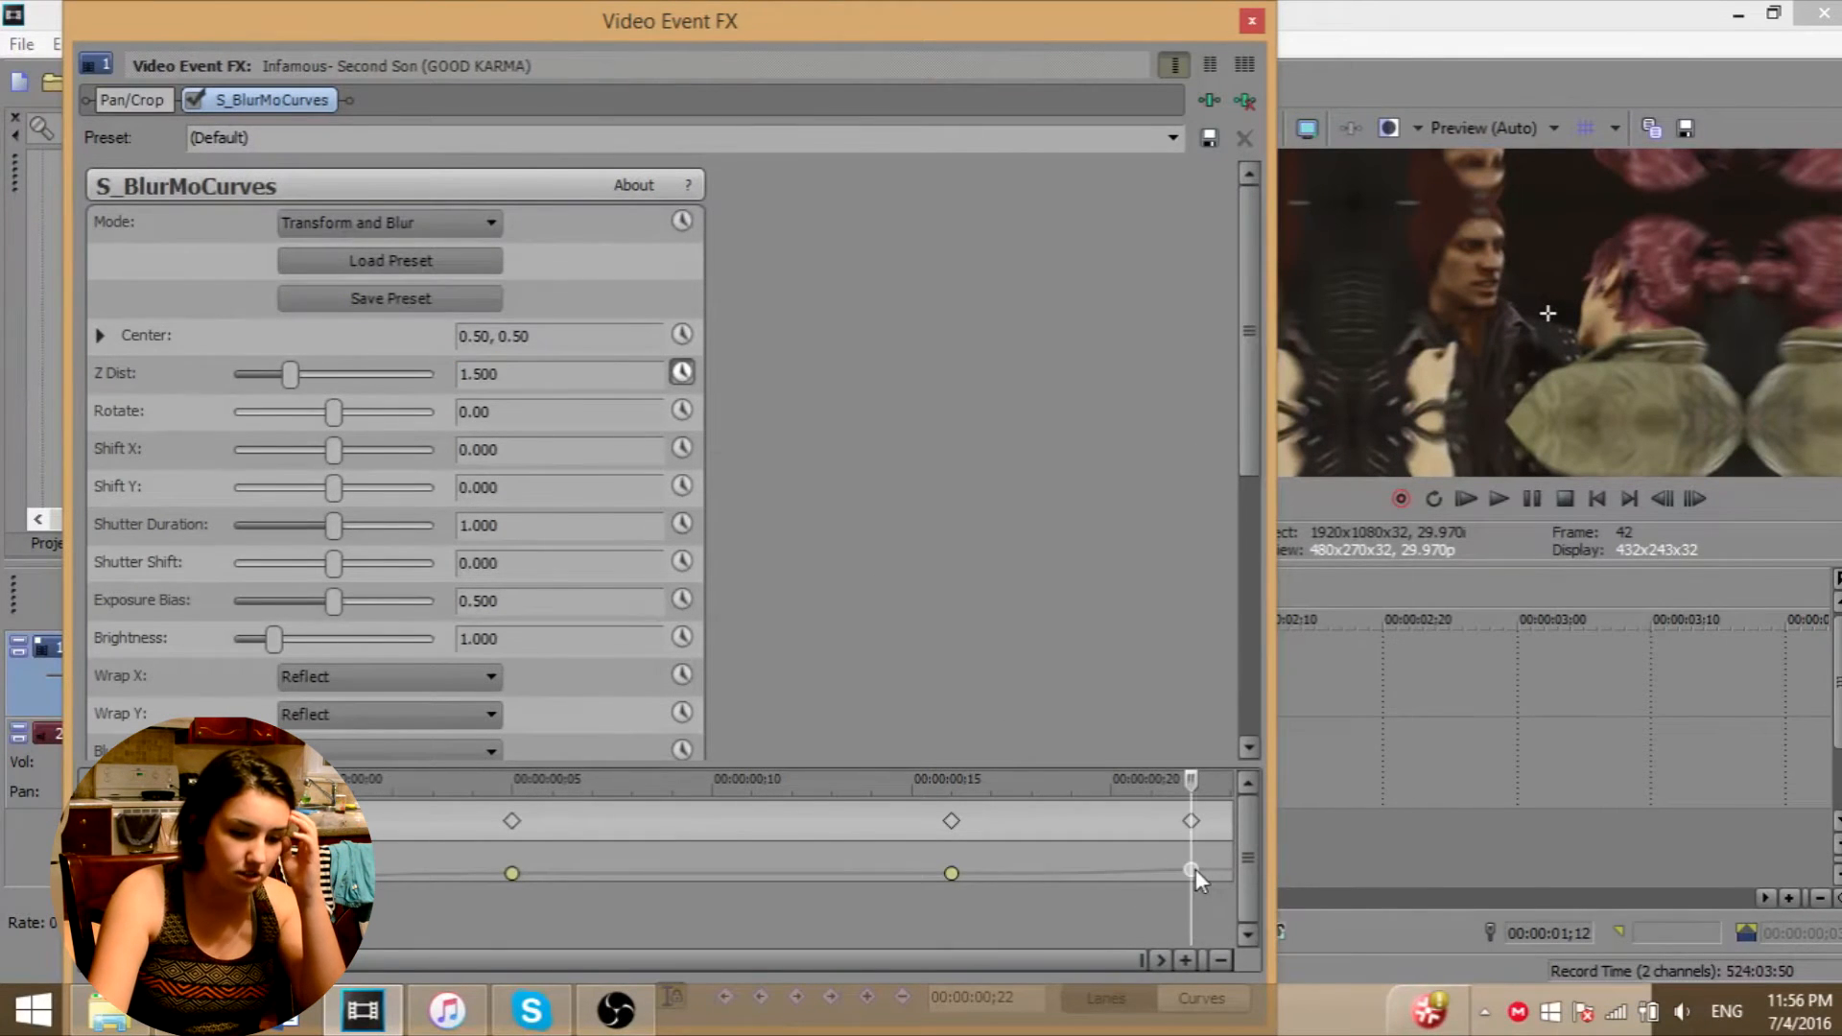
pyautogui.rightClick(1189, 871)
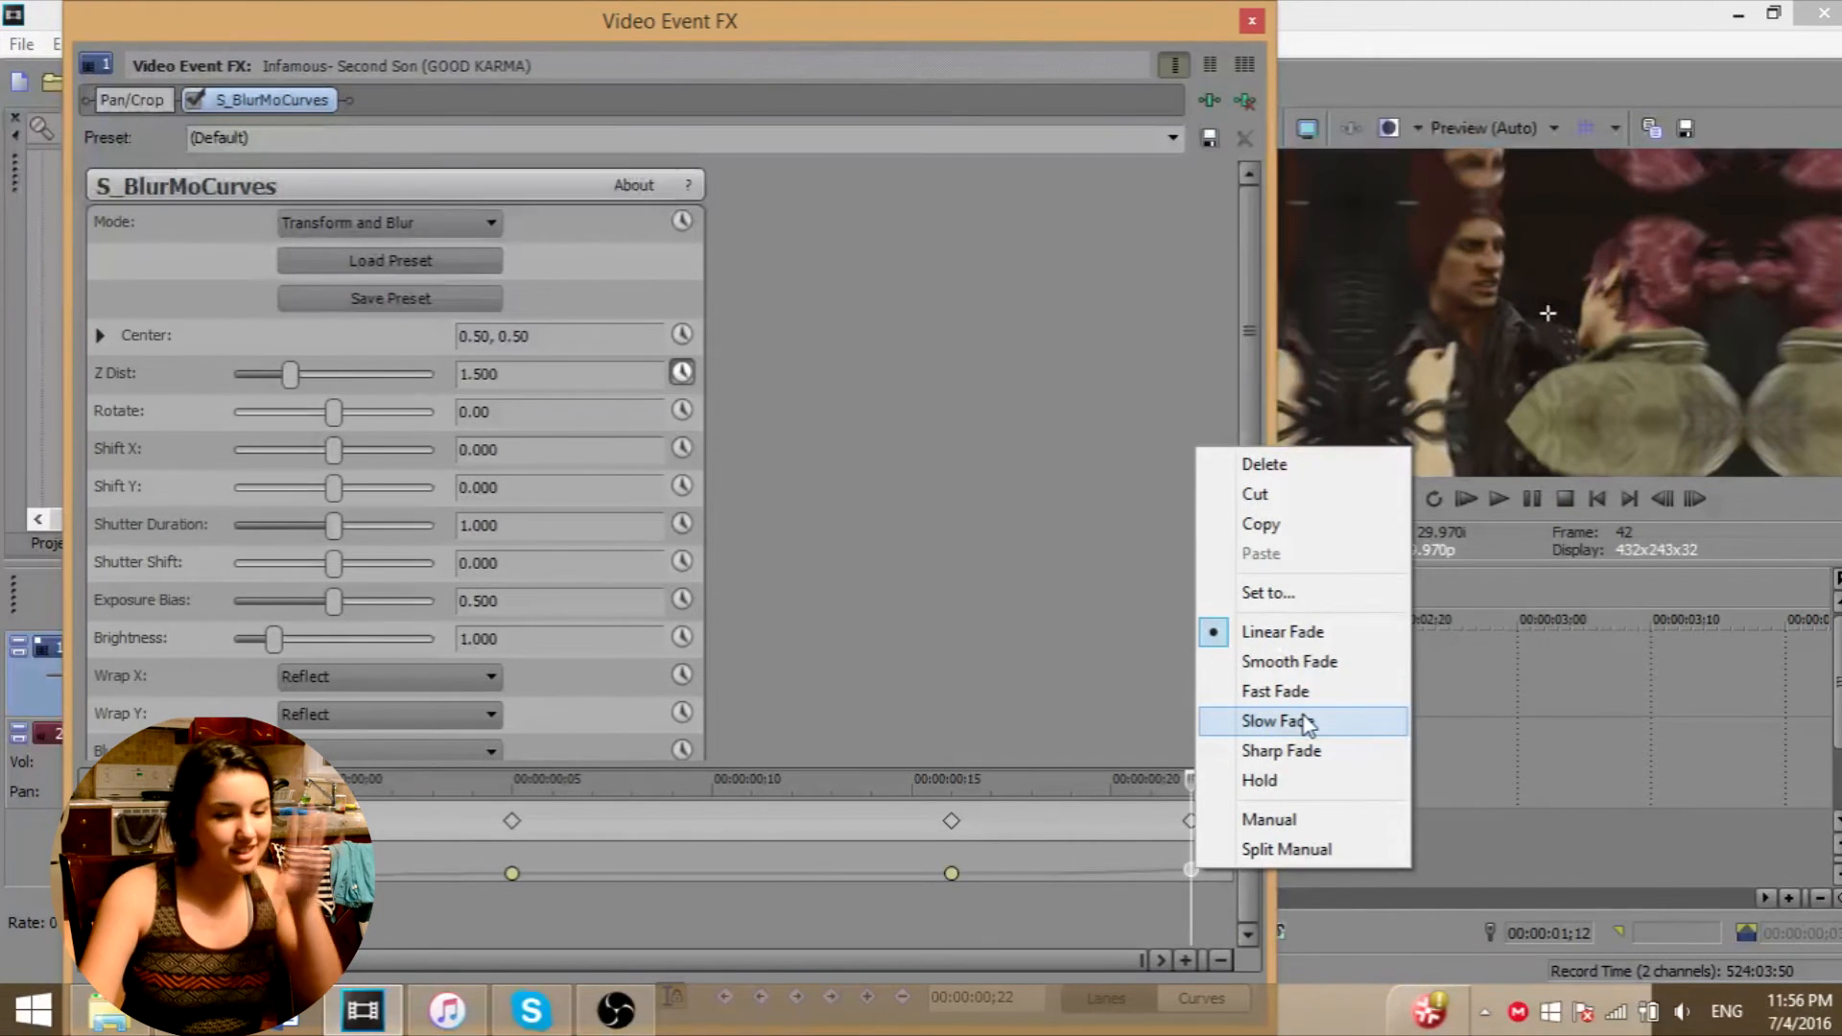
pyautogui.moveTo(1319, 698)
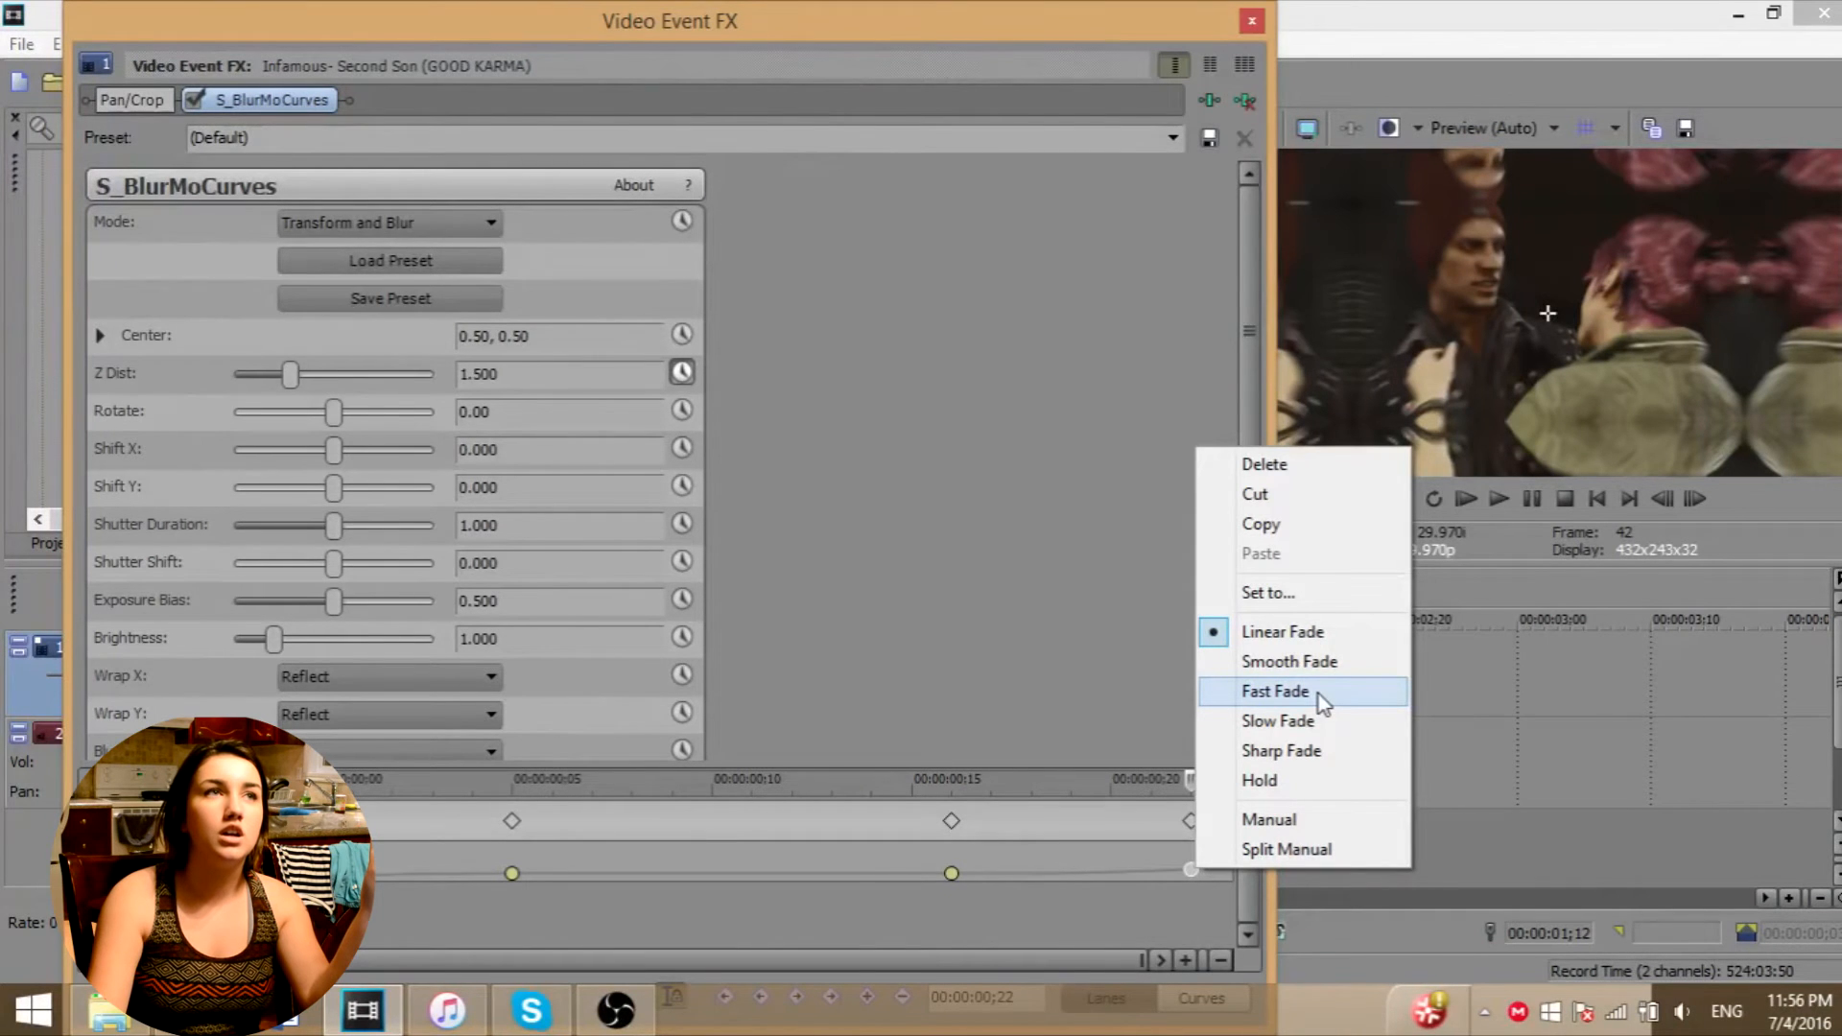
pyautogui.moveTo(1336, 662)
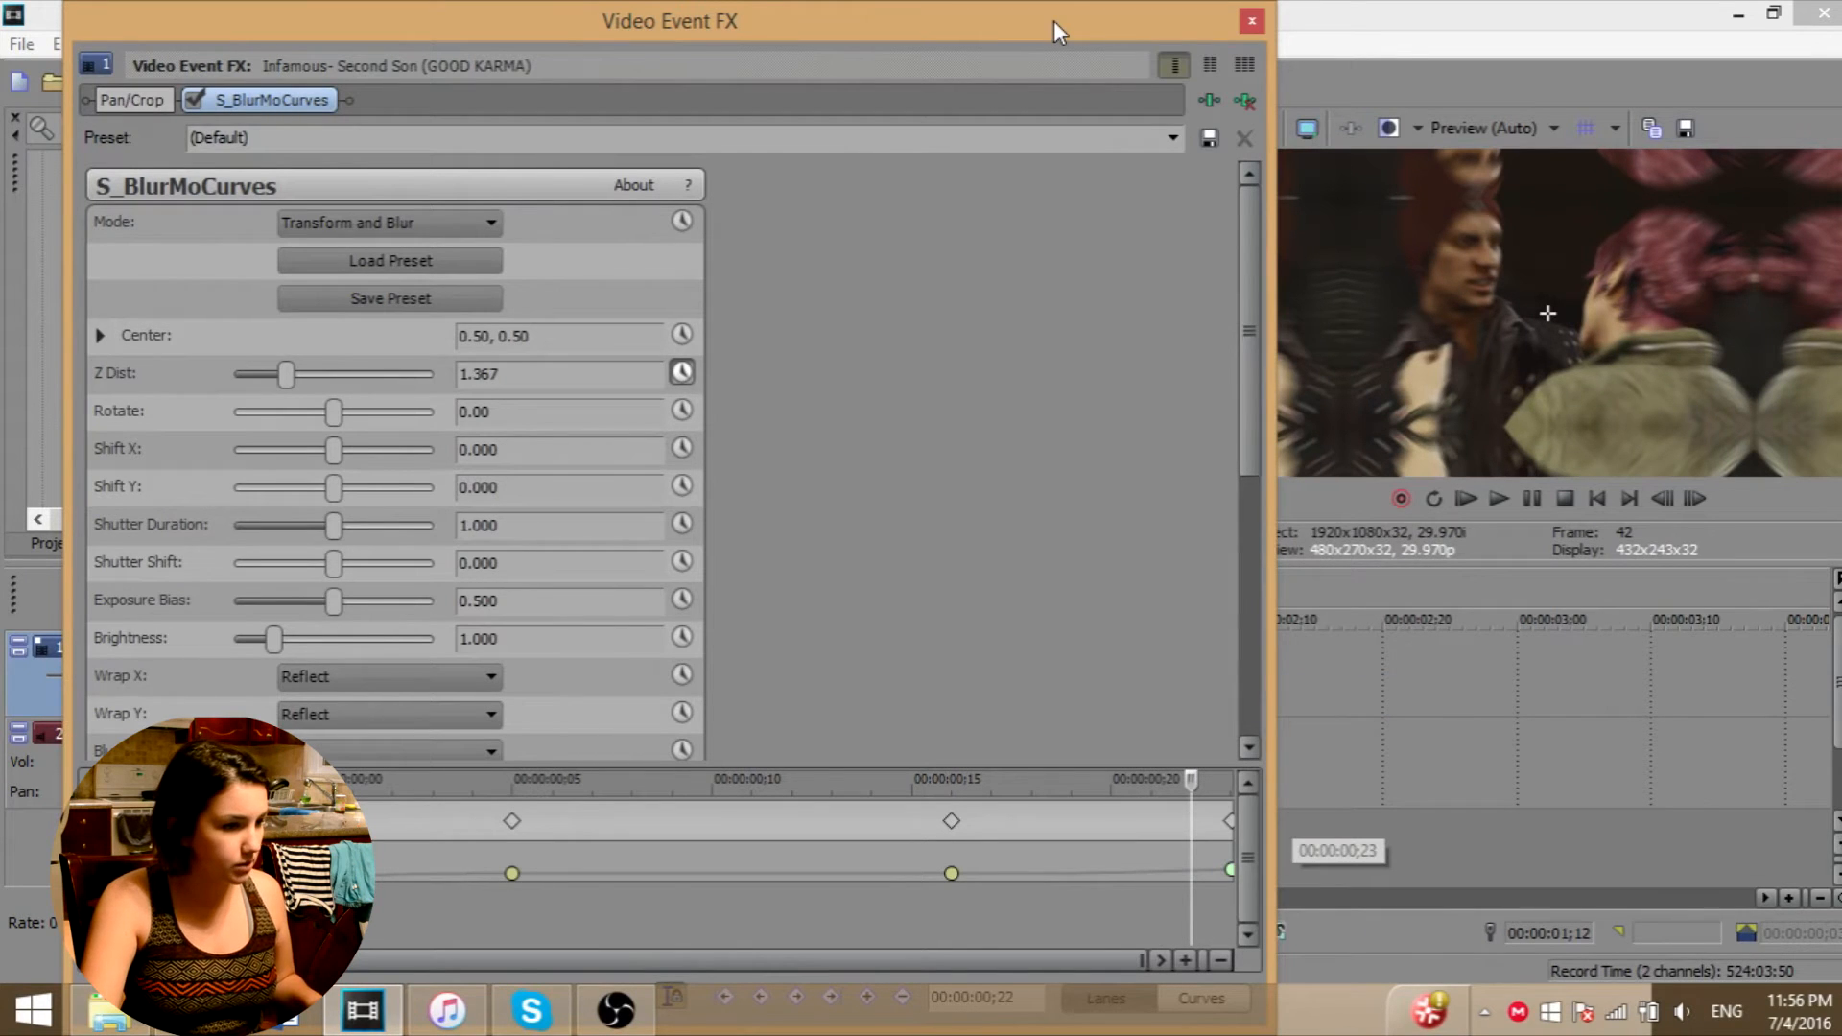
pyautogui.click(1249, 20)
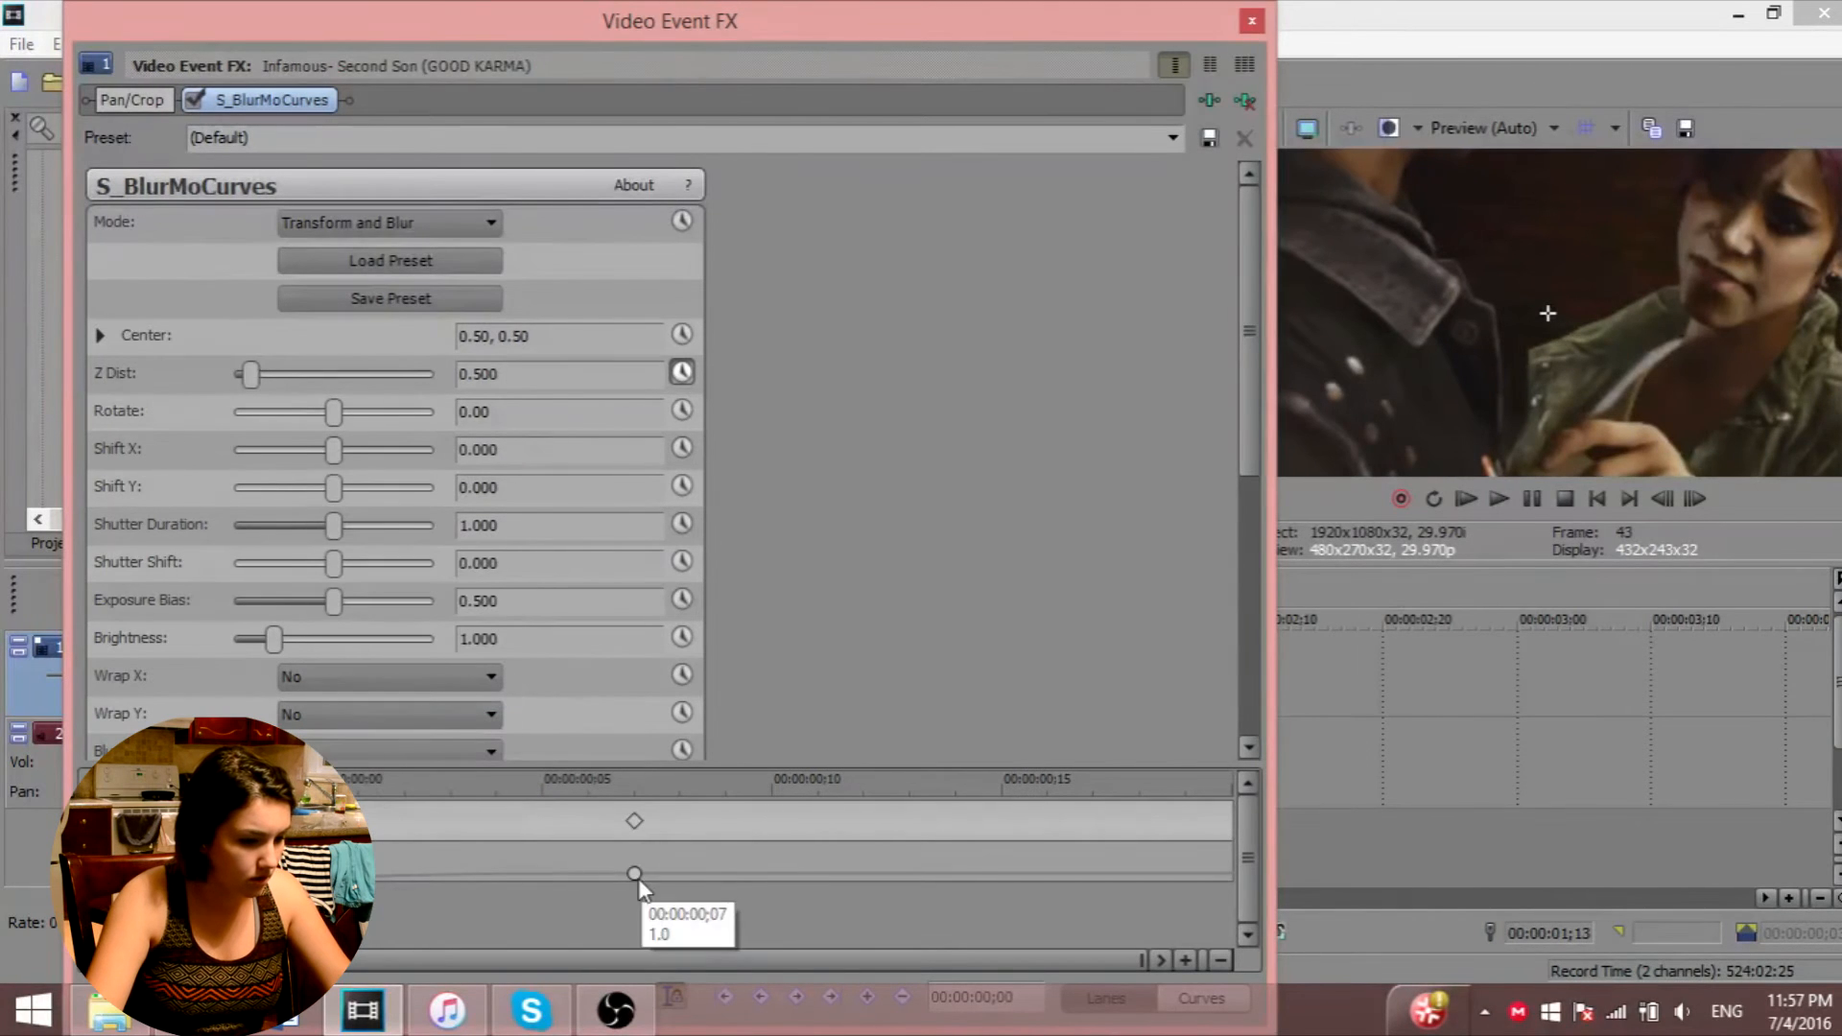
# - Move the 0.500 Z Dist keyframe to seven frames in and cue playback to preview
pyautogui.moveTo(247, 374); pyautogui.dragTo(271, 373)
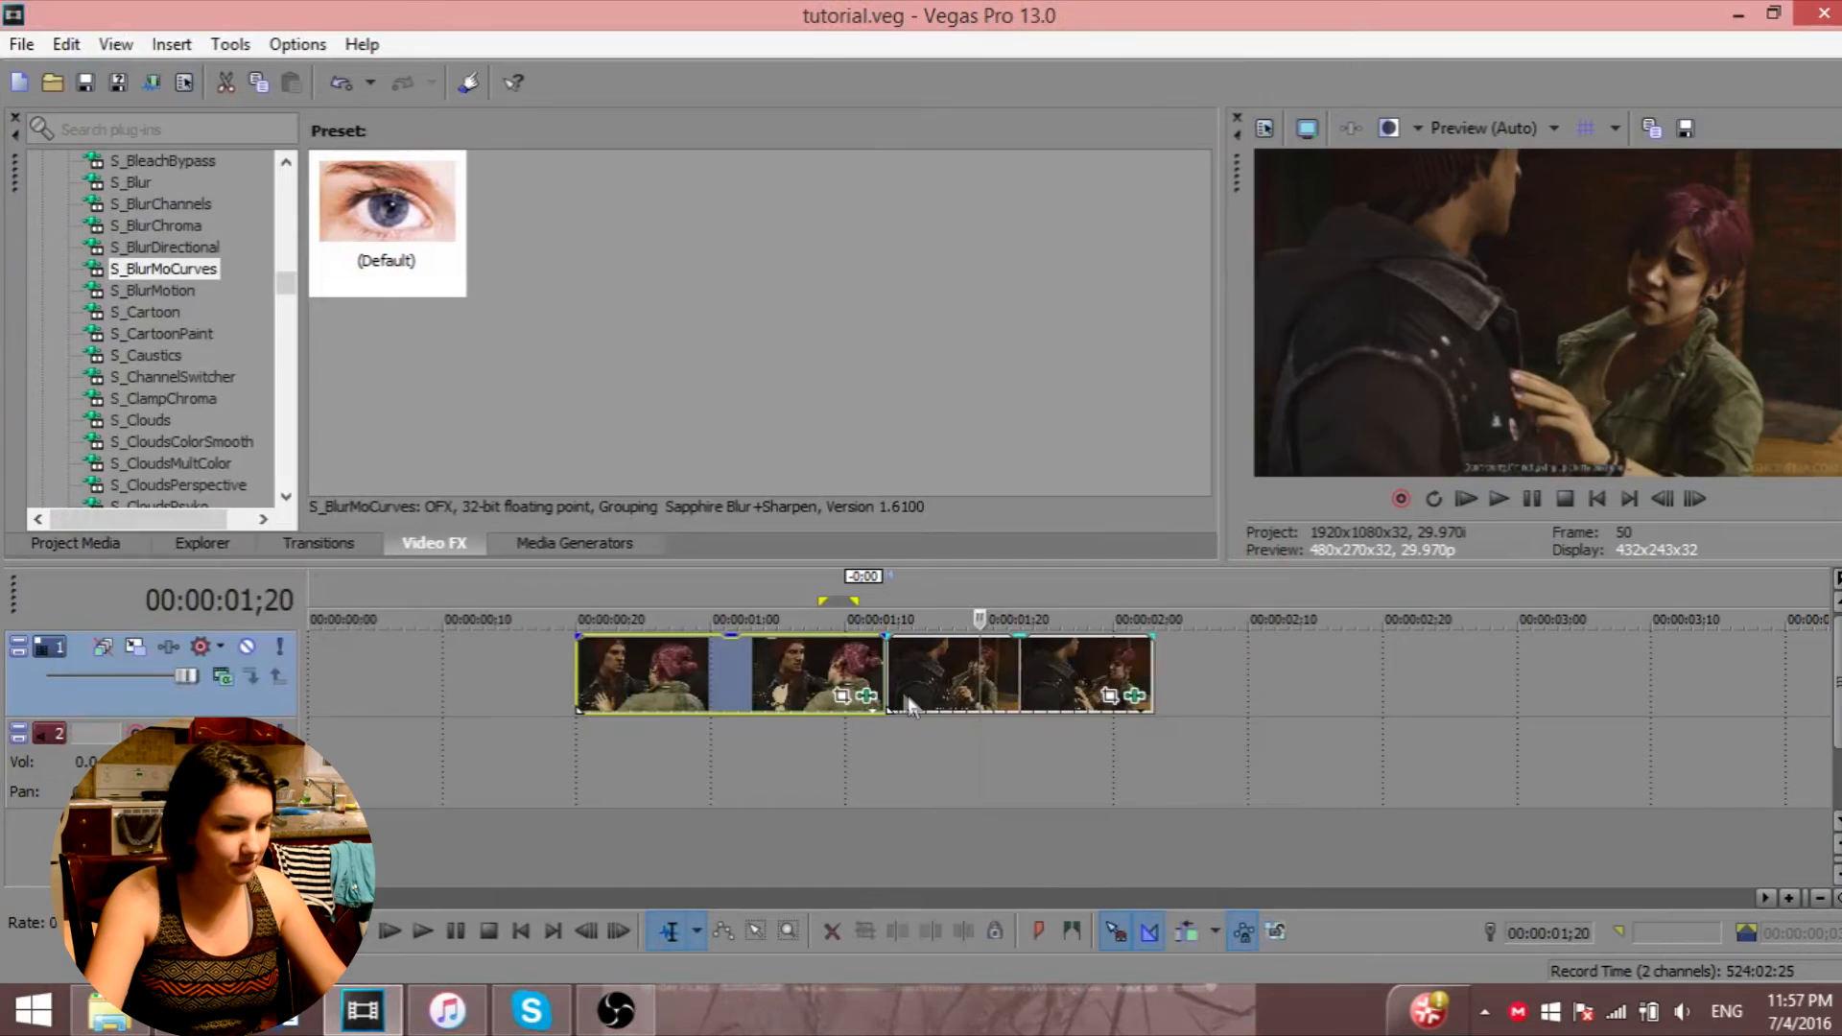
pyautogui.click(429, 931)
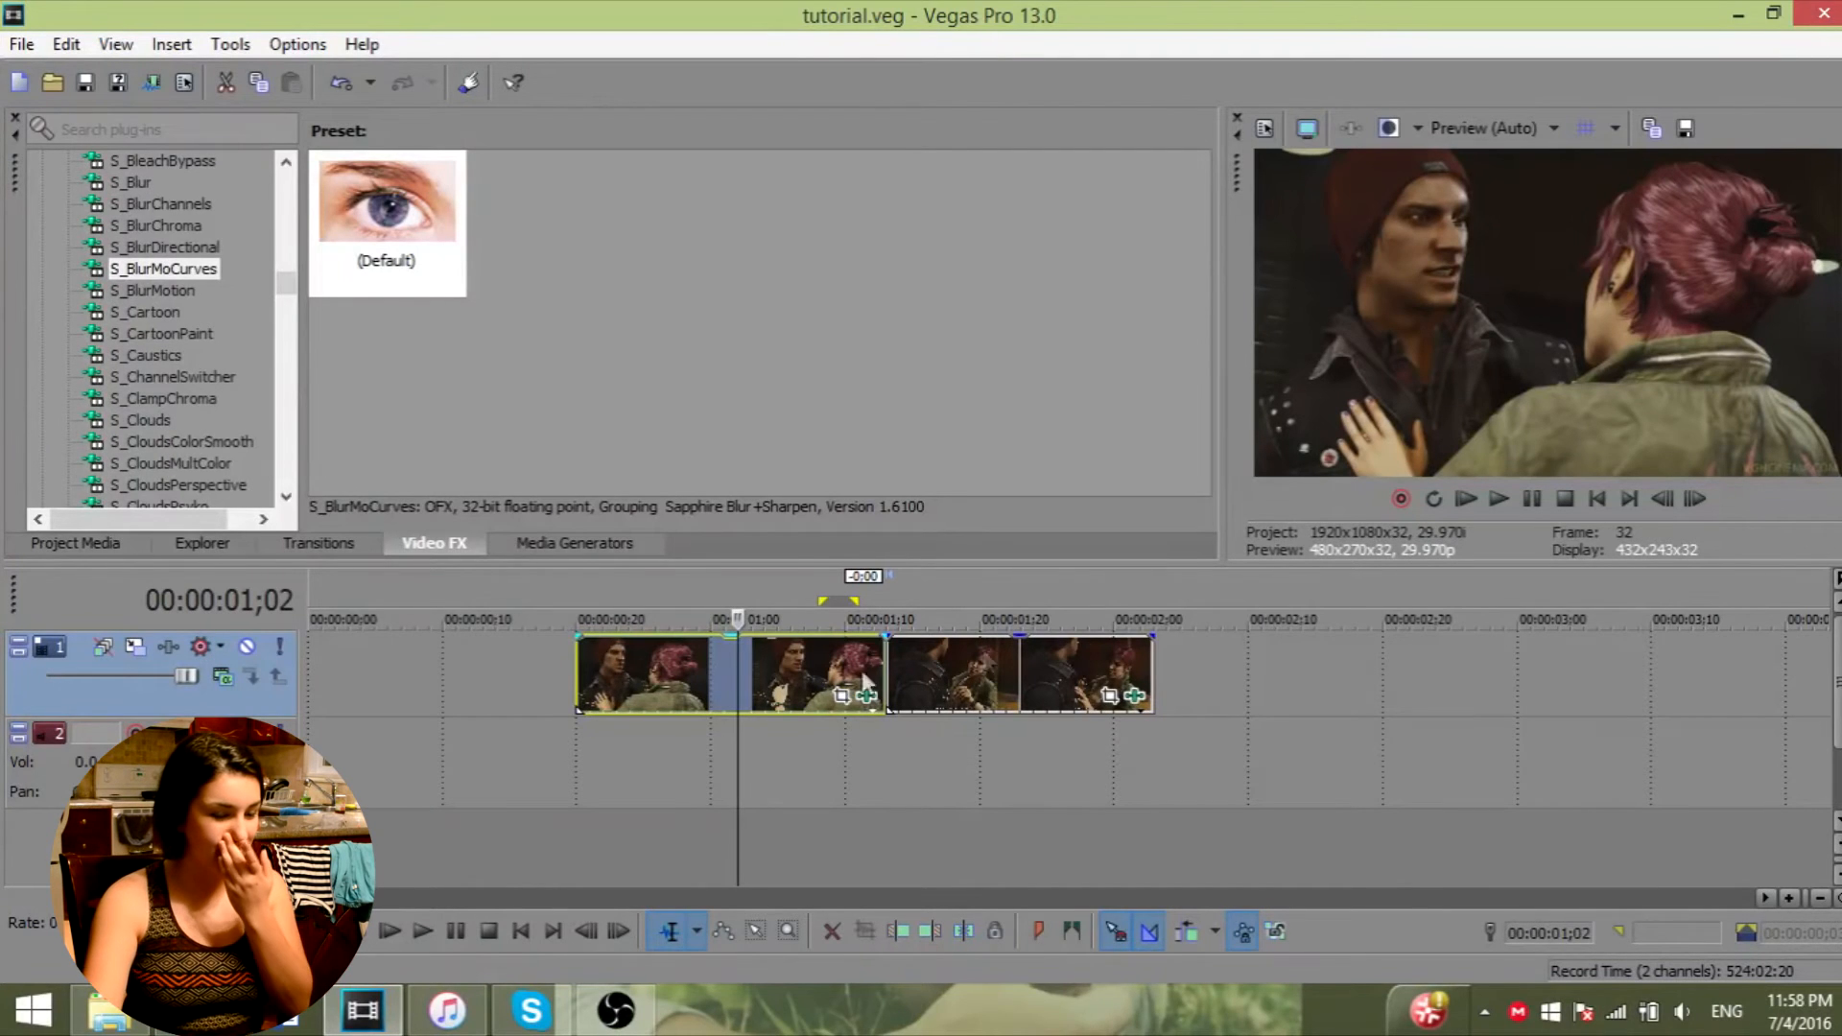
pyautogui.moveTo(1082, 651)
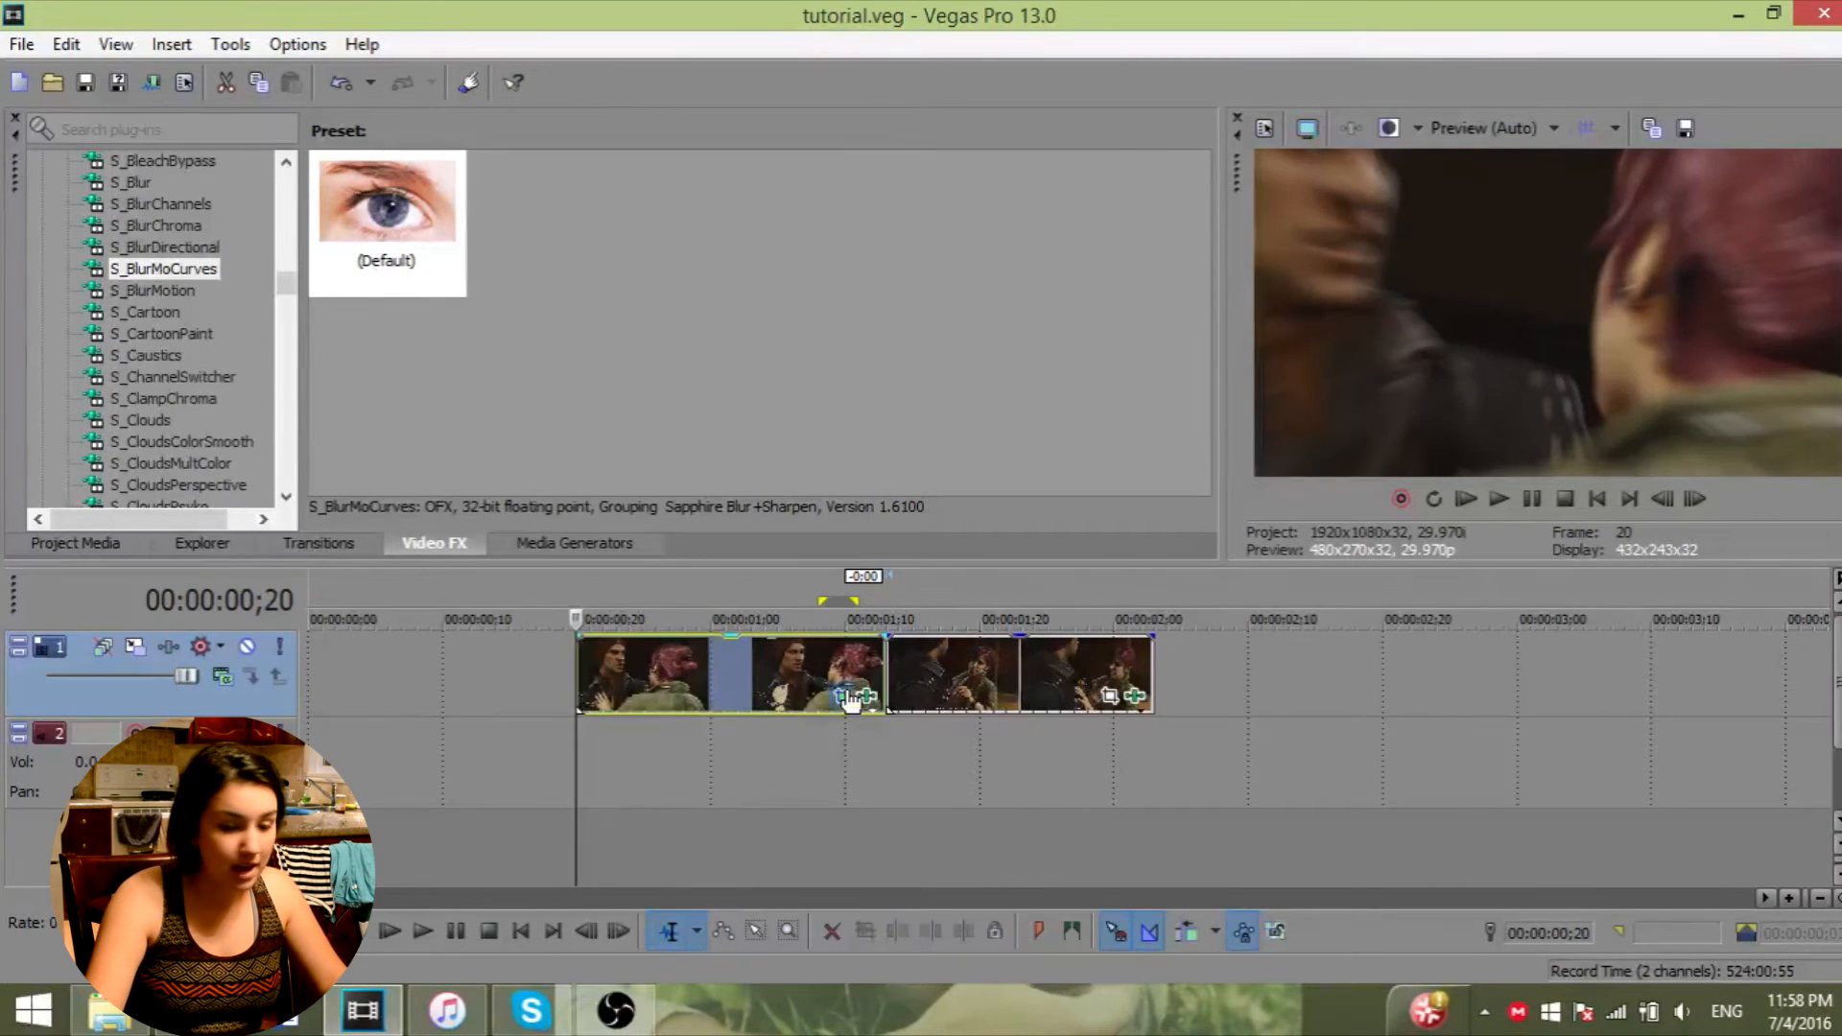
# - Open Pan/Crop on the later clip for a 1,686.6 by 948.7 zoom framing
pyautogui.click(849, 698)
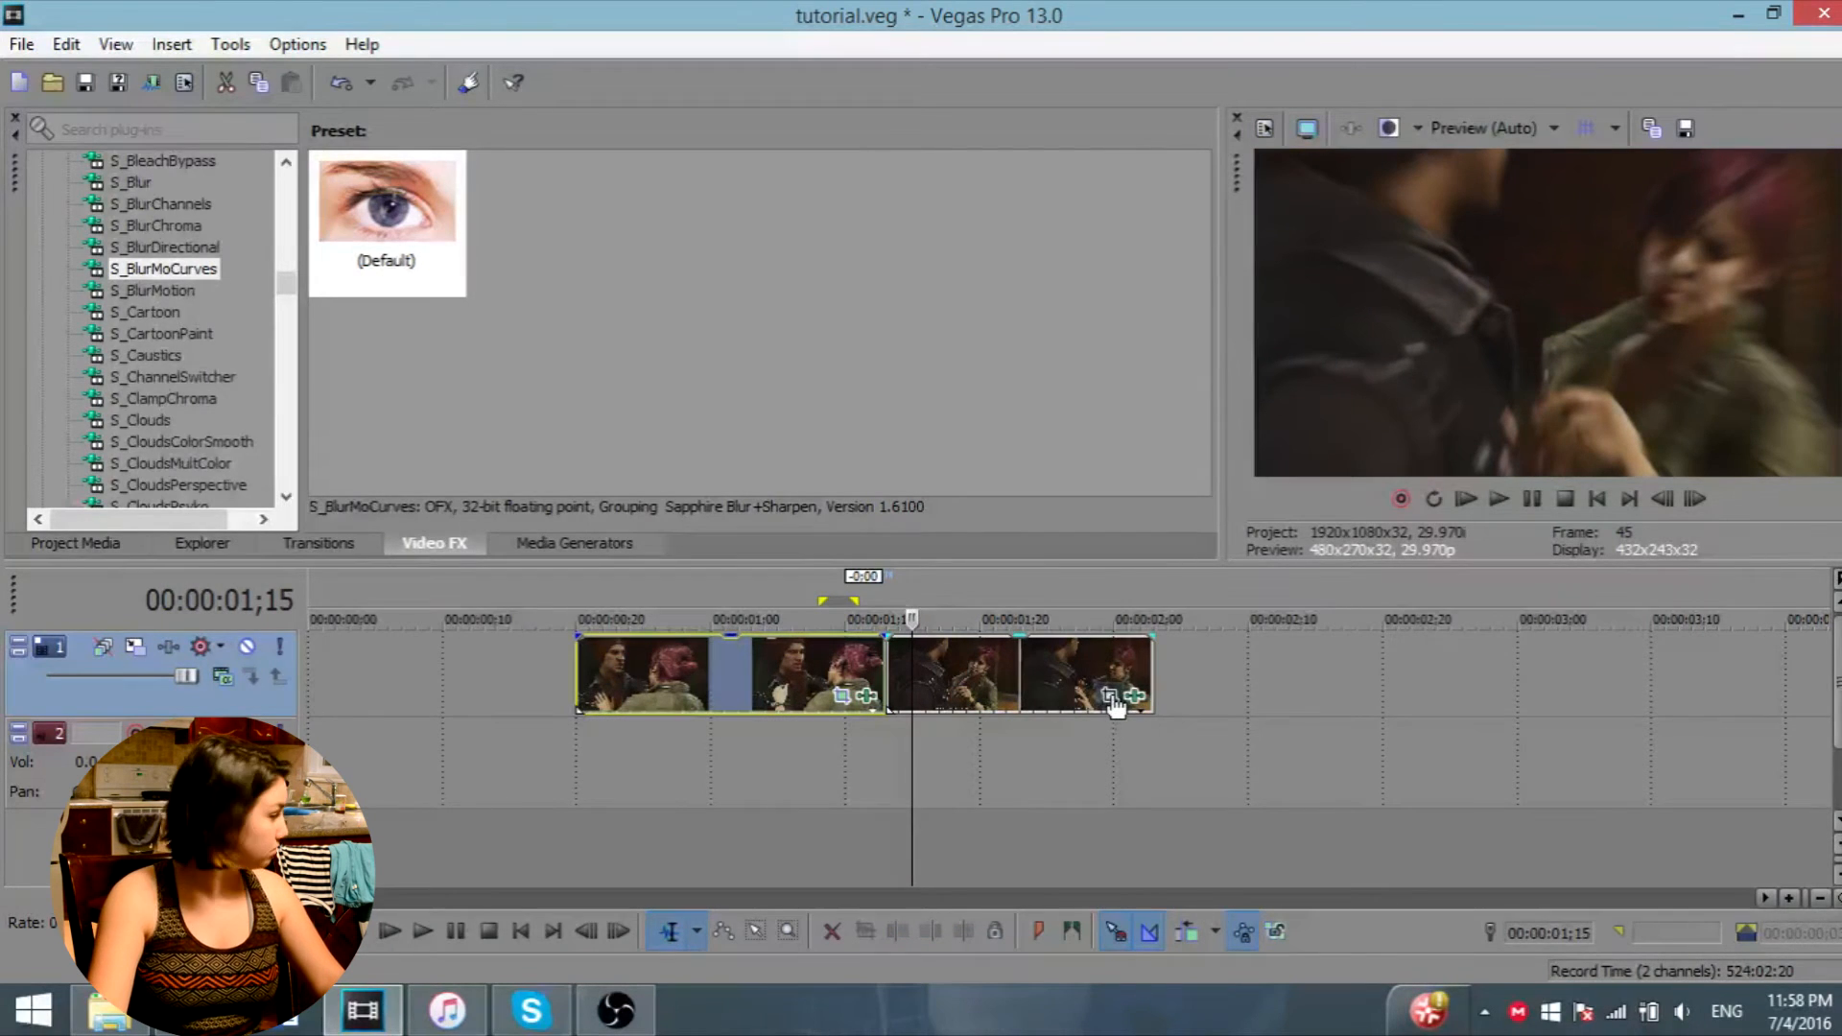
pyautogui.click(1108, 695)
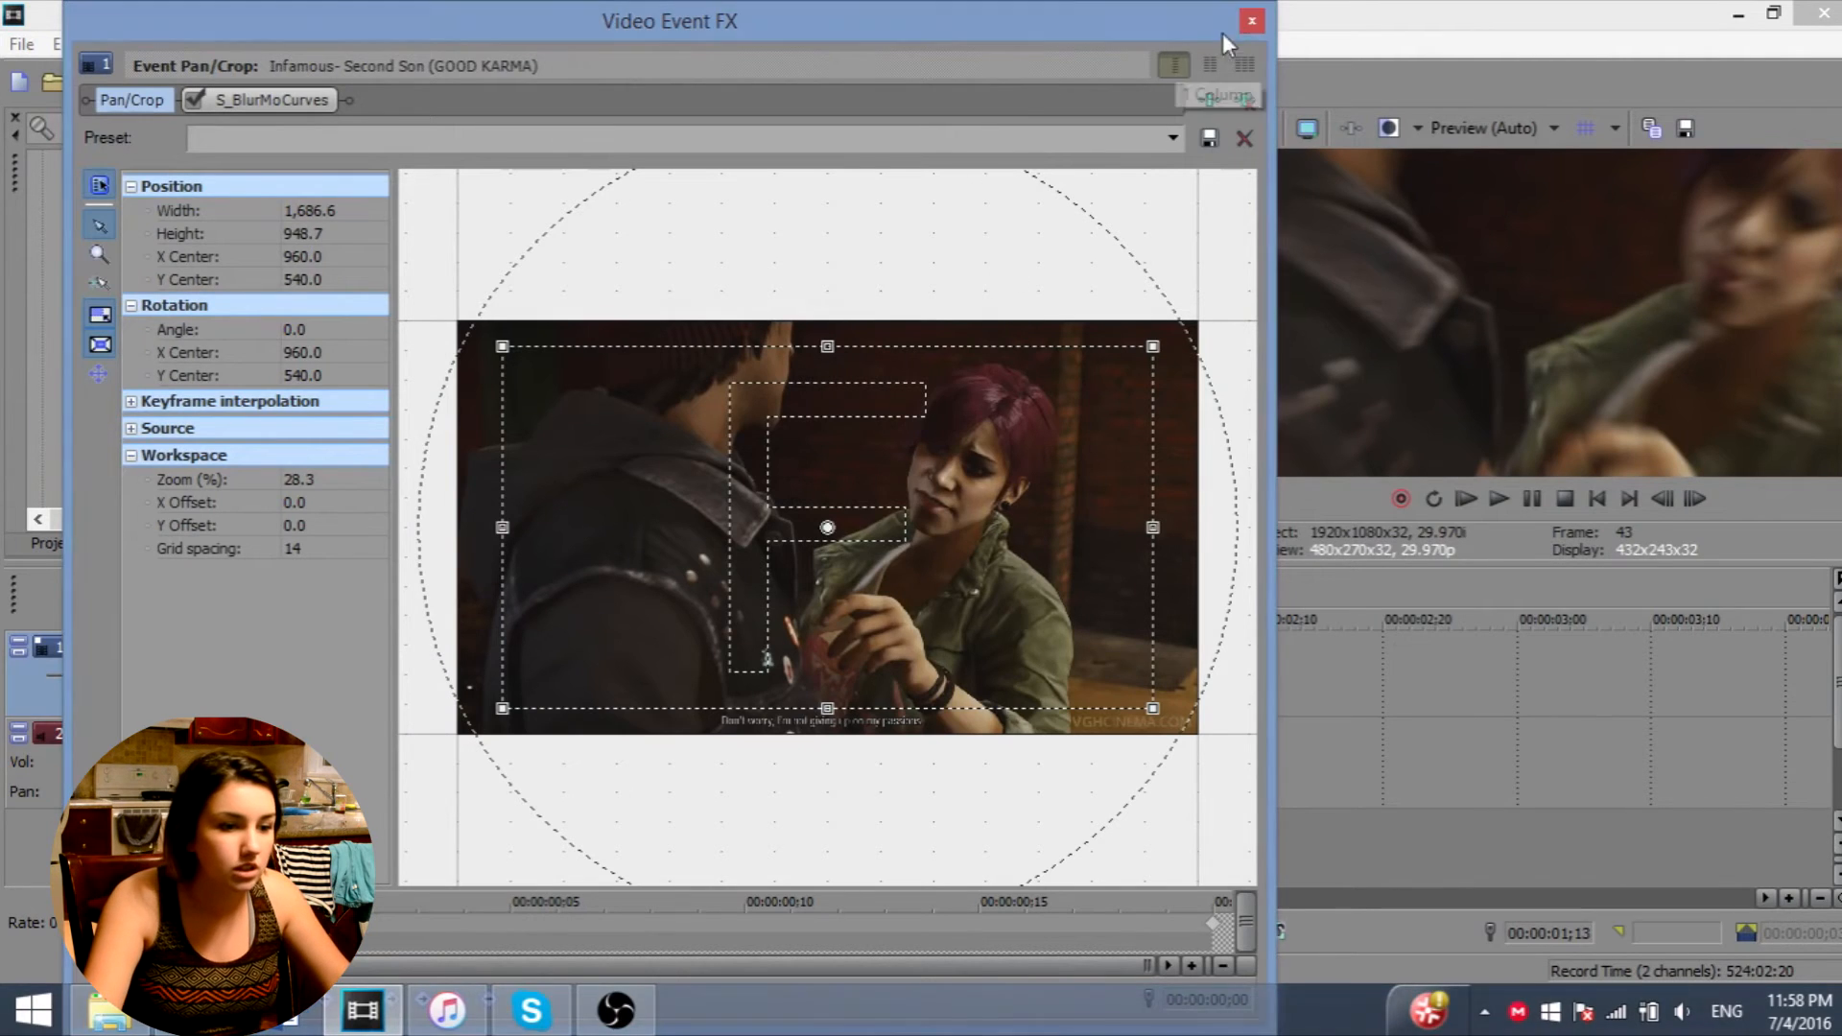
# - Close the effects window and select the first clip to open its Pan/Crop settings
pyautogui.click(1249, 18)
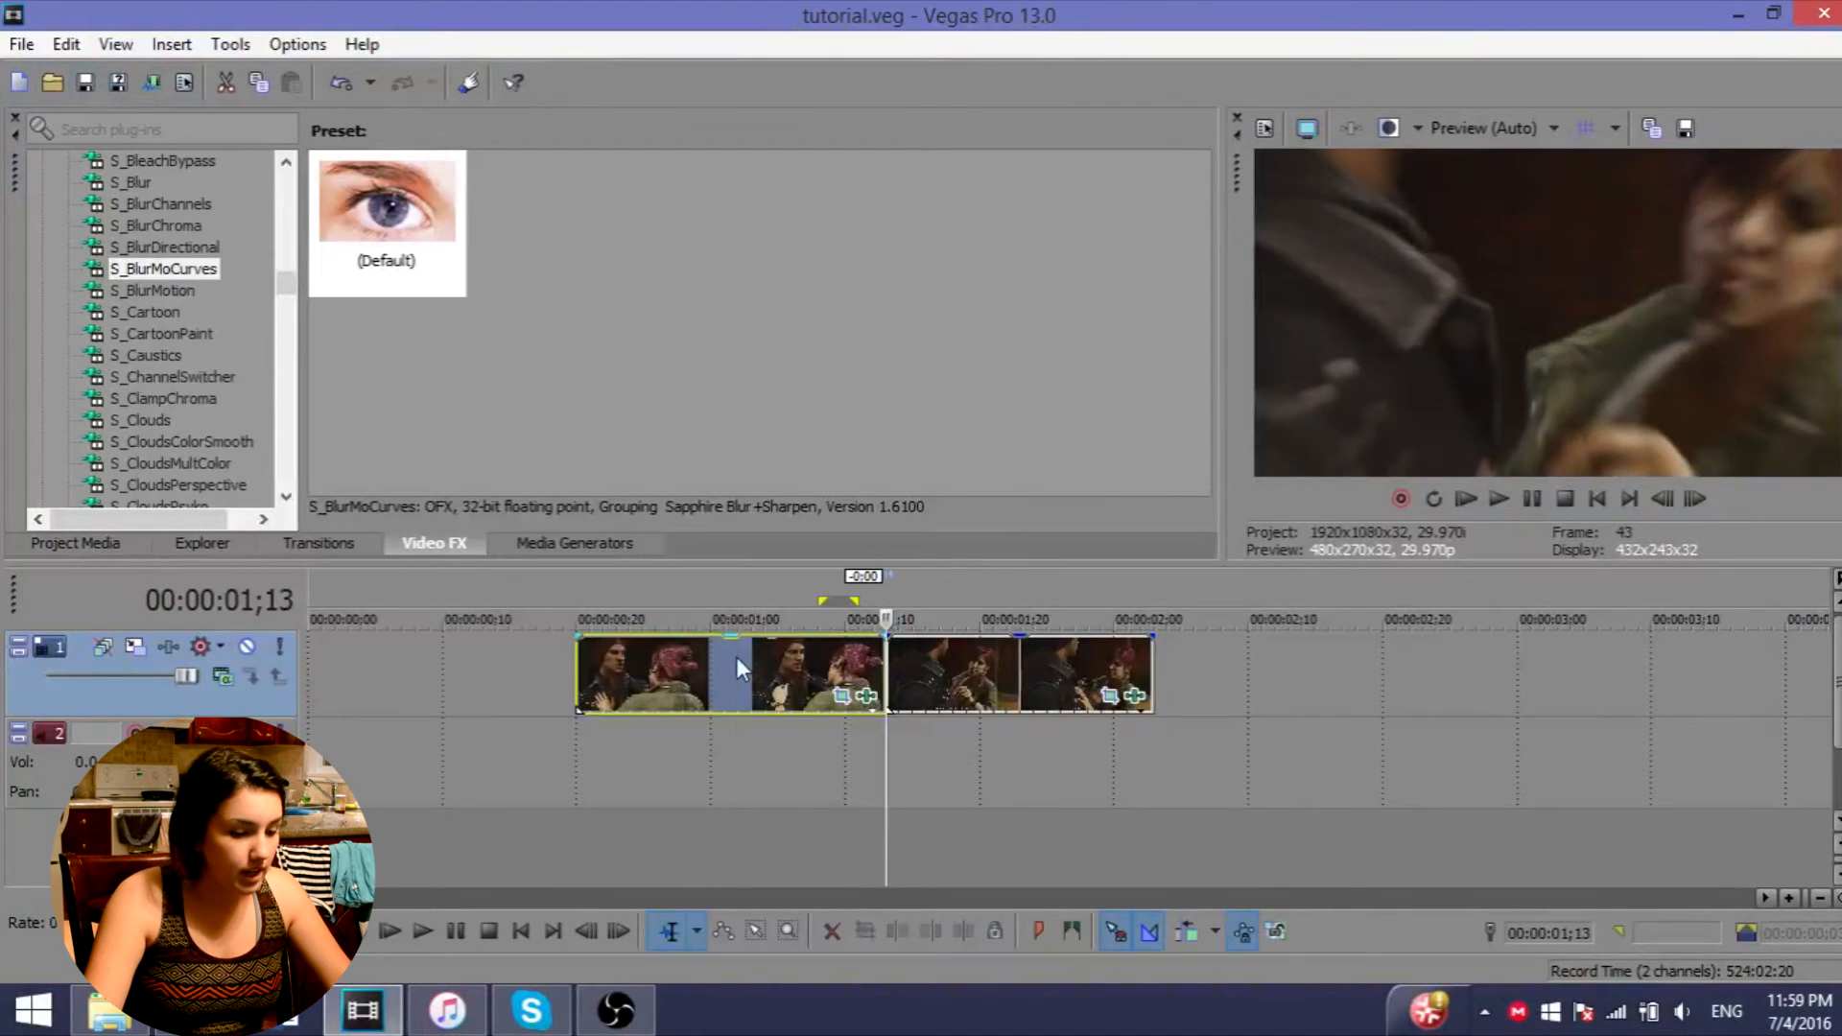
pyautogui.click(425, 932)
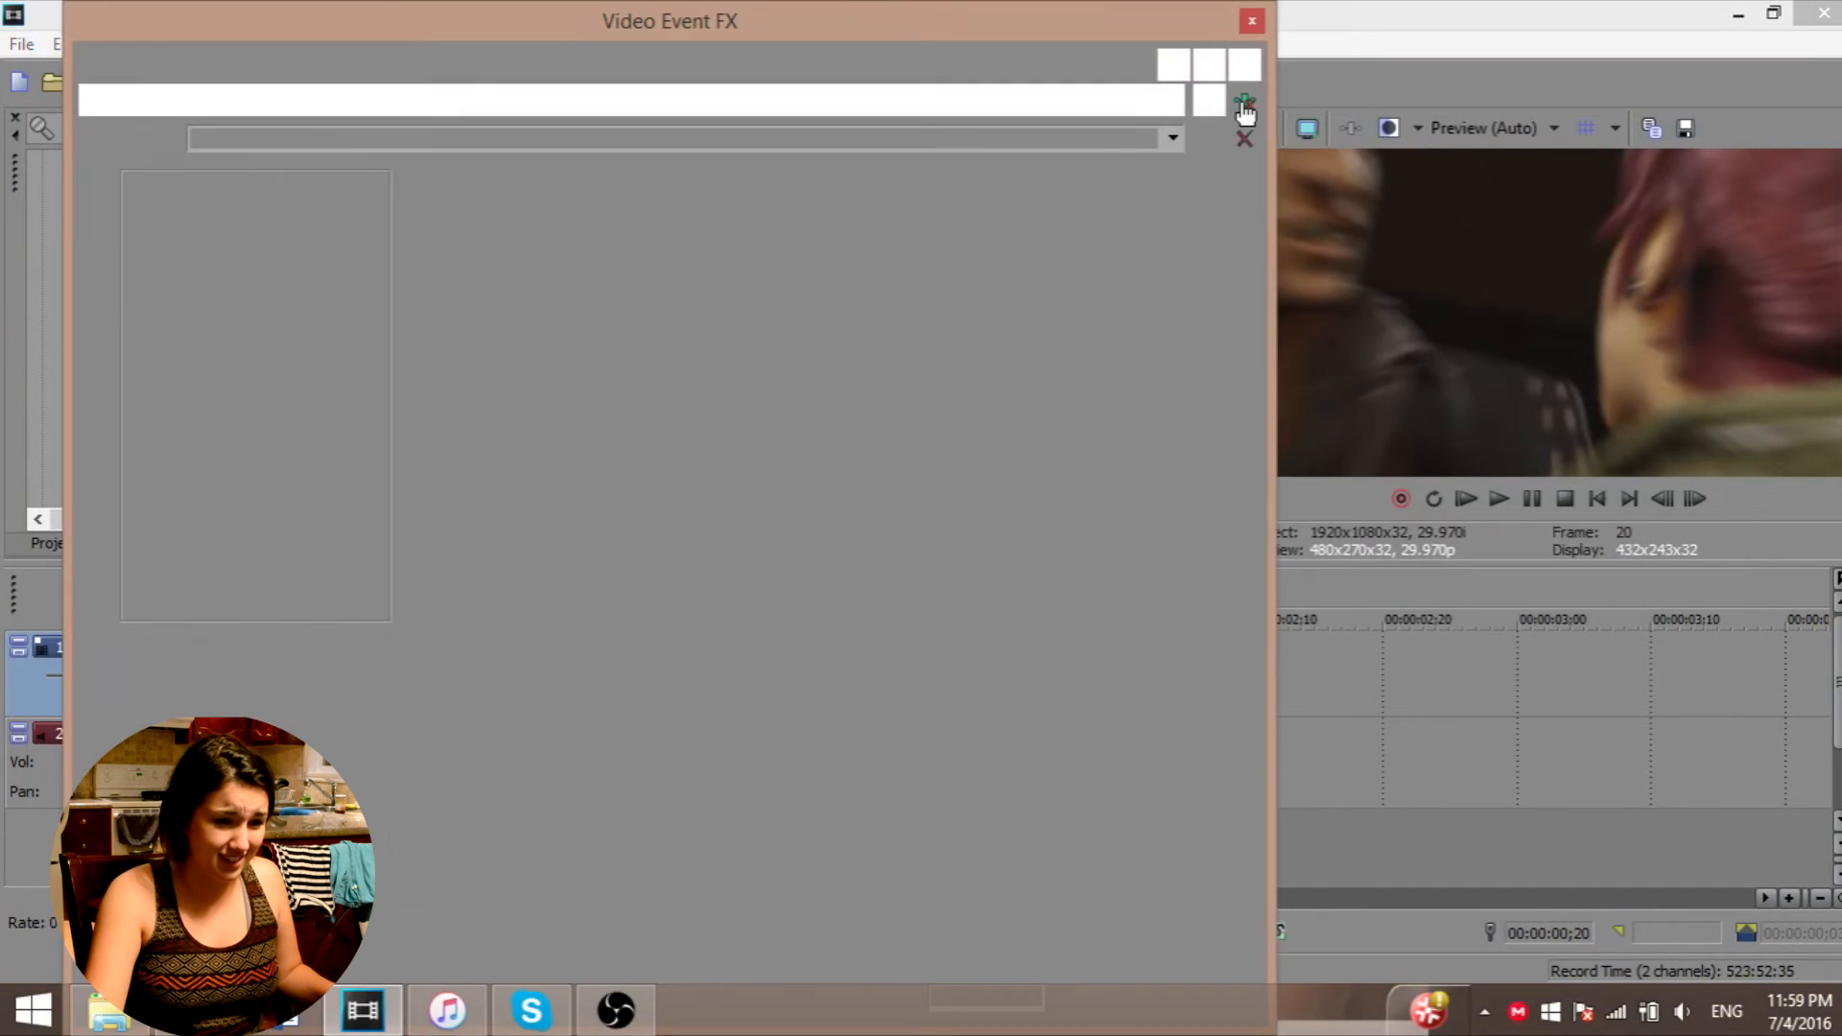
# - Dismiss the antivirus popup and shrink the crop to 1,444.7×812.7 on the two characters at 5 frames
pyautogui.click(1241, 101)
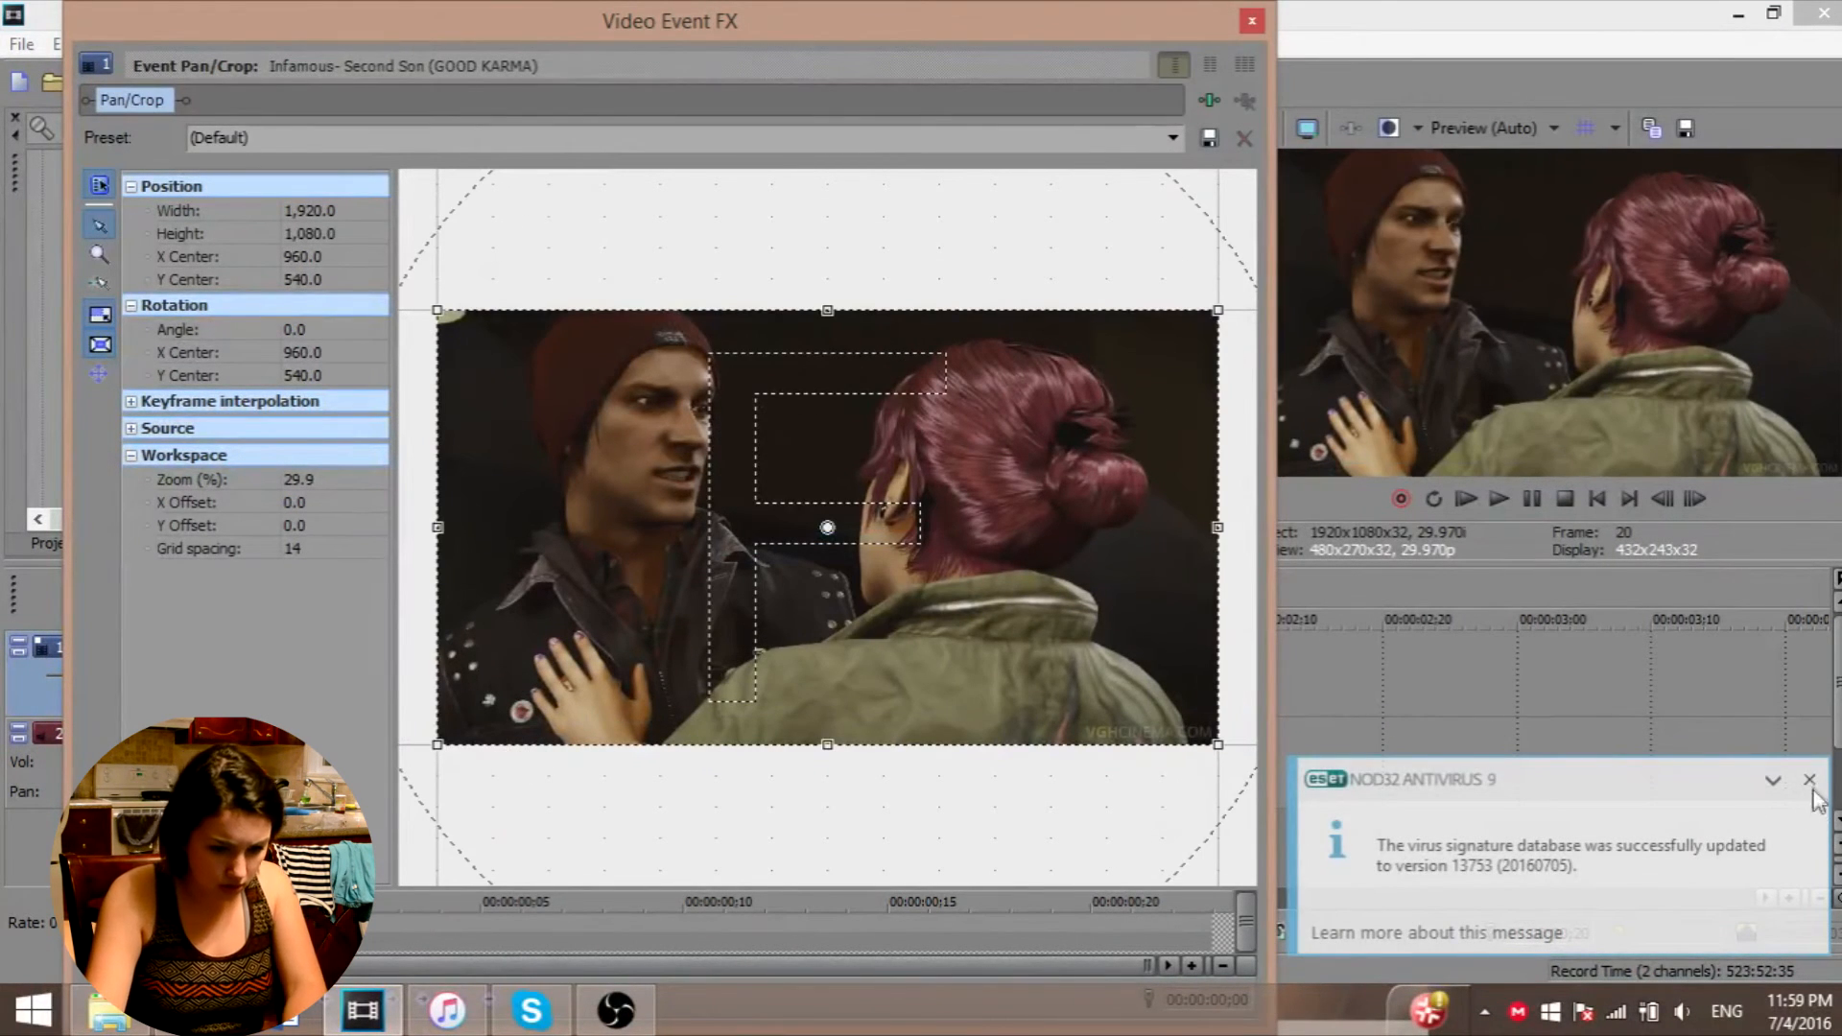
pyautogui.click(1804, 805)
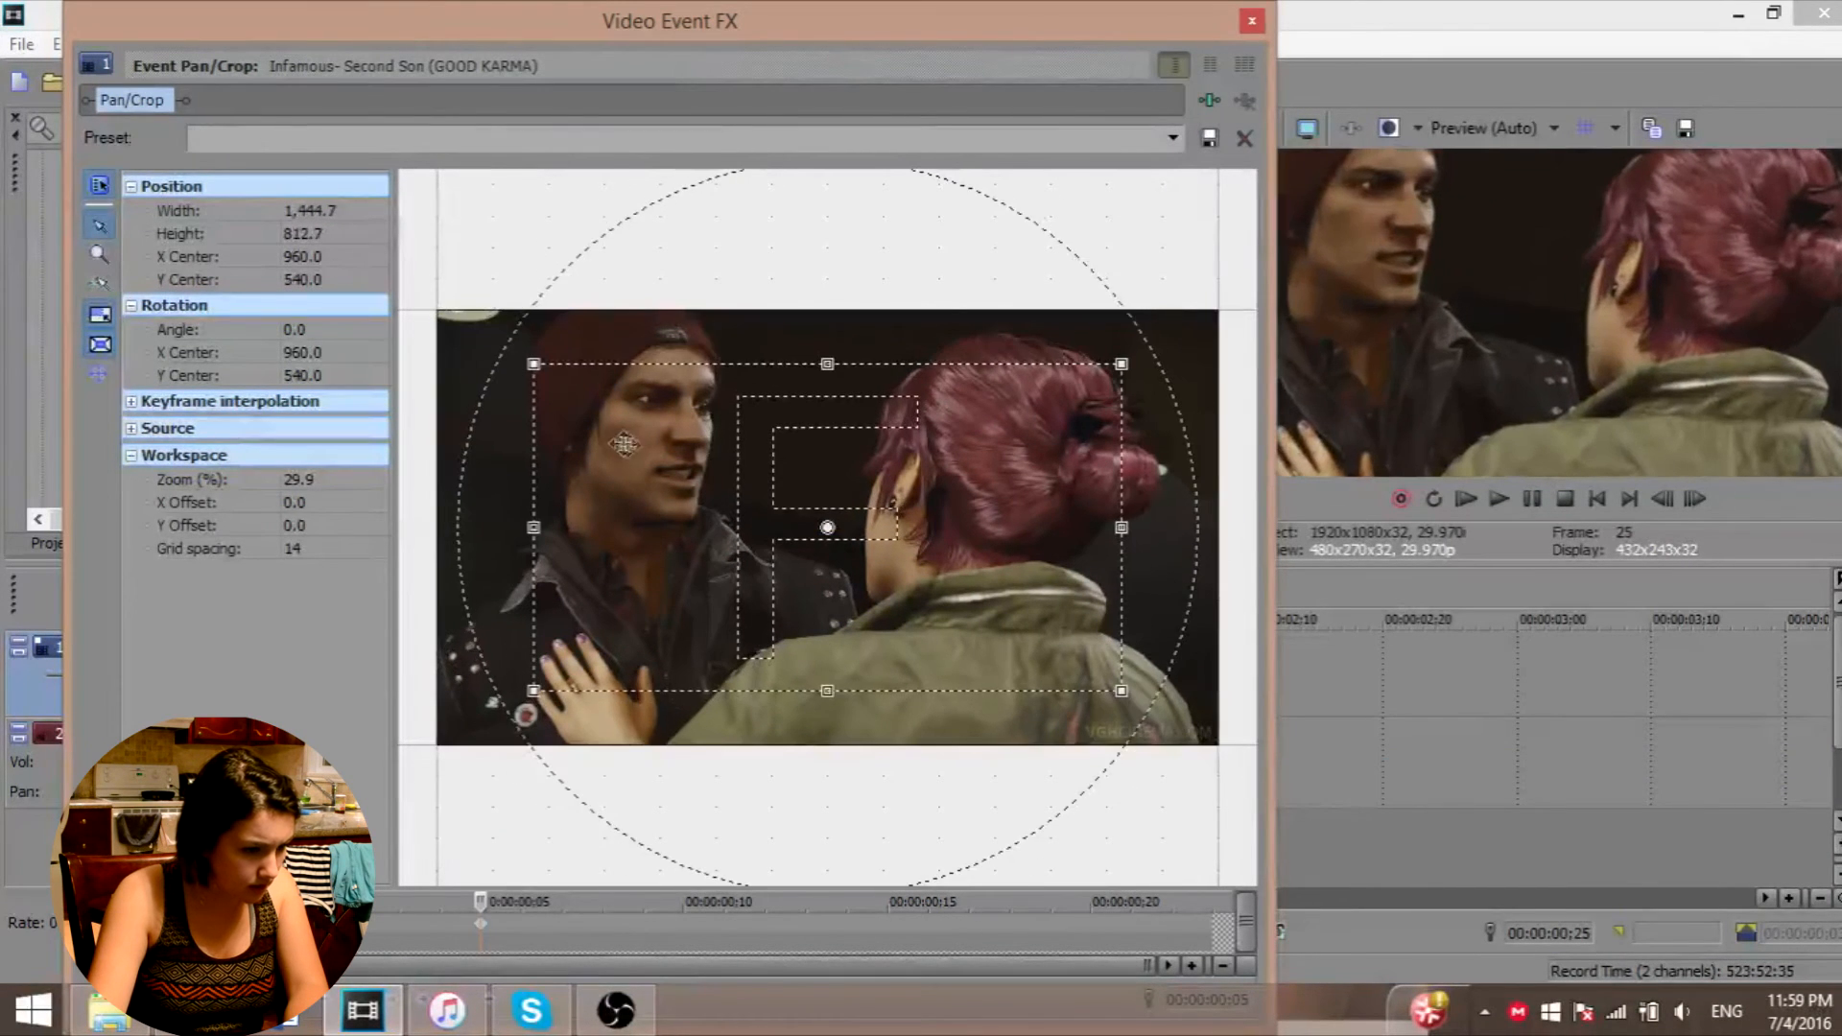
pyautogui.moveTo(827, 527); pyautogui.dragTo(739, 485)
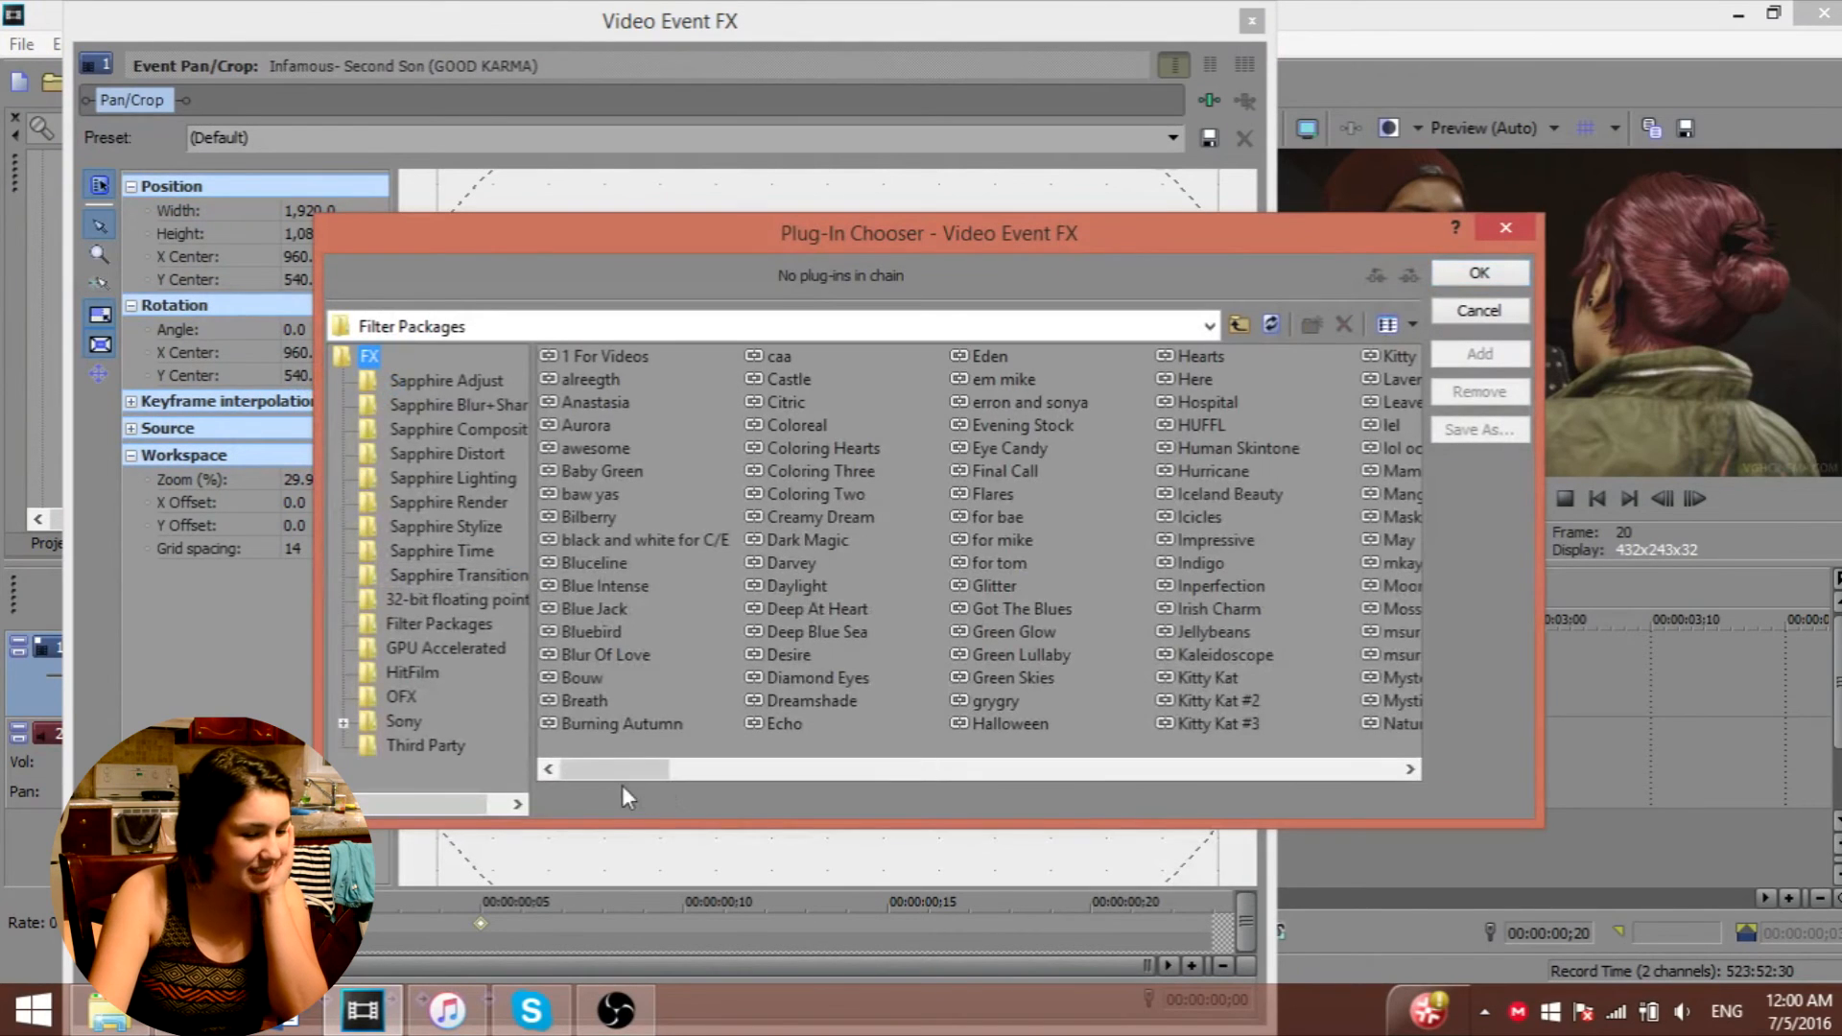
# - Chain Sony Gaussian Blur after Pan/Crop on the first clip, both ranges at 0.0630
pyautogui.moveTo(617, 768); pyautogui.dragTo(1169, 768)
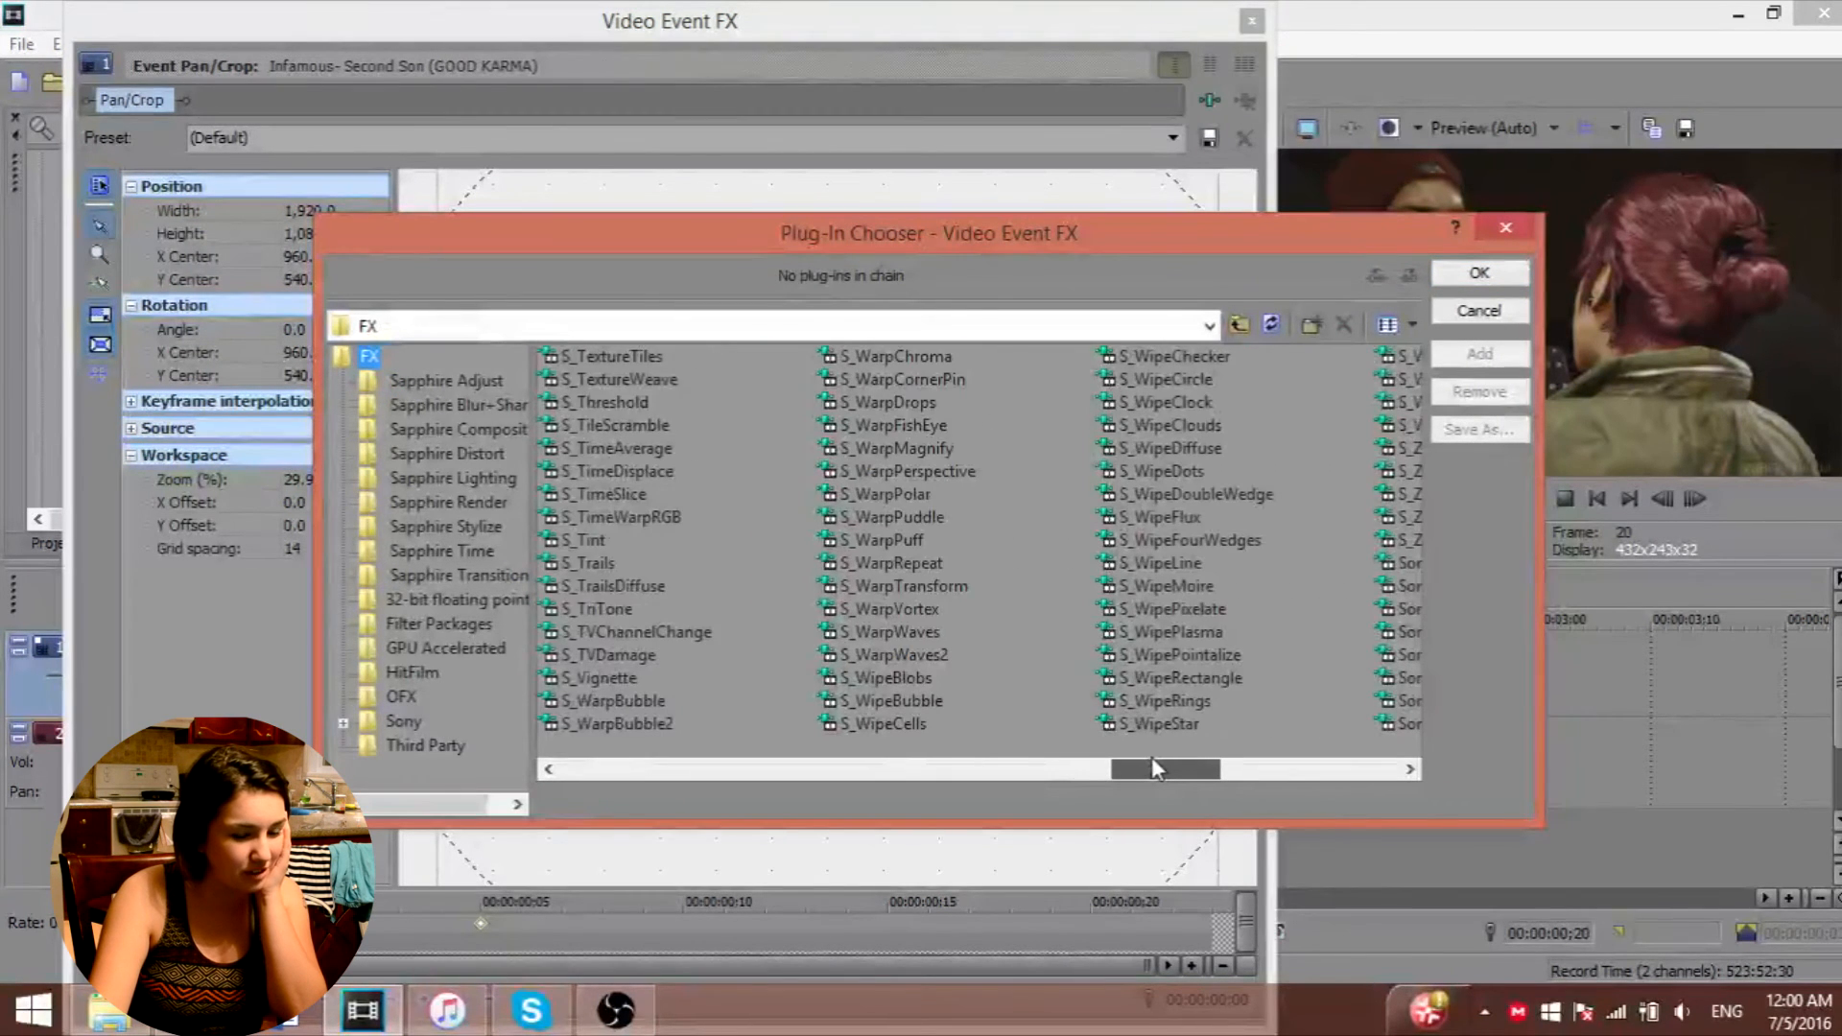
pyautogui.moveTo(1162, 768); pyautogui.dragTo(1228, 769)
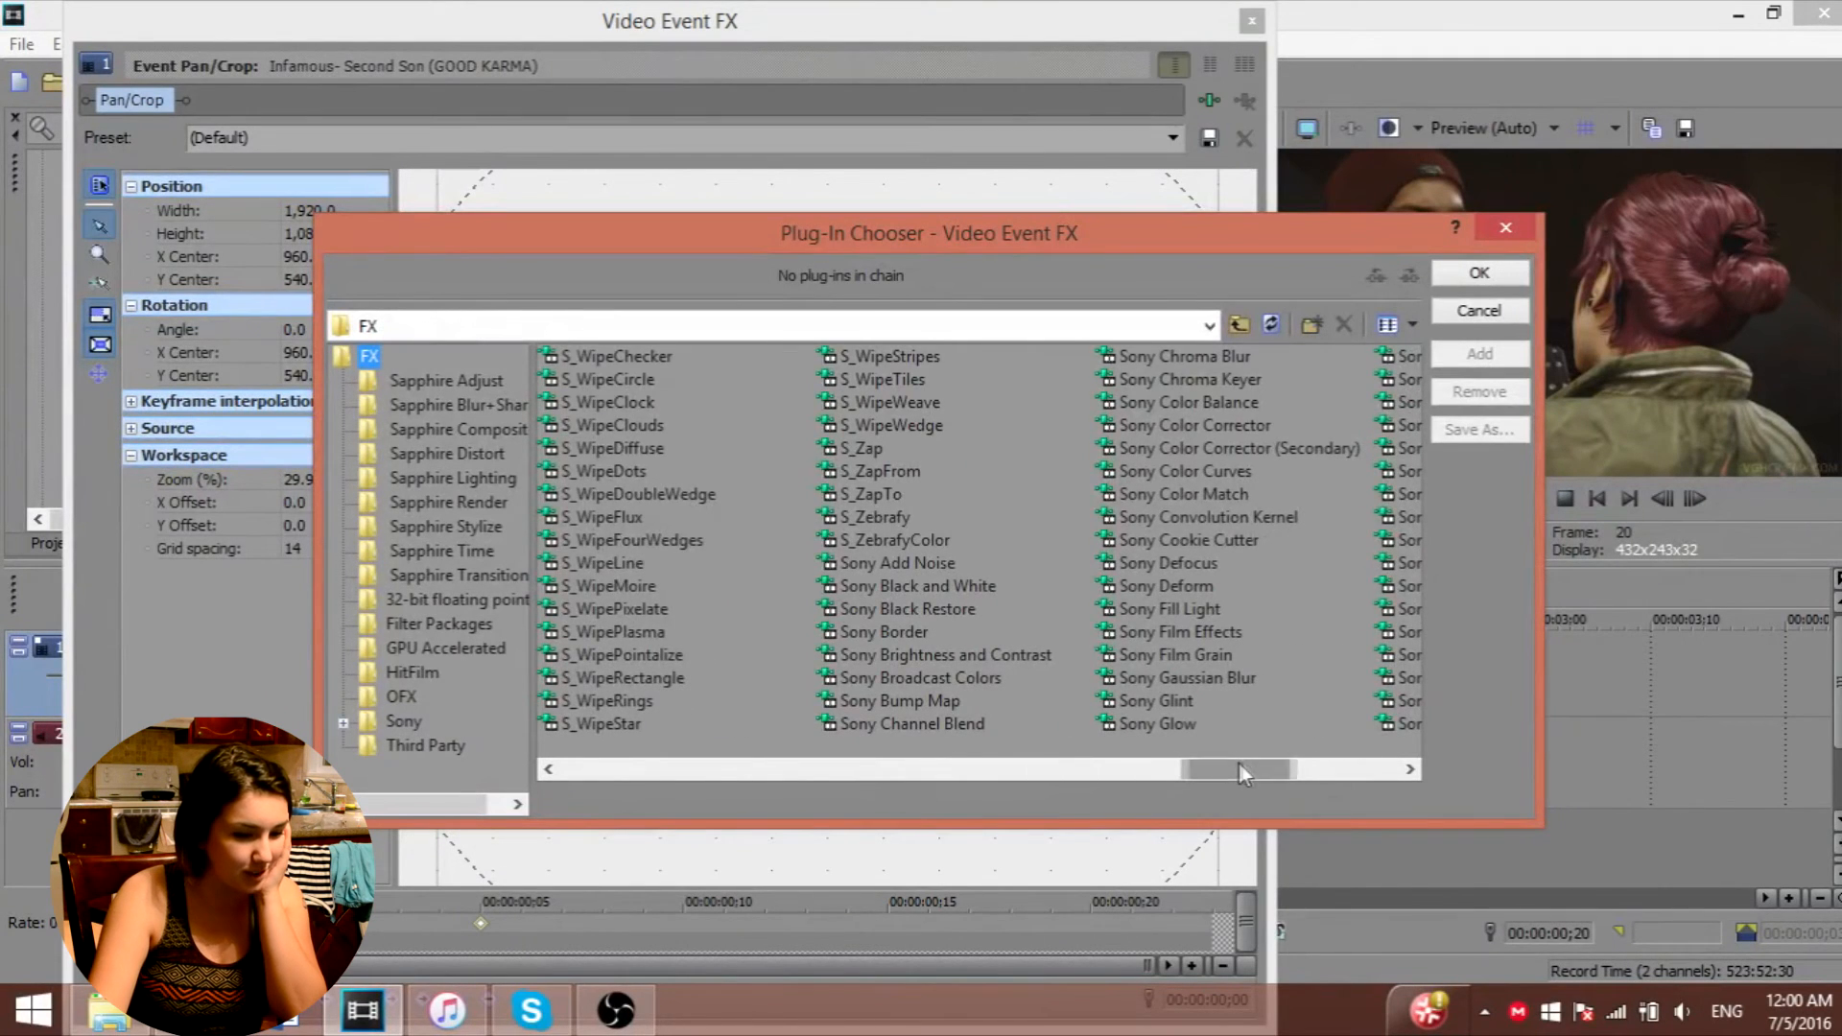
pyautogui.moveTo(1263, 770); pyautogui.dragTo(1298, 770)
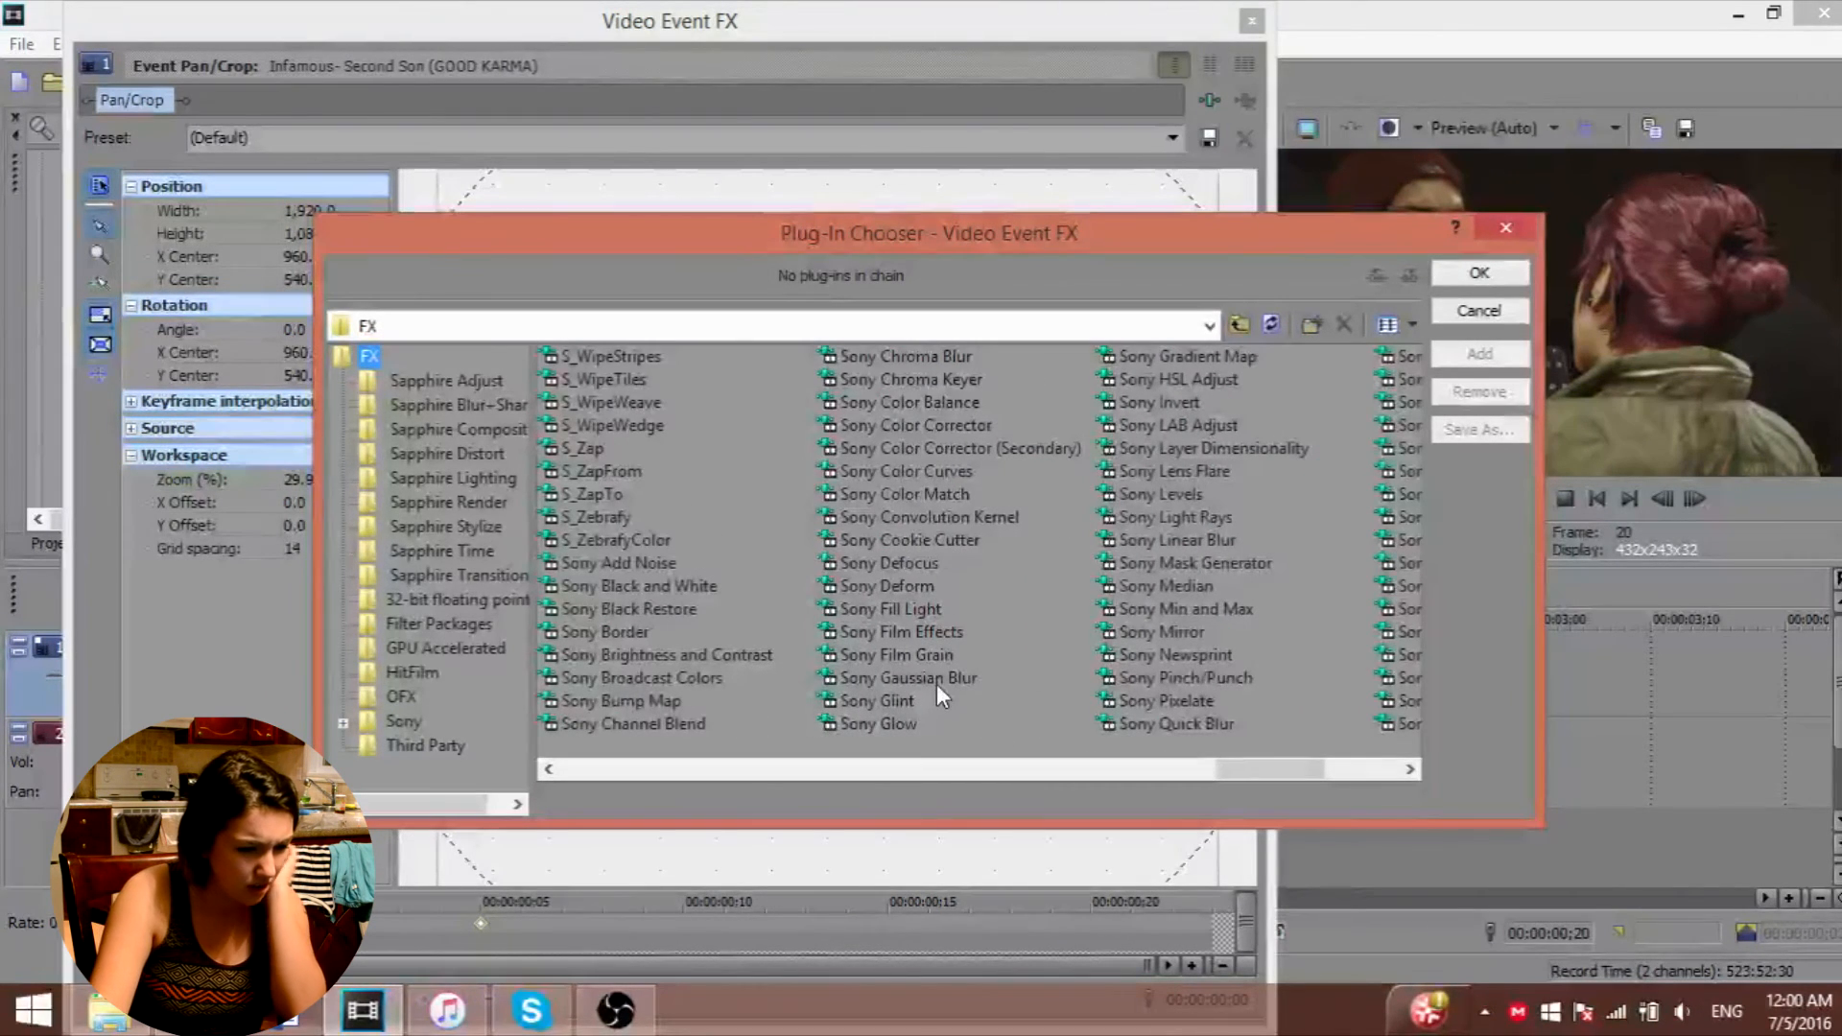
pyautogui.click(907, 678)
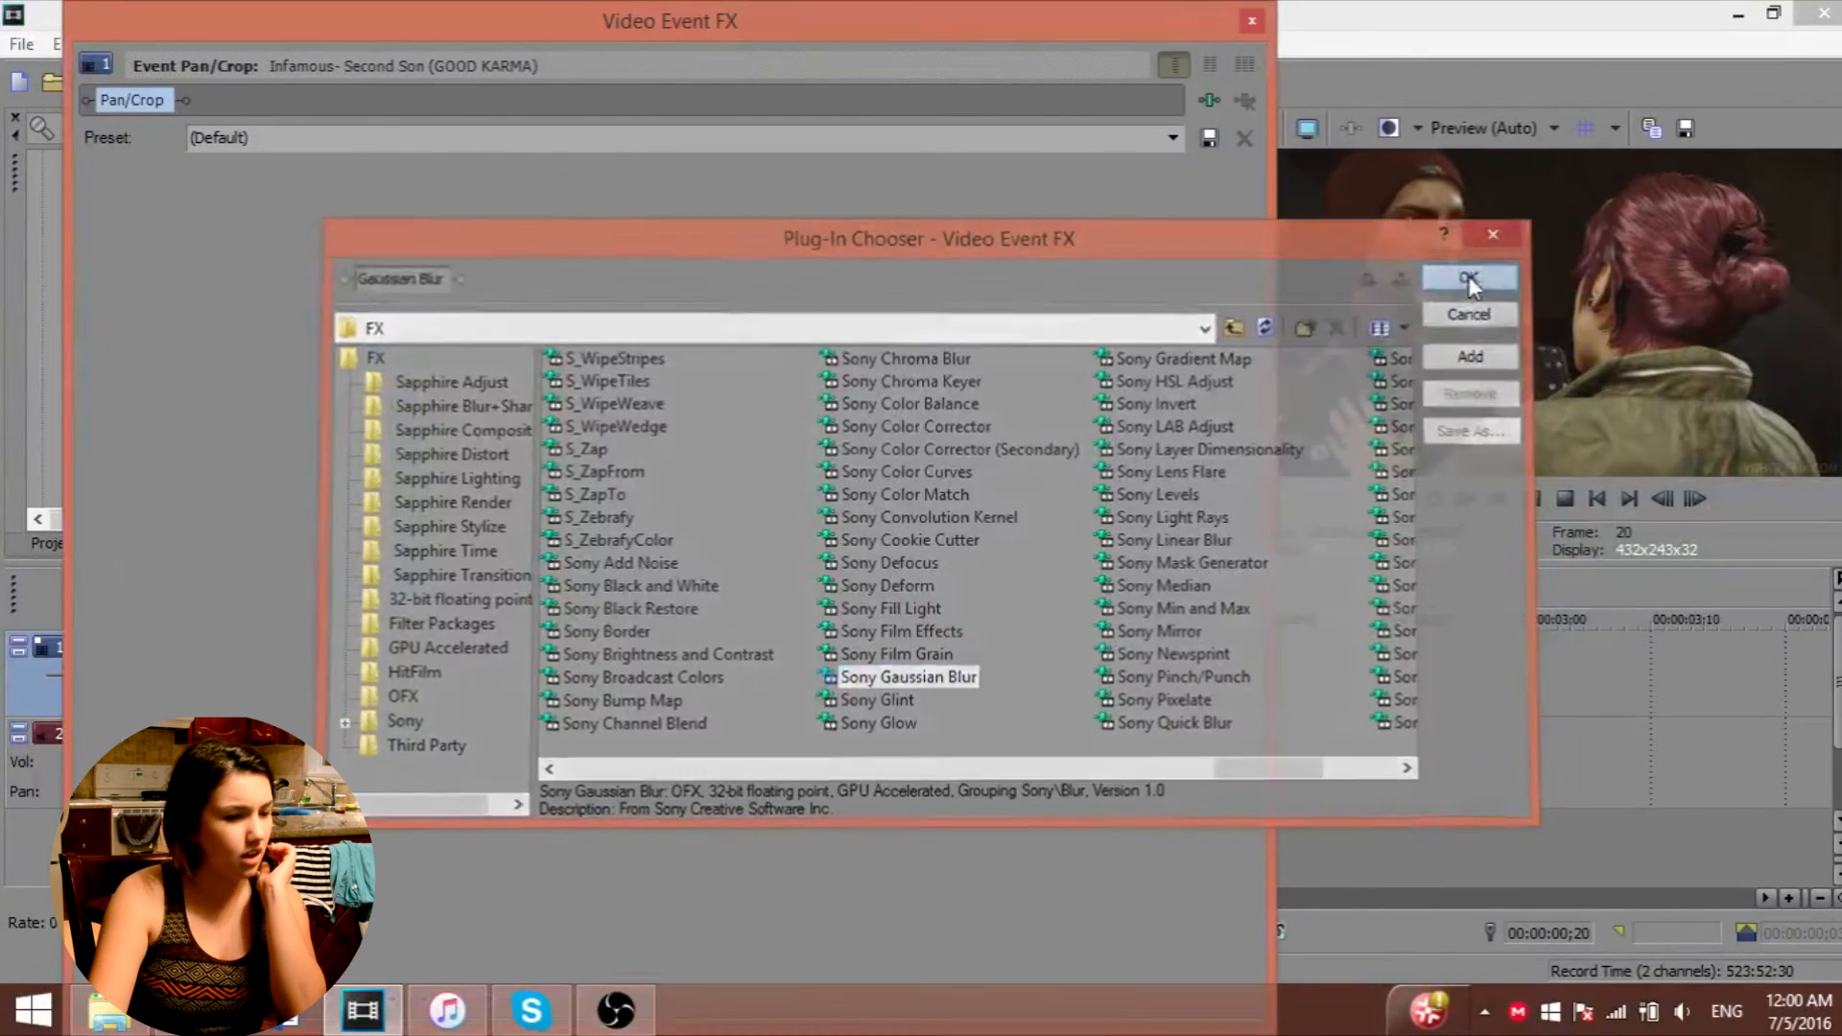
pyautogui.click(1469, 276)
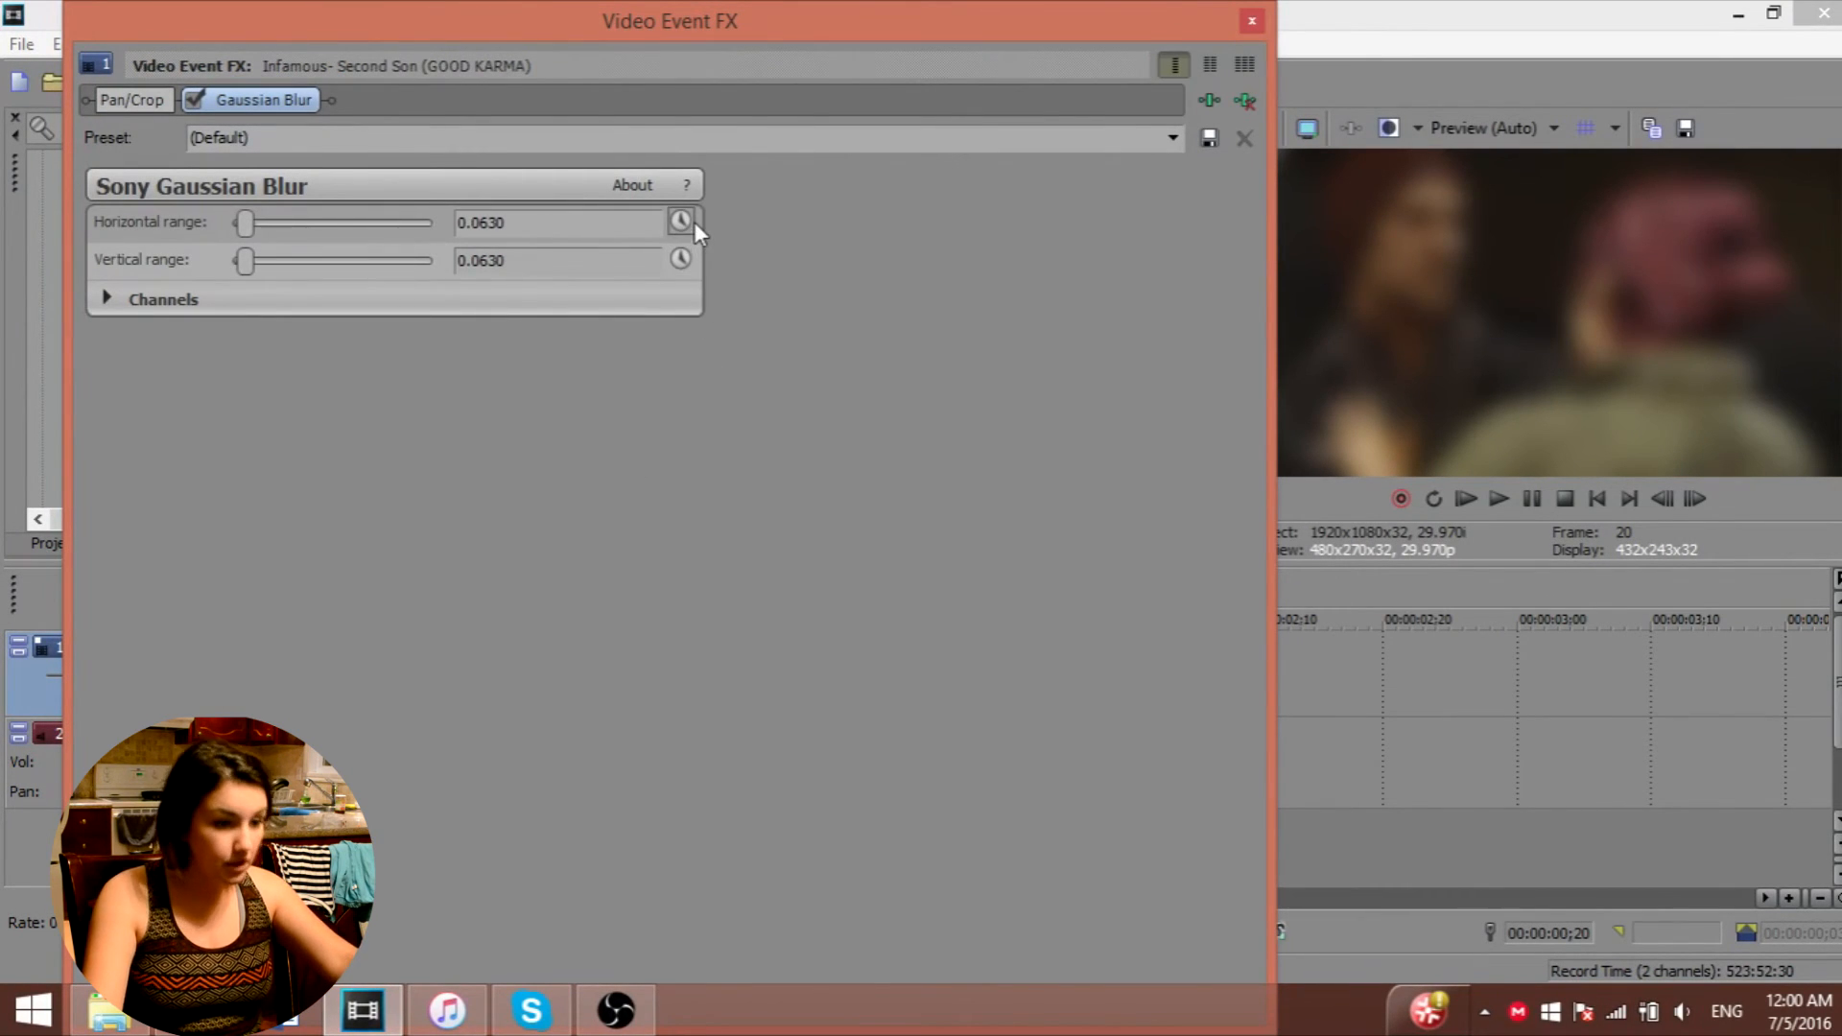
# - Keyframe both blur ranges with a Fast Fade from 0.0630 to 0.0000 at 5 frames
pyautogui.click(680, 221)
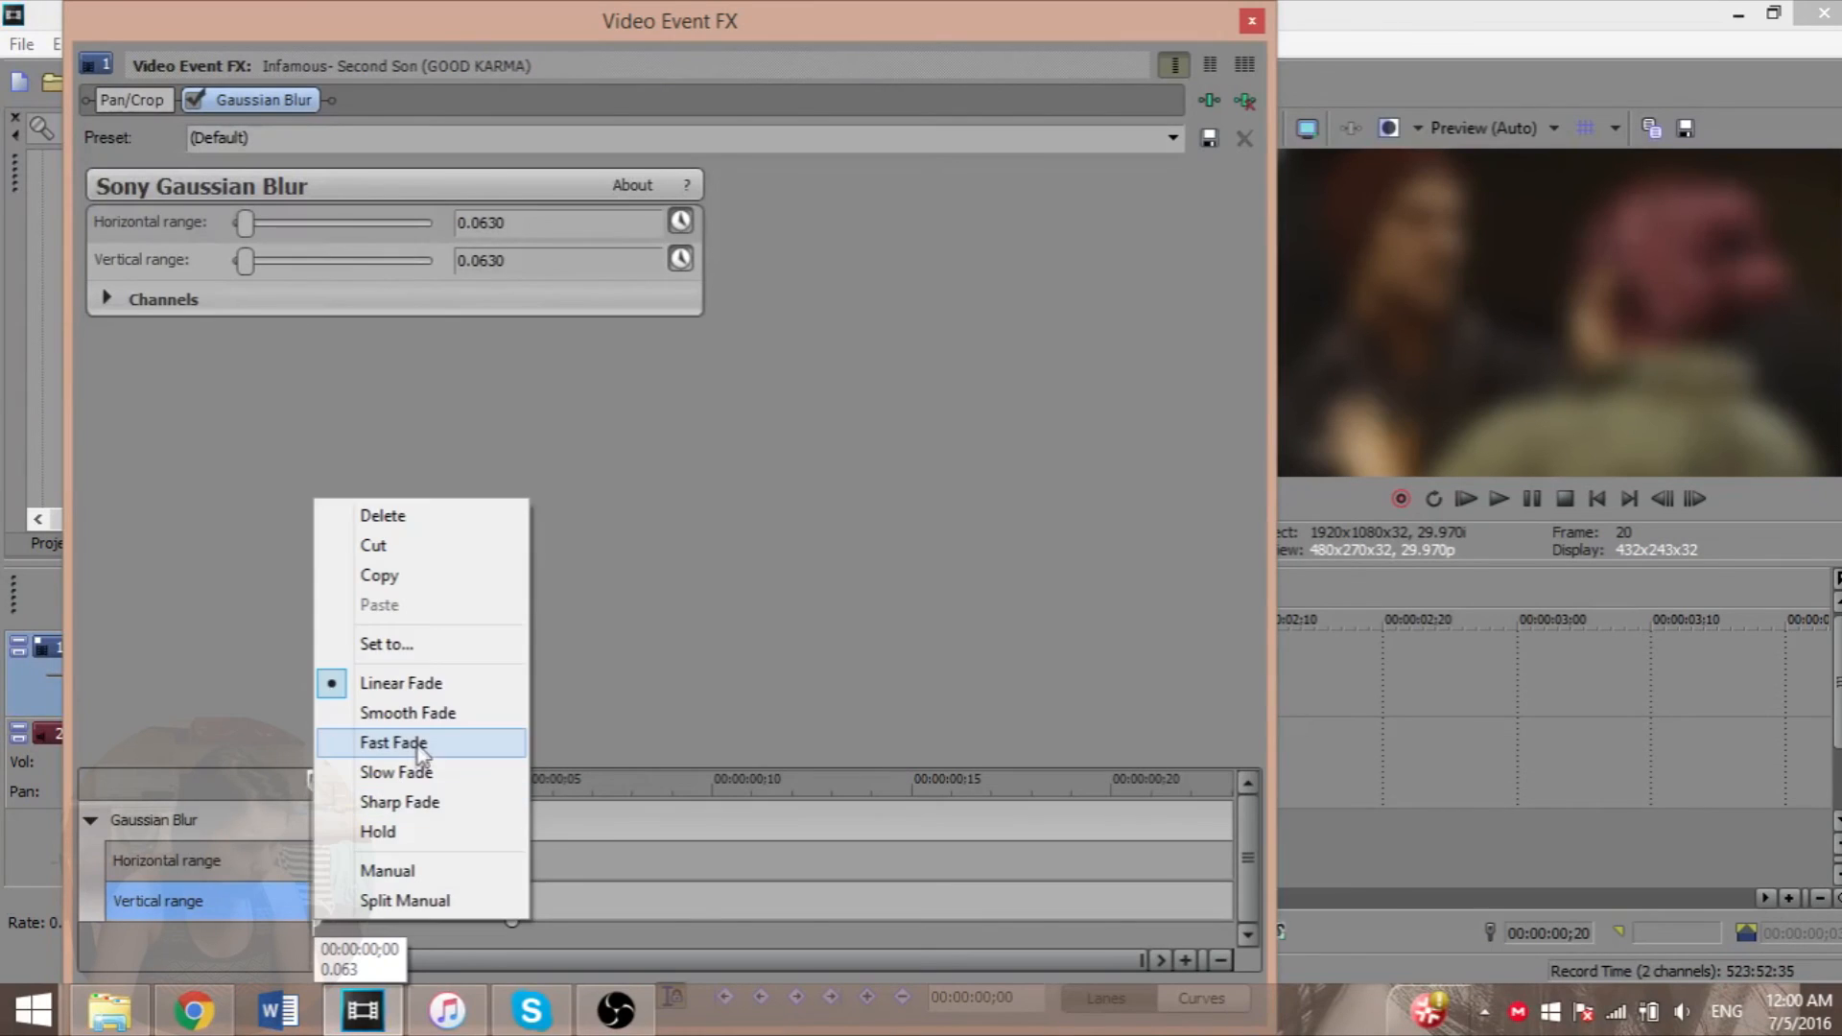
pyautogui.click(393, 743)
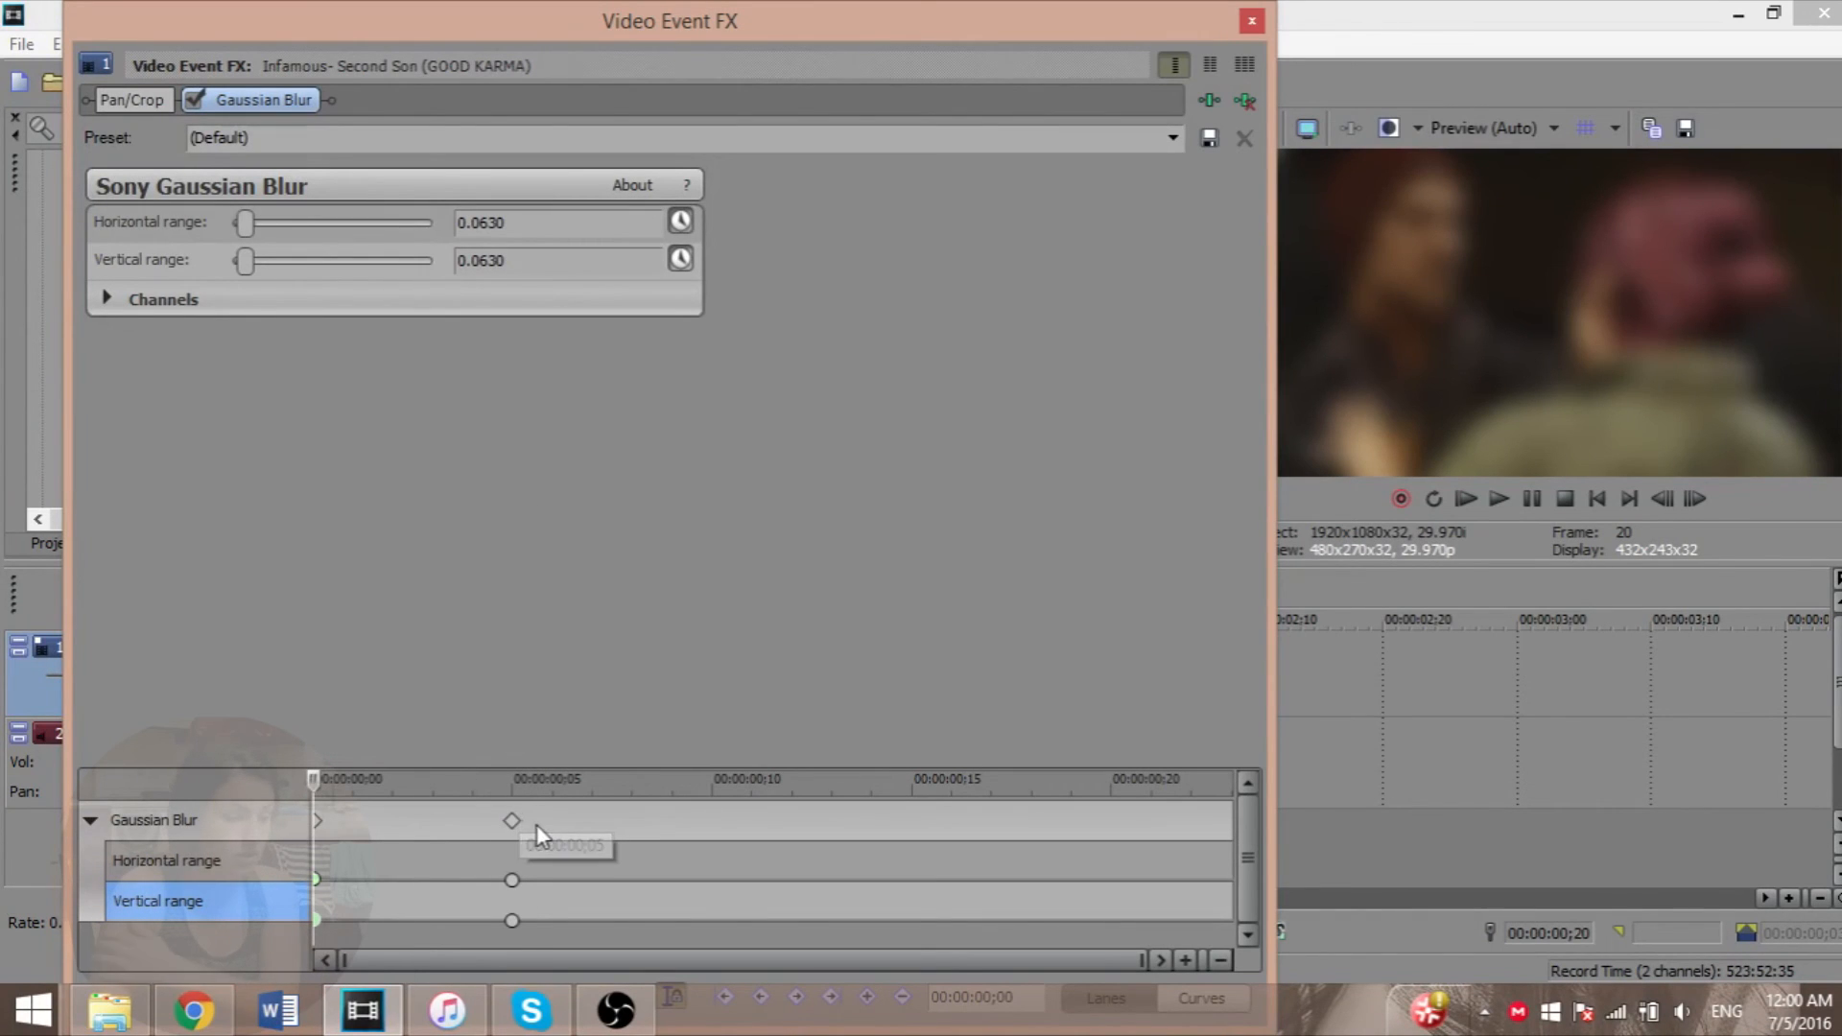
pyautogui.rightClick(512, 820)
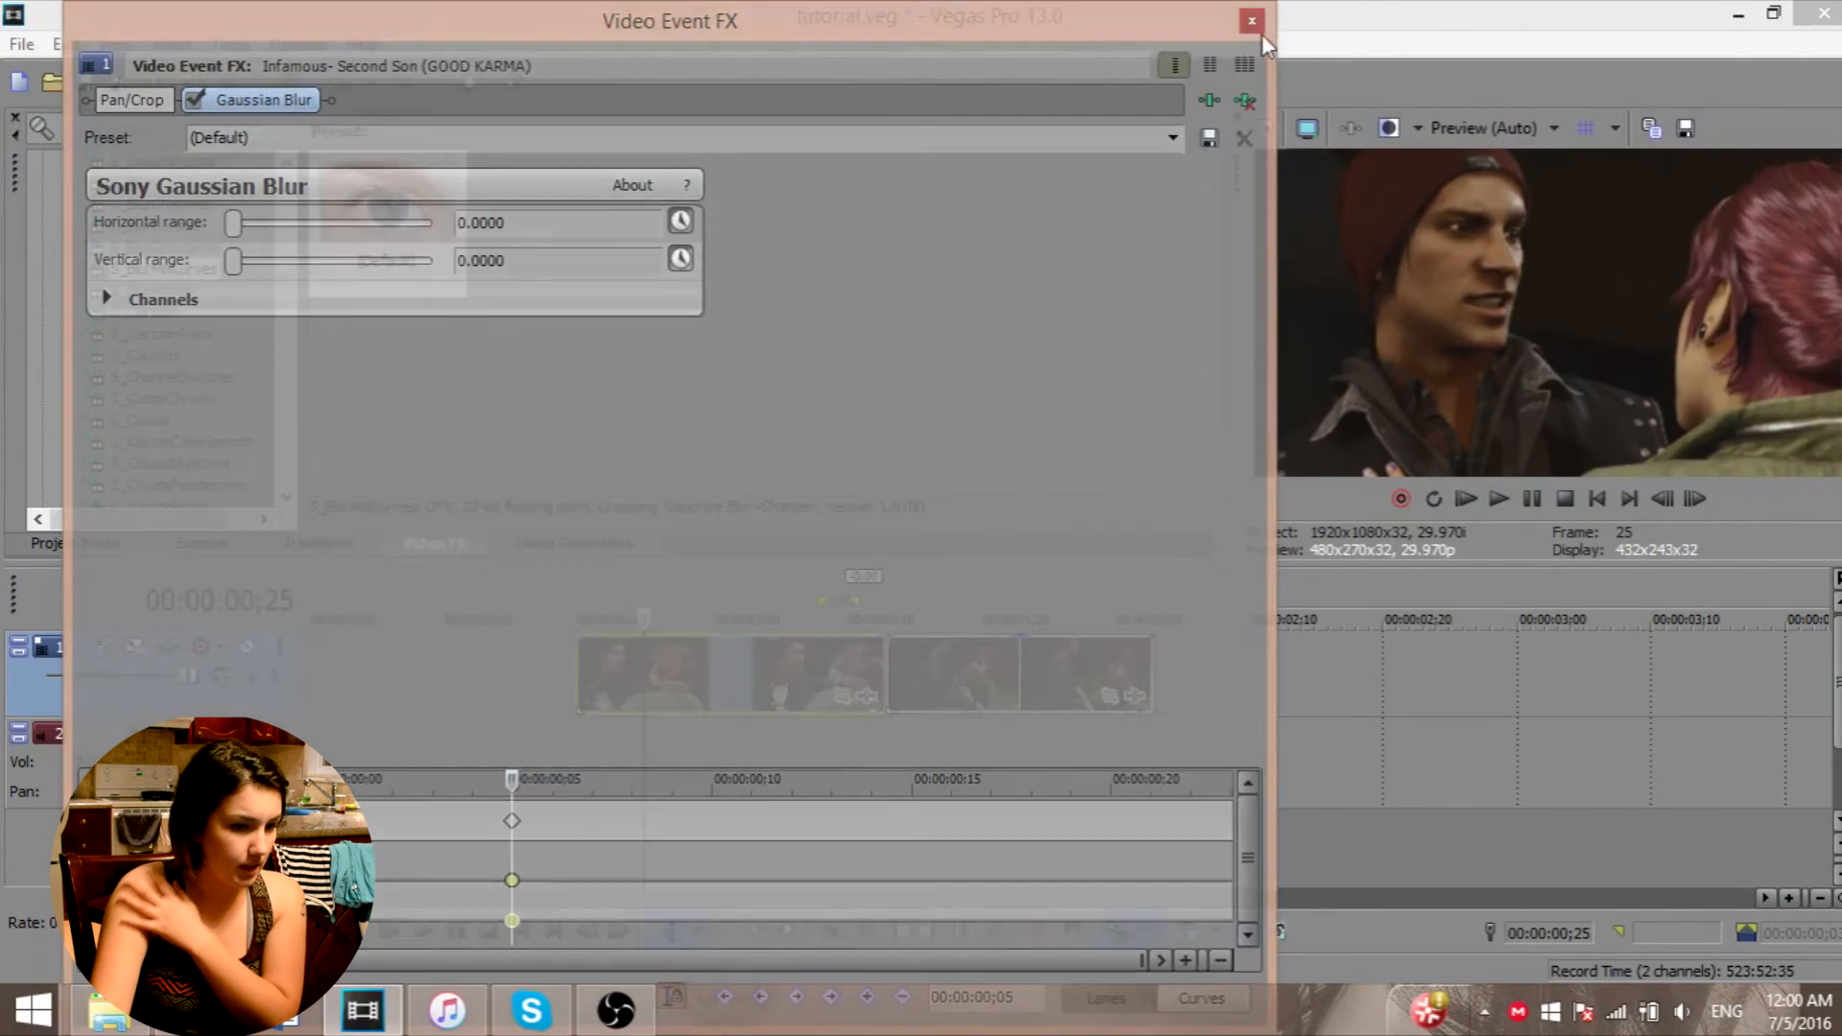
# - Close the Video Event FX window to return to the timeline
pyautogui.click(1248, 19)
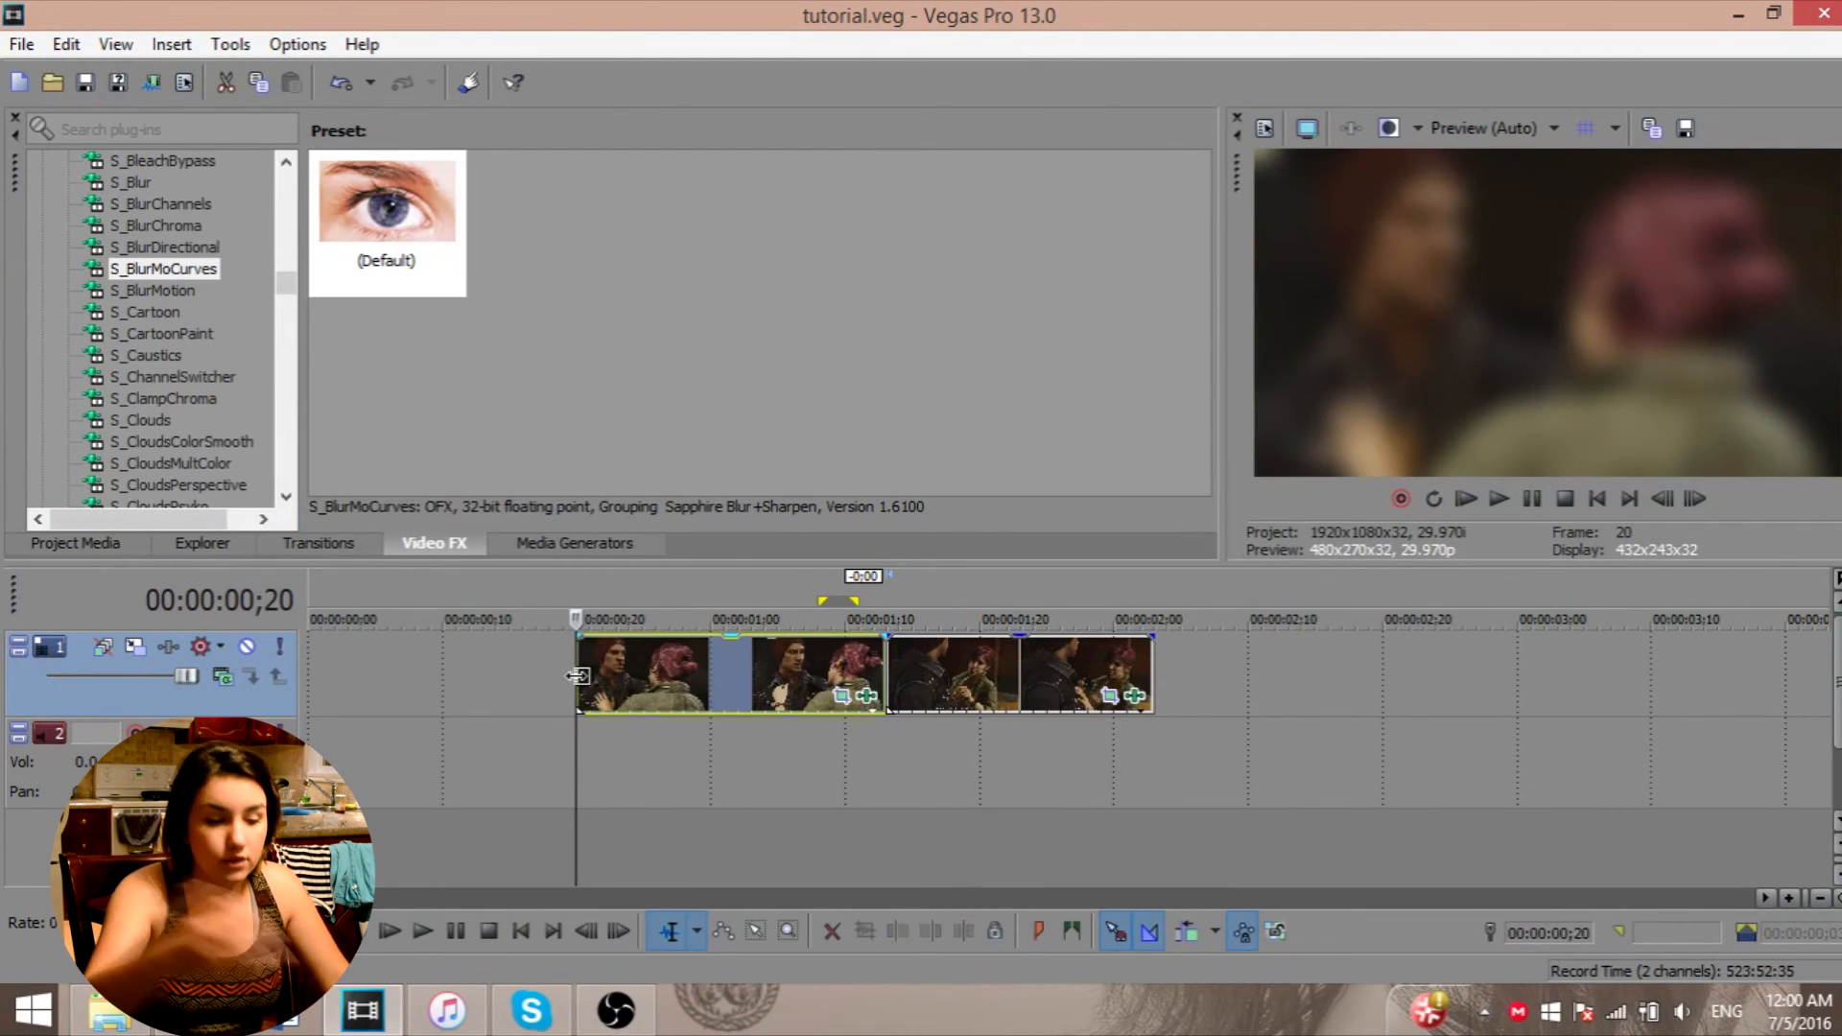
pyautogui.moveTo(578, 676)
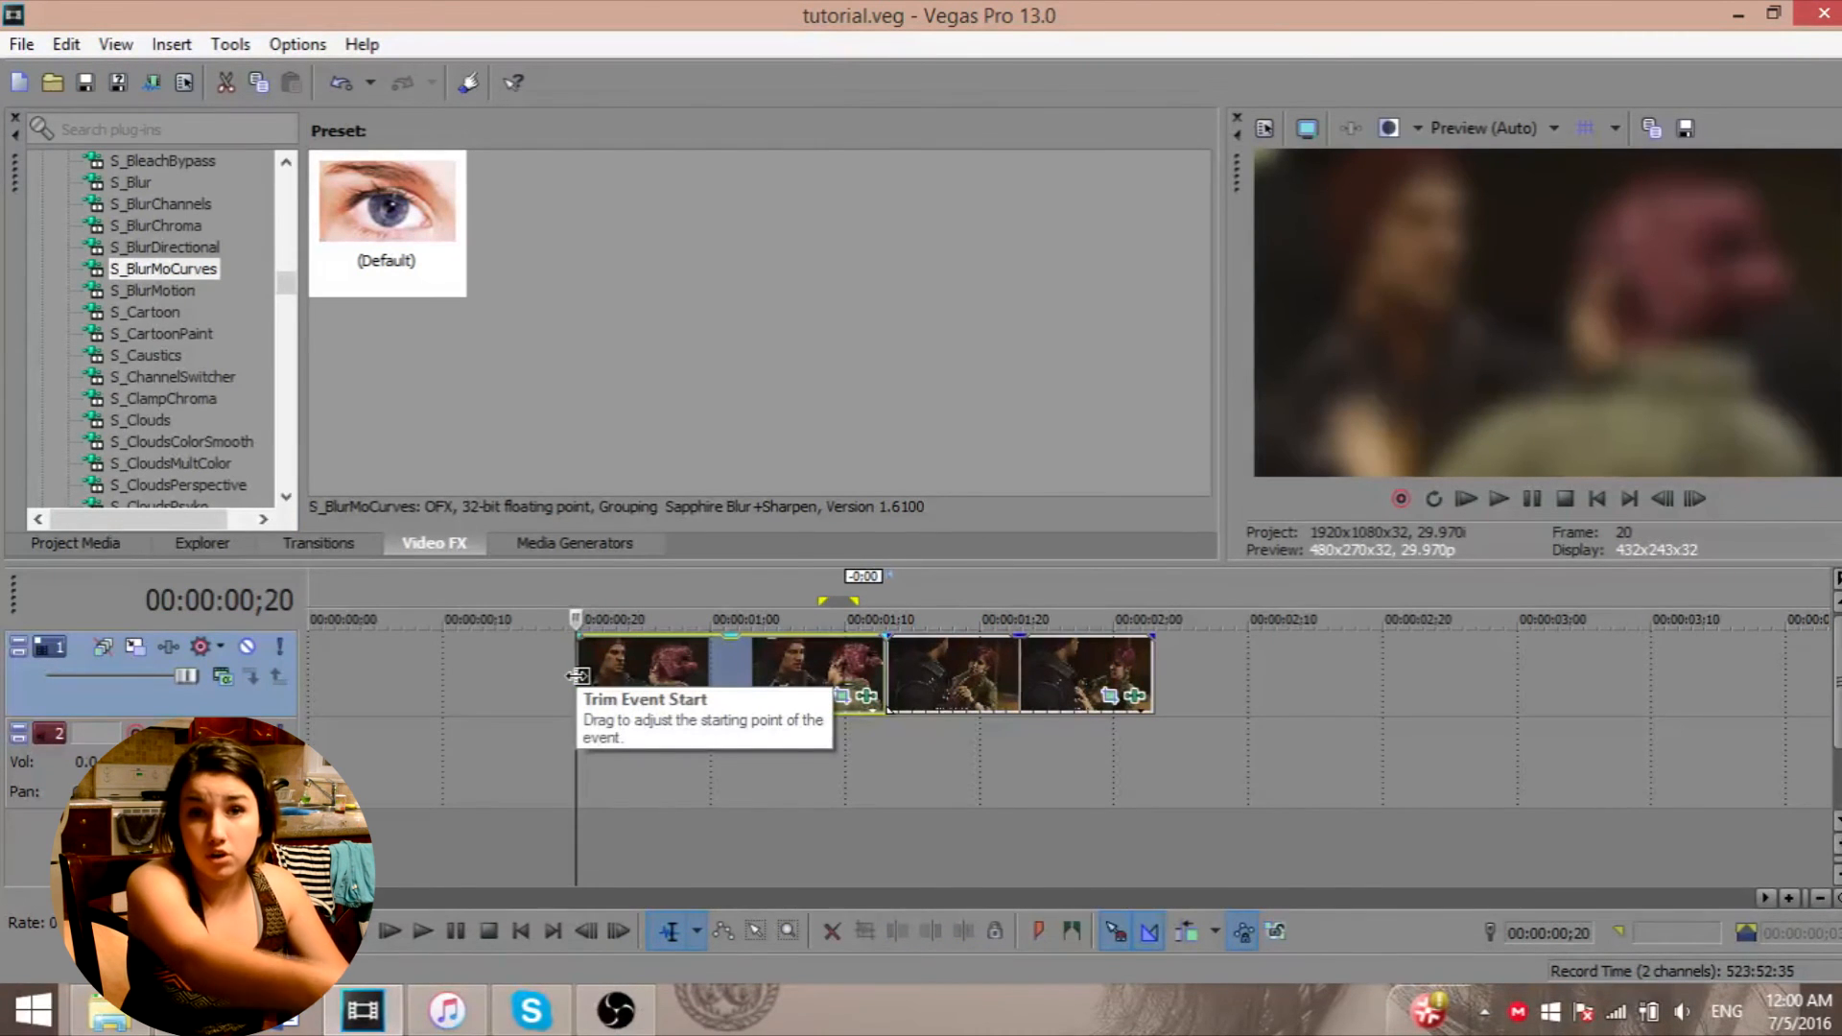